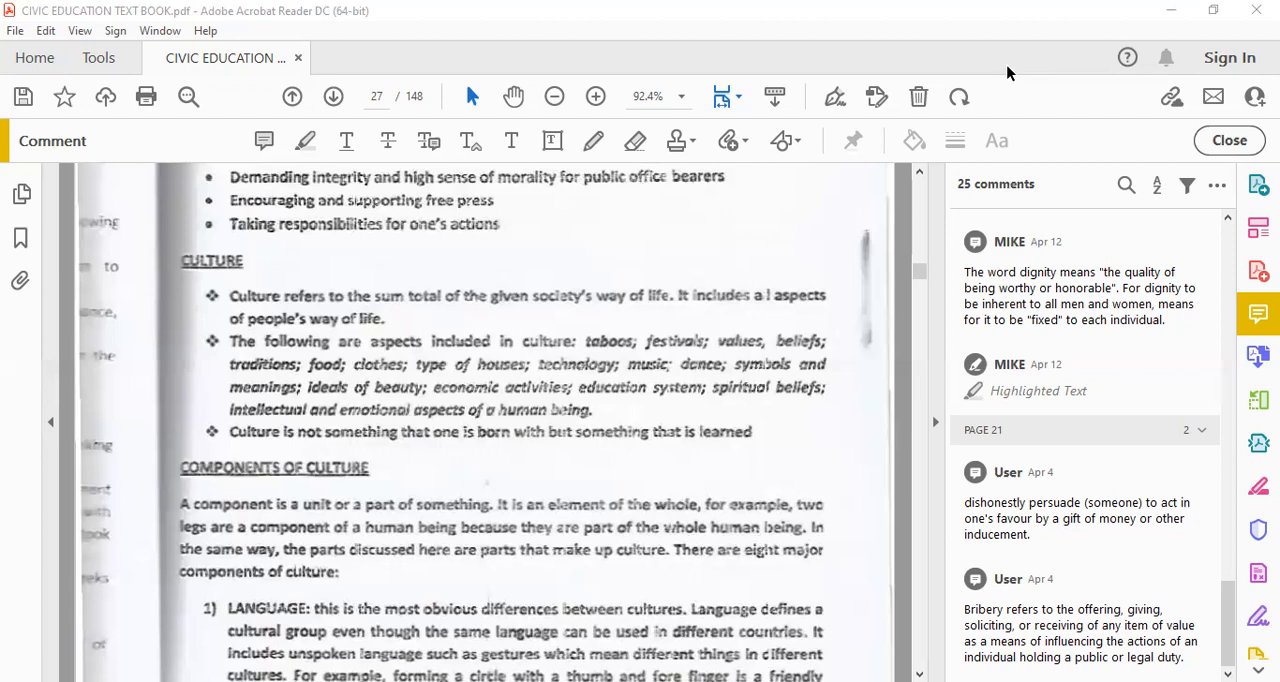
mouse_move(708, 208)
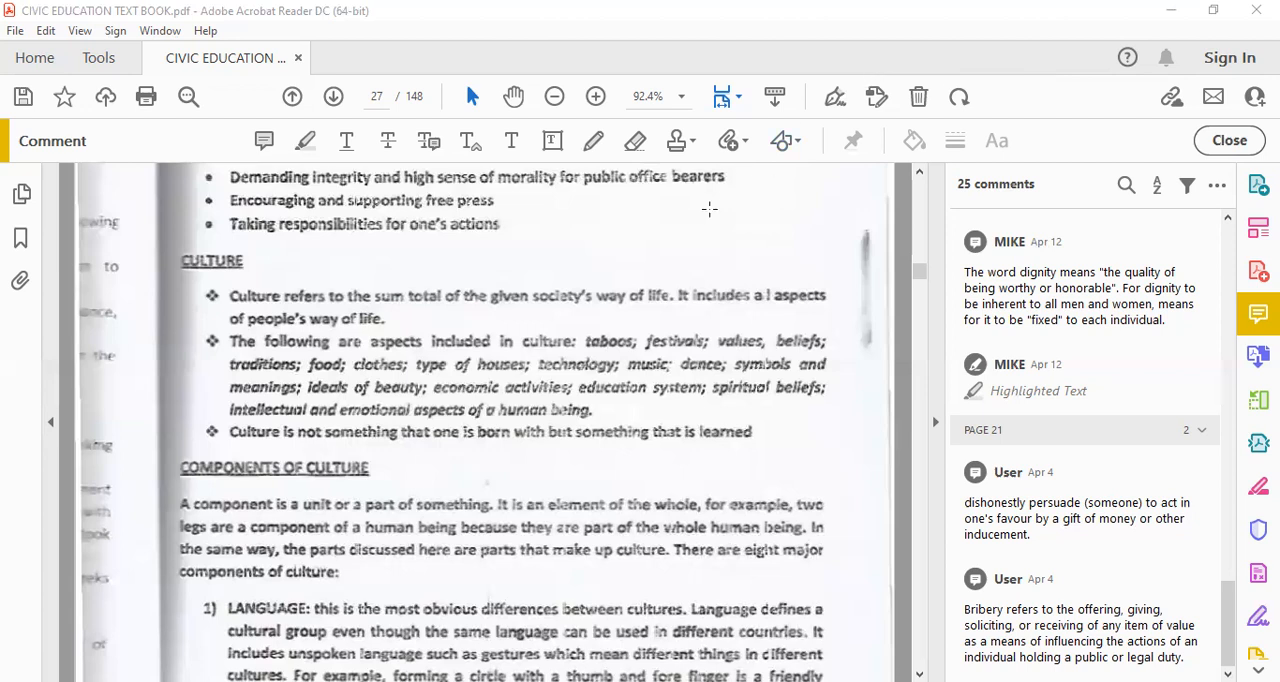
mouse_move(700, 212)
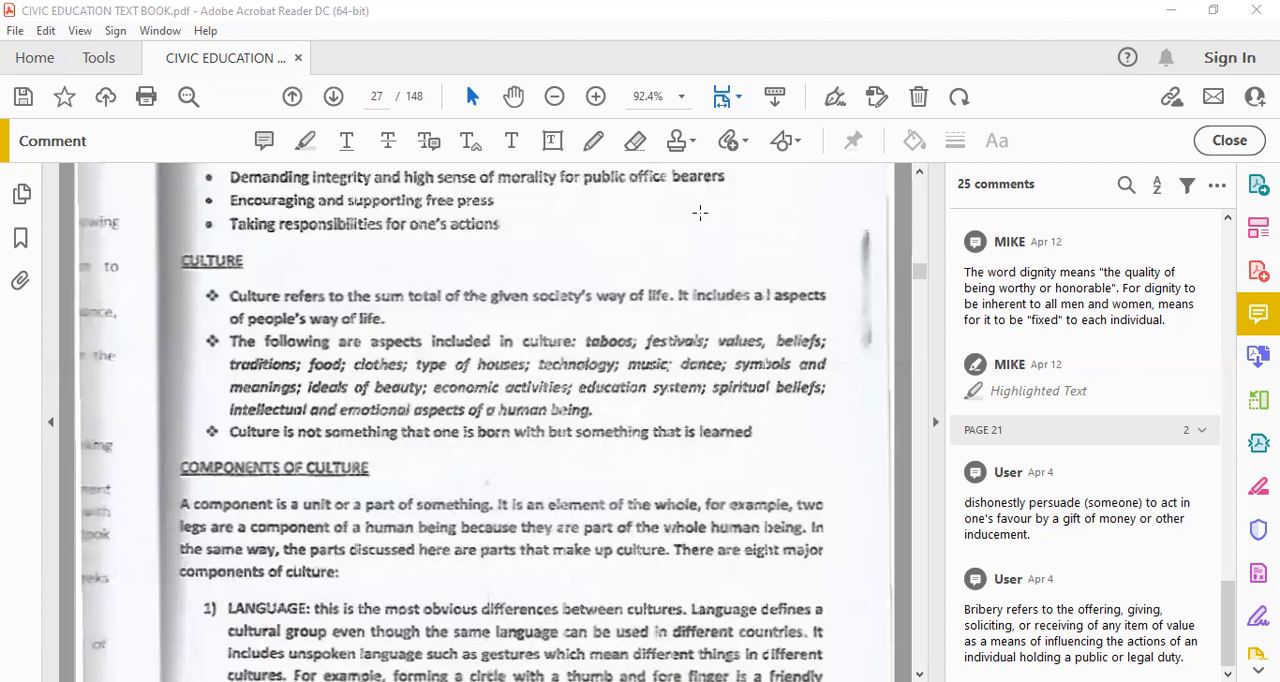
mouse_move(820, 470)
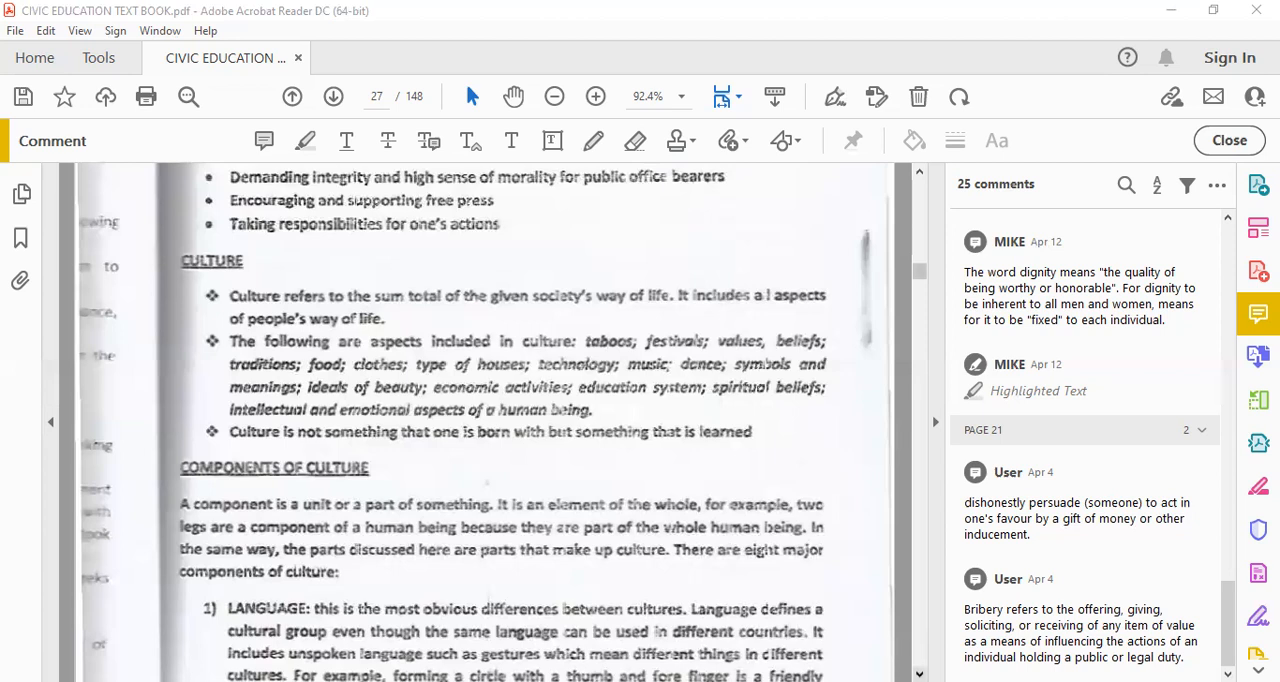
Scroll to the page 13 footer showing the language and religion components
scroll(down, 3)
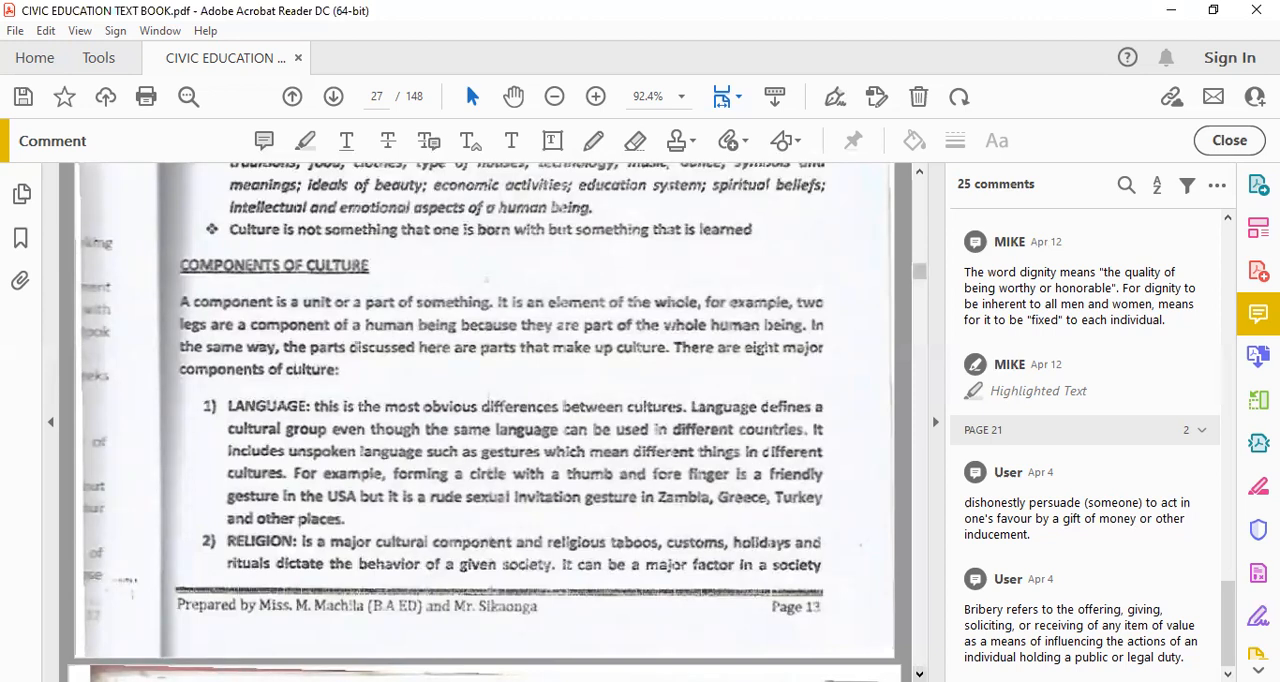
scroll(up, 3)
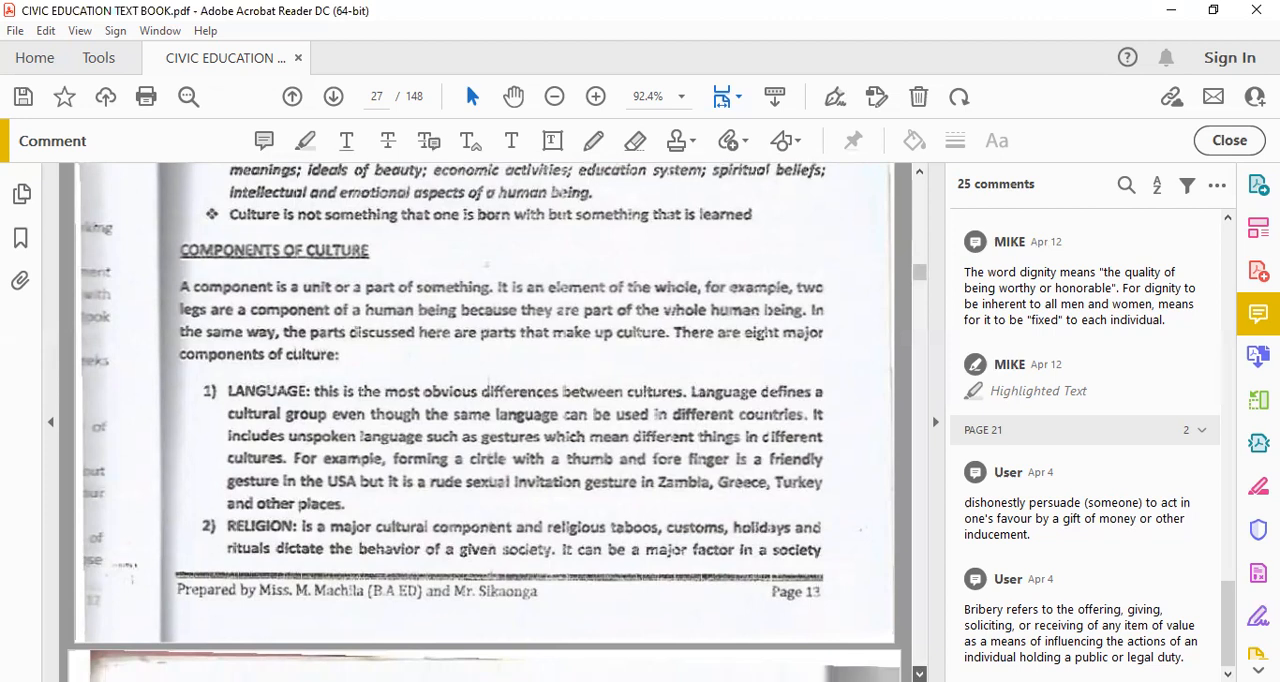
scroll(down, 3)
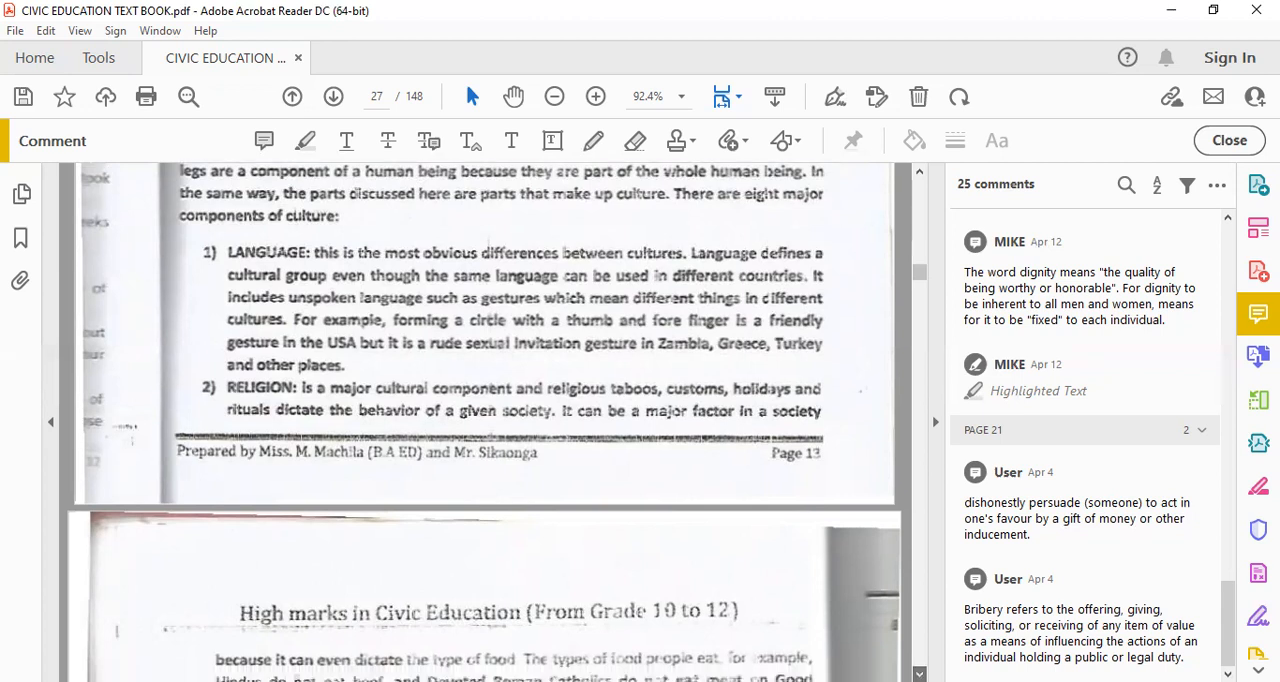
Scroll through values and attitudes and education on page 28 to point 5
scroll(up, 3)
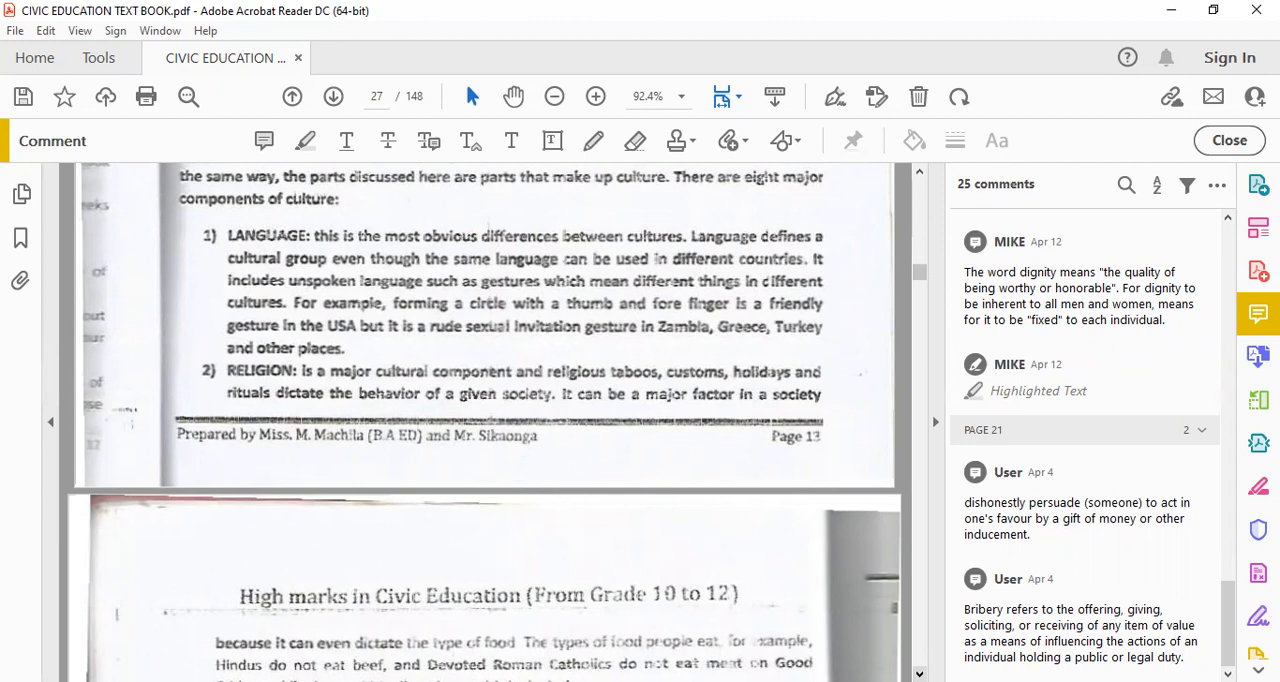
scroll(down, 3)
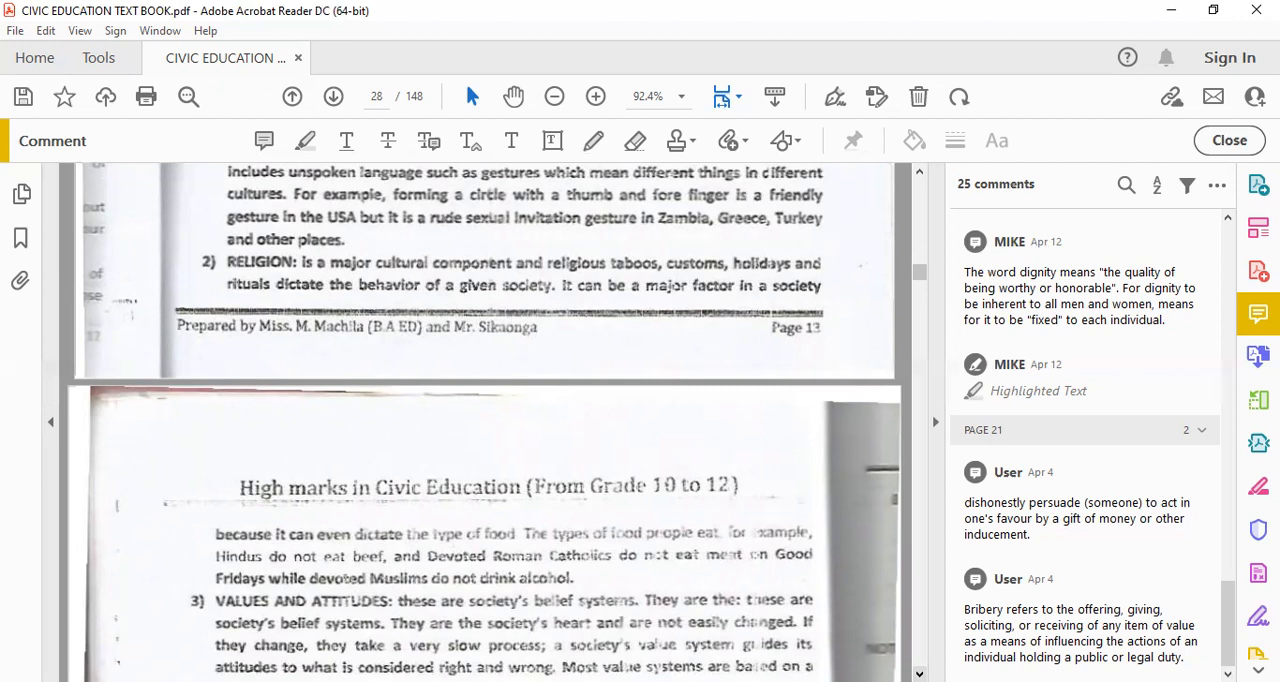
scroll(down, 3)
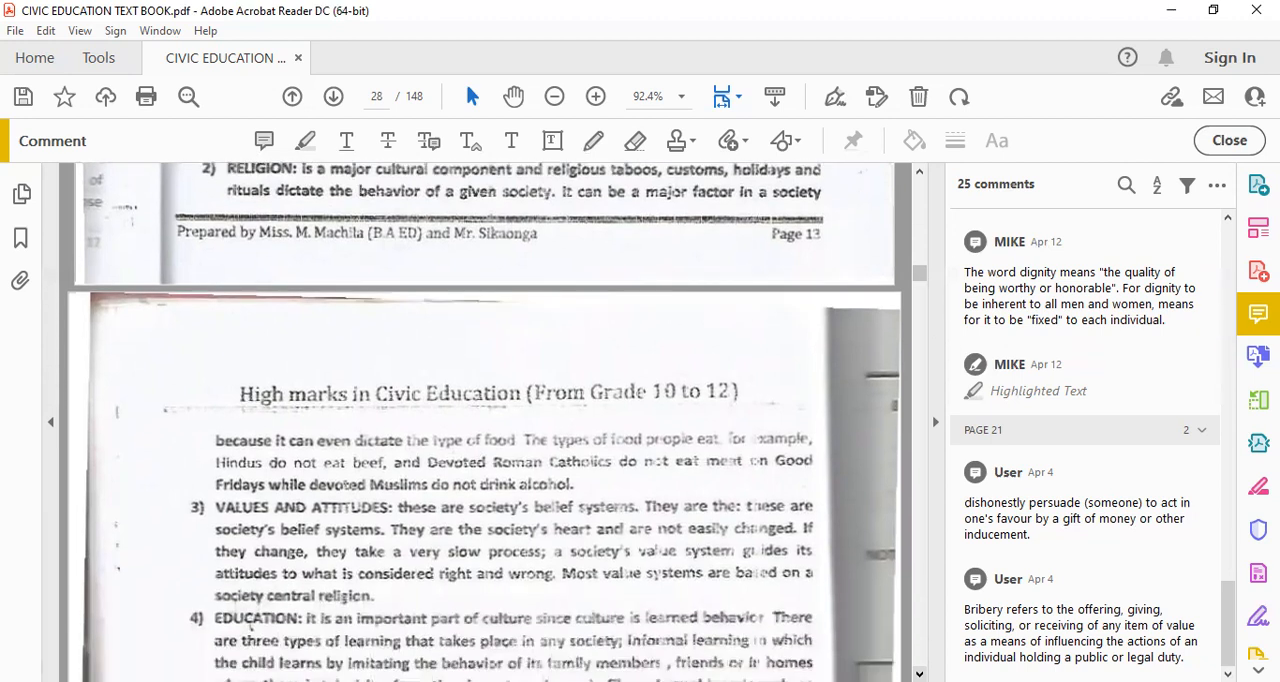
scroll(down, 3)
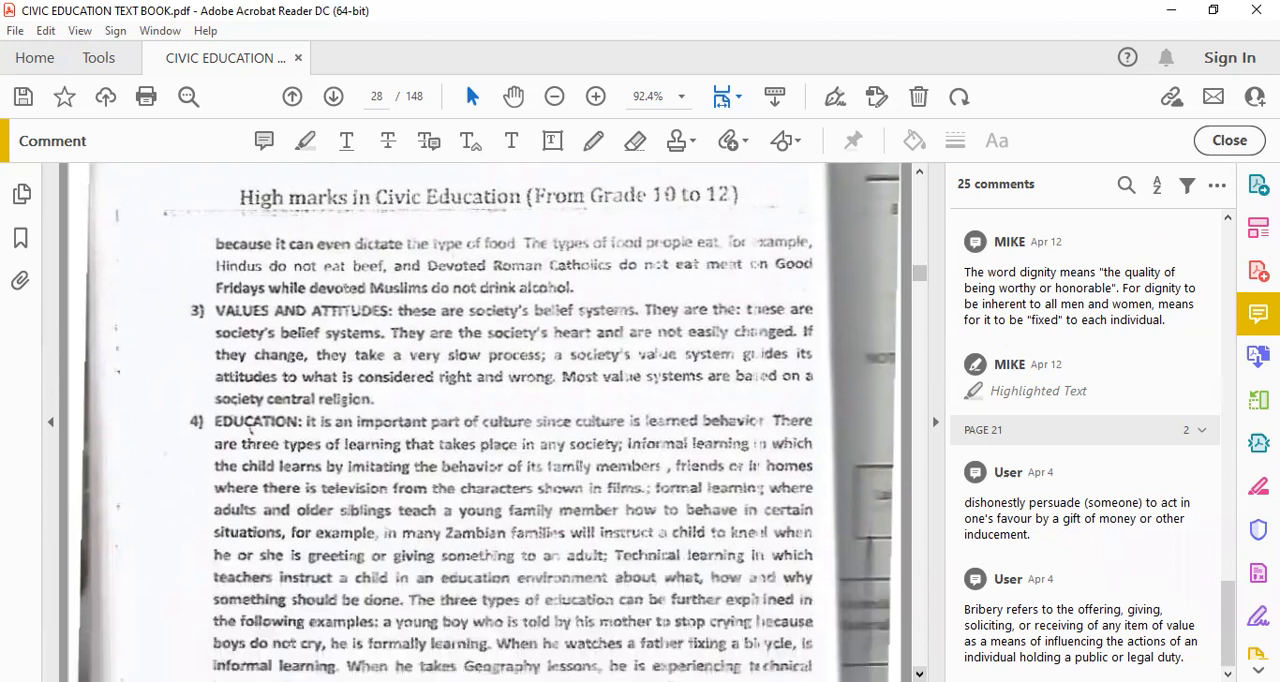
scroll(down, 3)
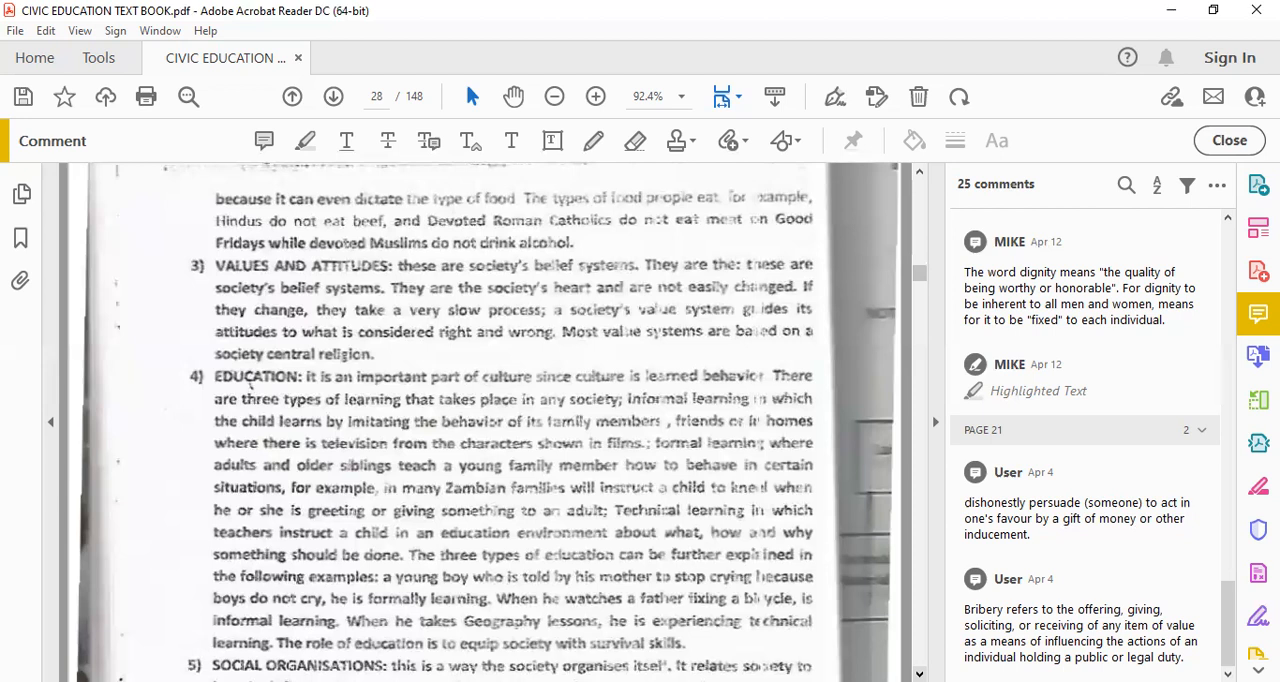
Scroll slightly to show the first lines on relationships, institutions and status systems
scroll(down, 3)
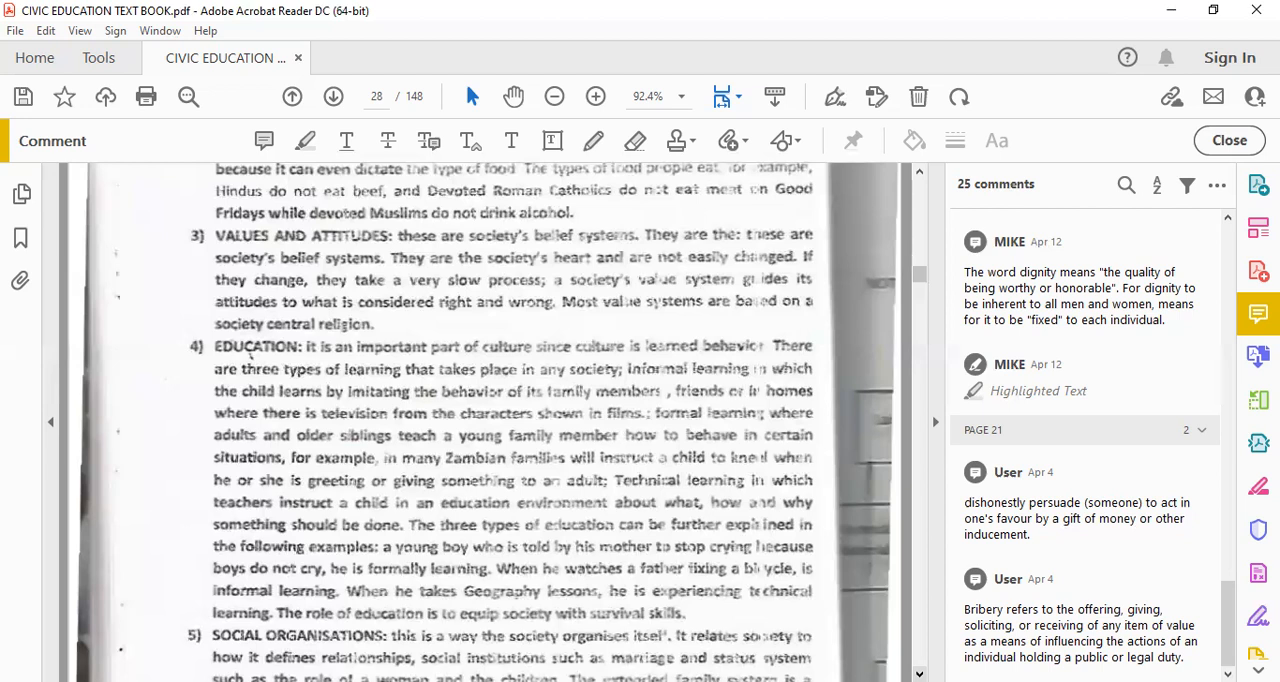
Scroll down page 28 to points 6 and 7, Technology and Material Culture, Law and Politics
scroll(down, 3)
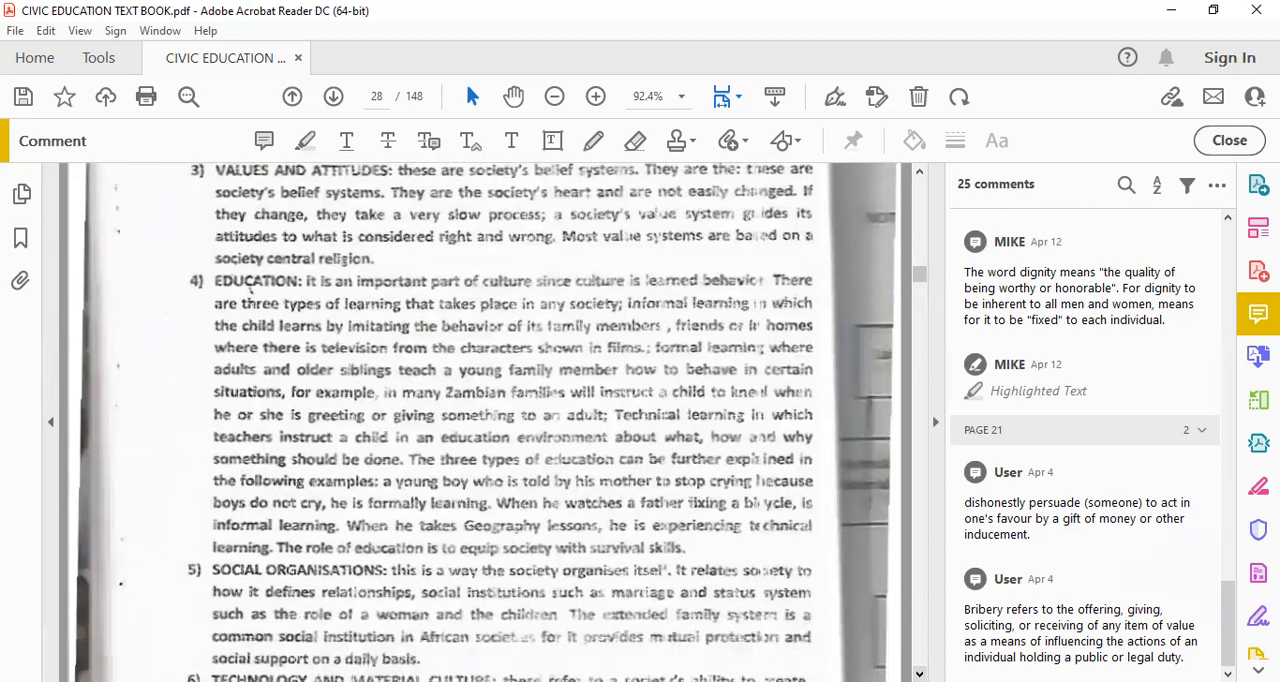
scroll(down, 3)
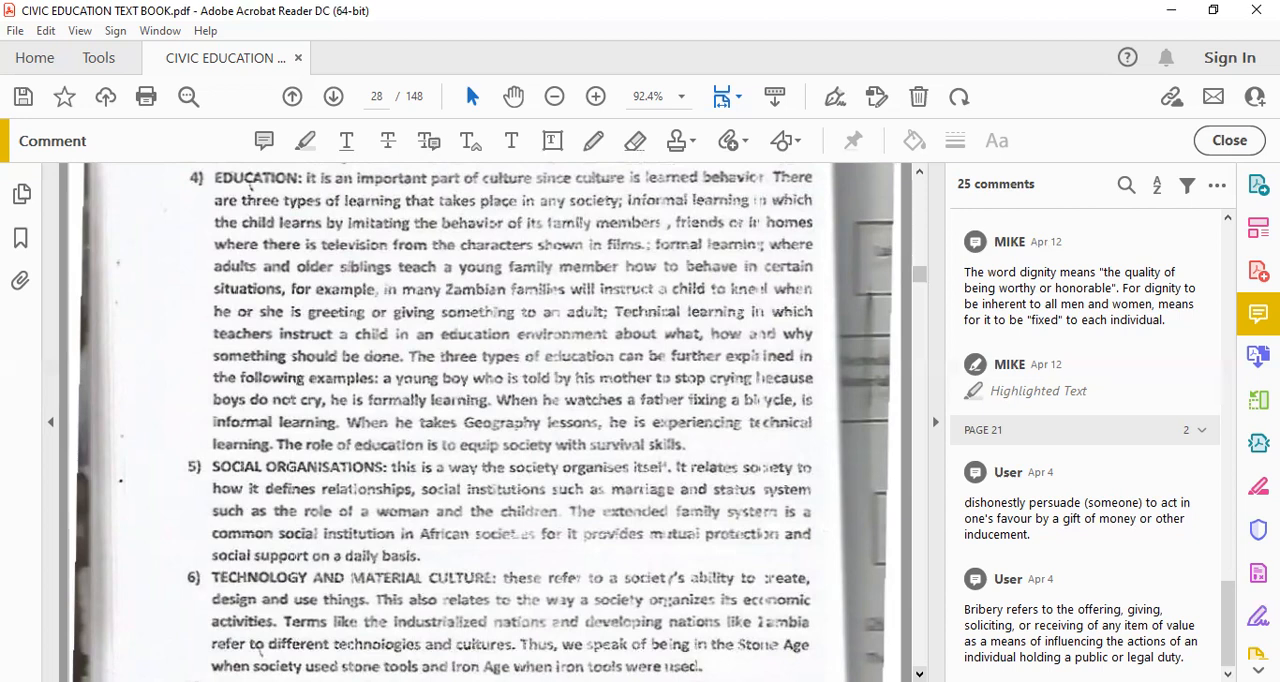
scroll(down, 3)
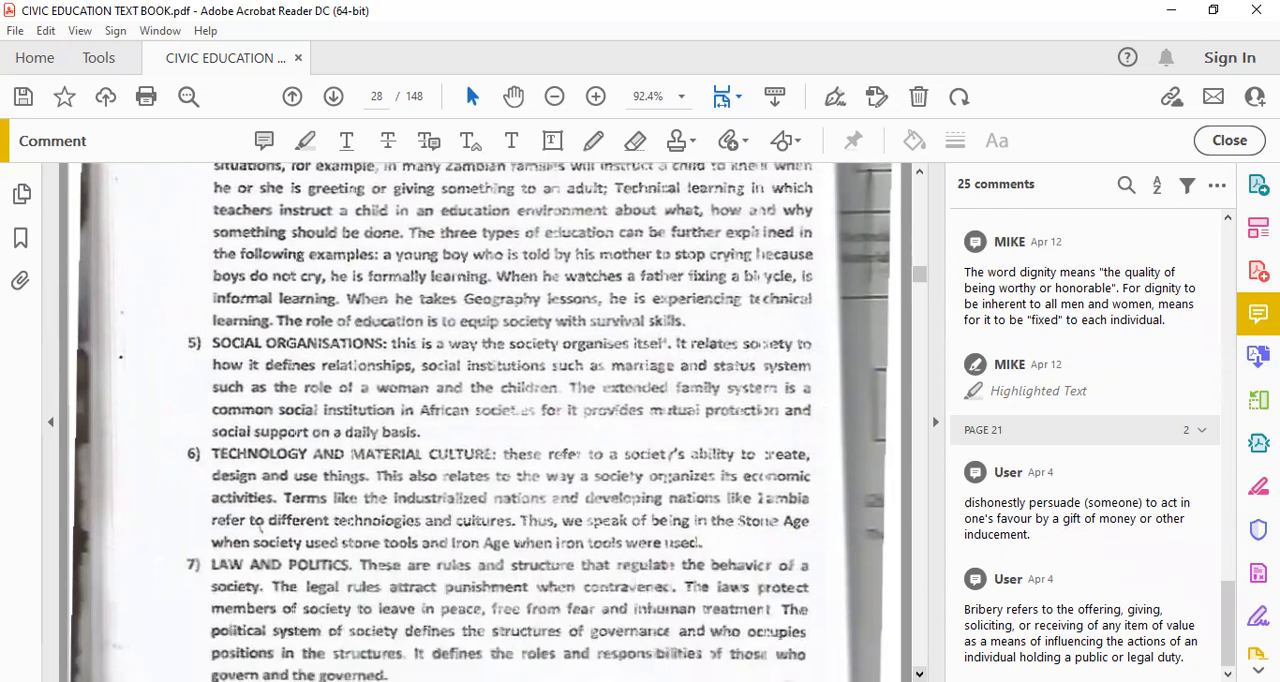
Scroll past the Page 14 footer to item 8, Aesthetics, at the top of page 29
scroll(down, 3)
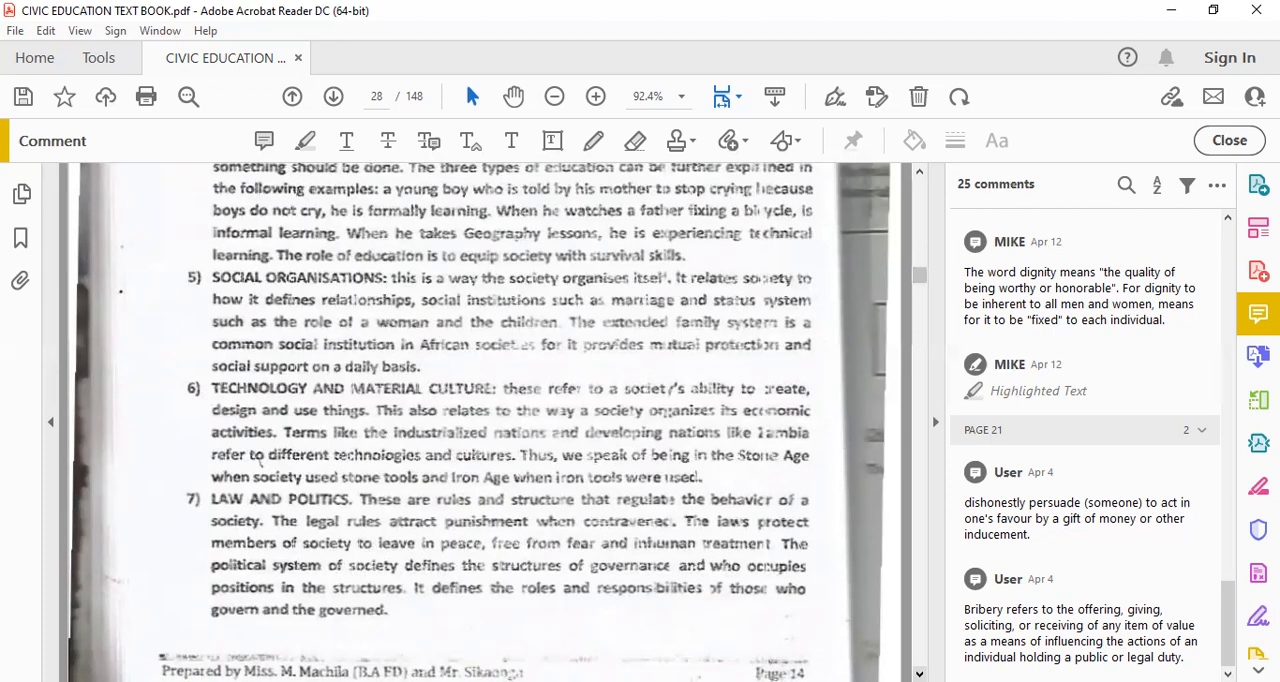
scroll(down, 3)
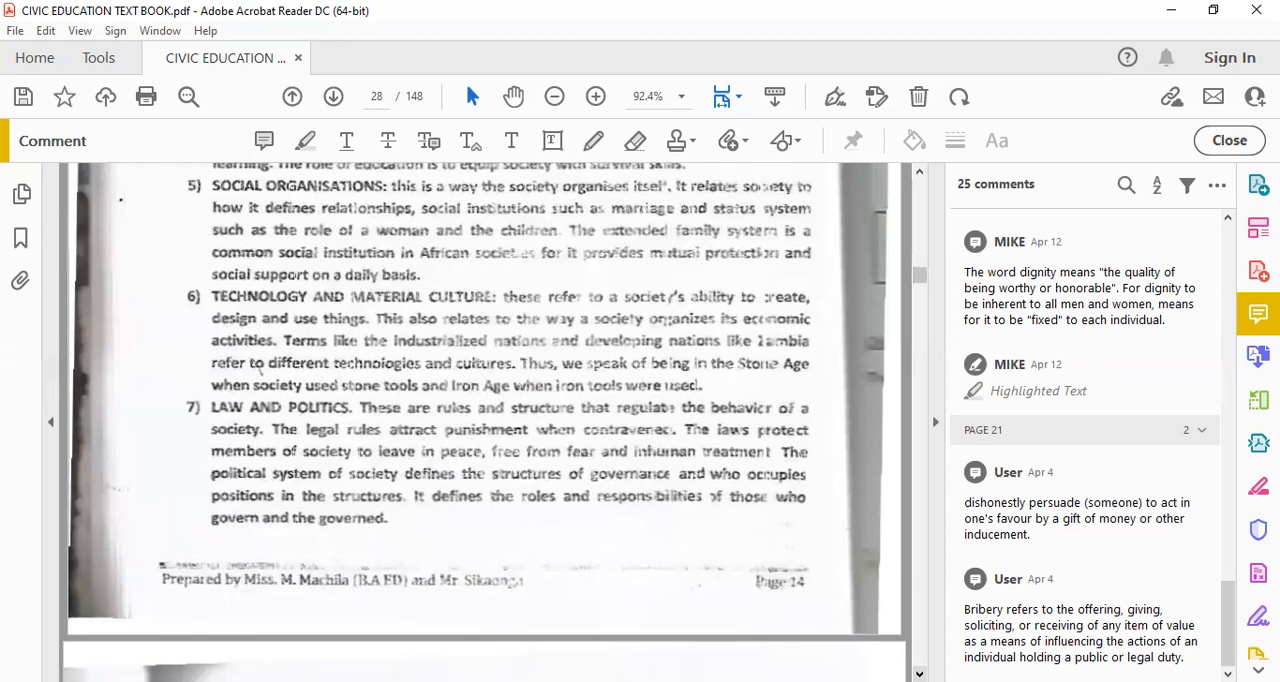
scroll(down, 3)
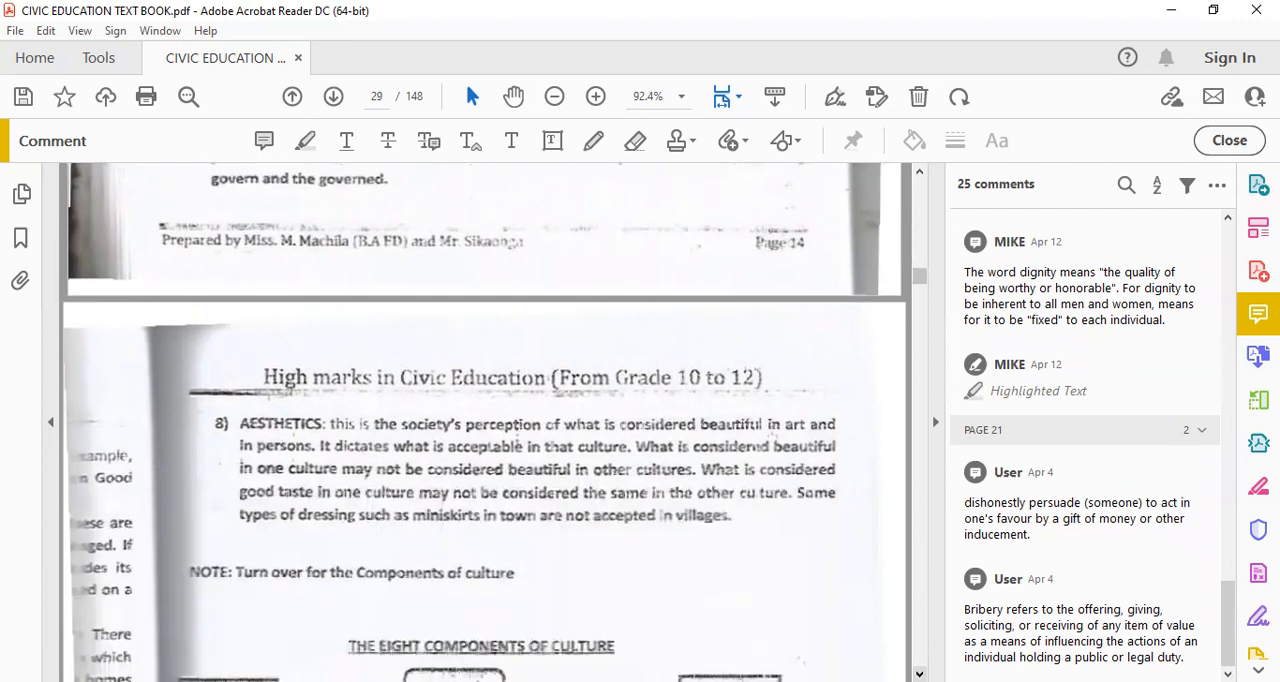
Scroll down to the THE EIGHT COMPONENTS OF CULTURE heading and diagram top
scroll(down, 3)
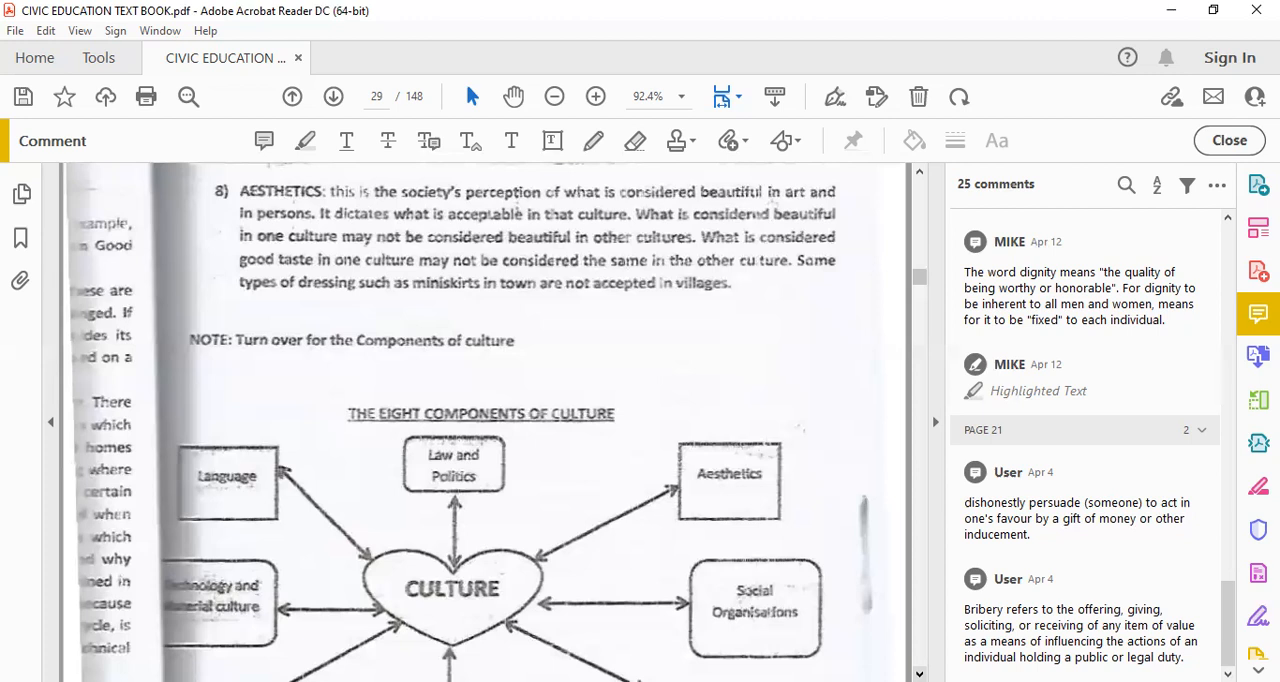
Scroll to show the whole culture diagram and the CHARACTERISTICS OF CULTURE heading
scroll(down, 3)
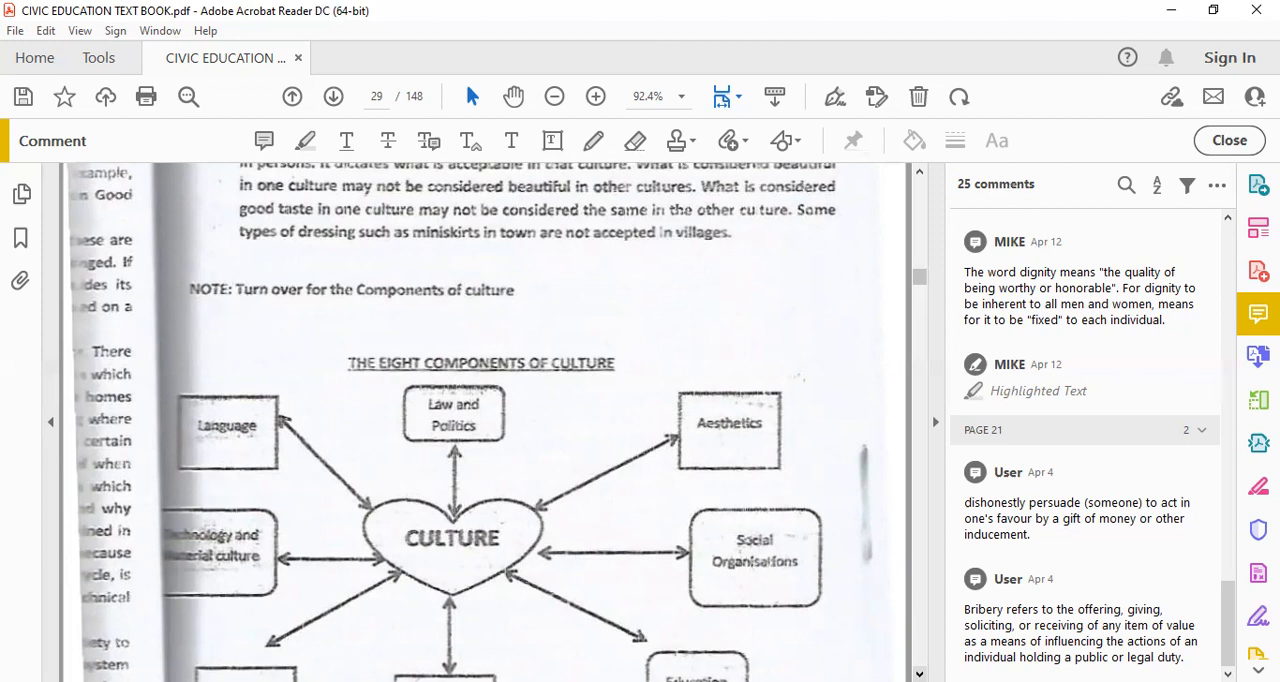
scroll(down, 3)
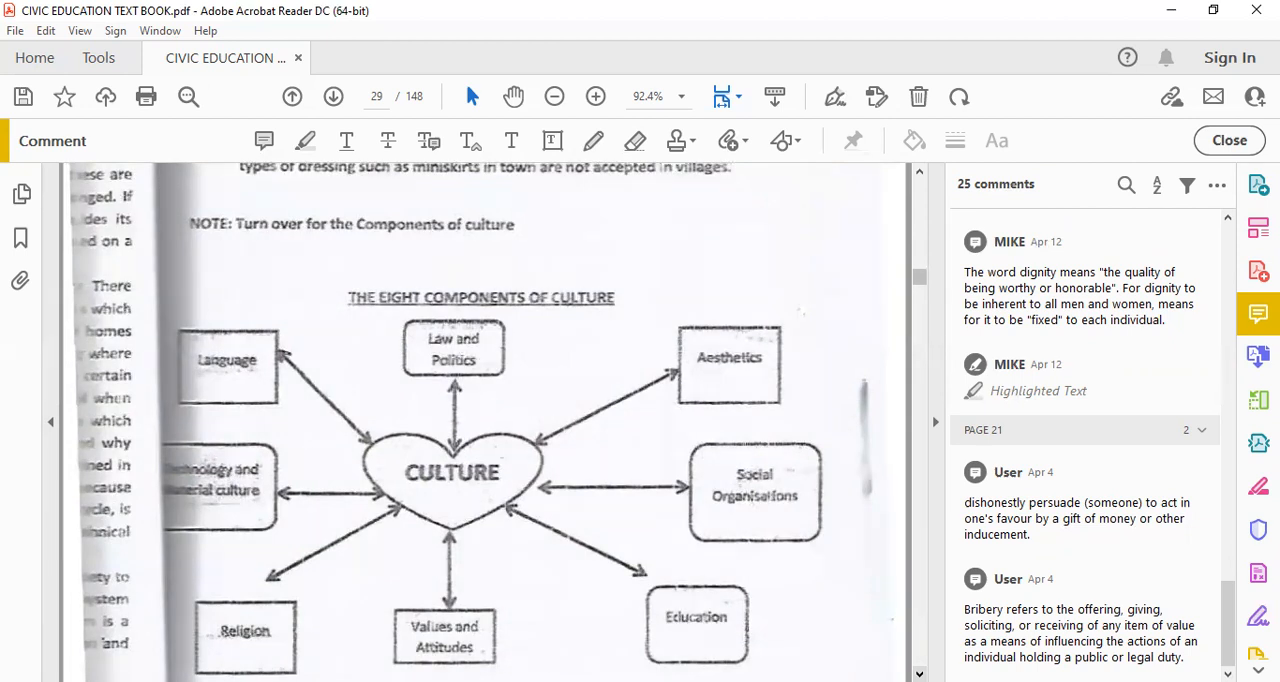
scroll(down, 3)
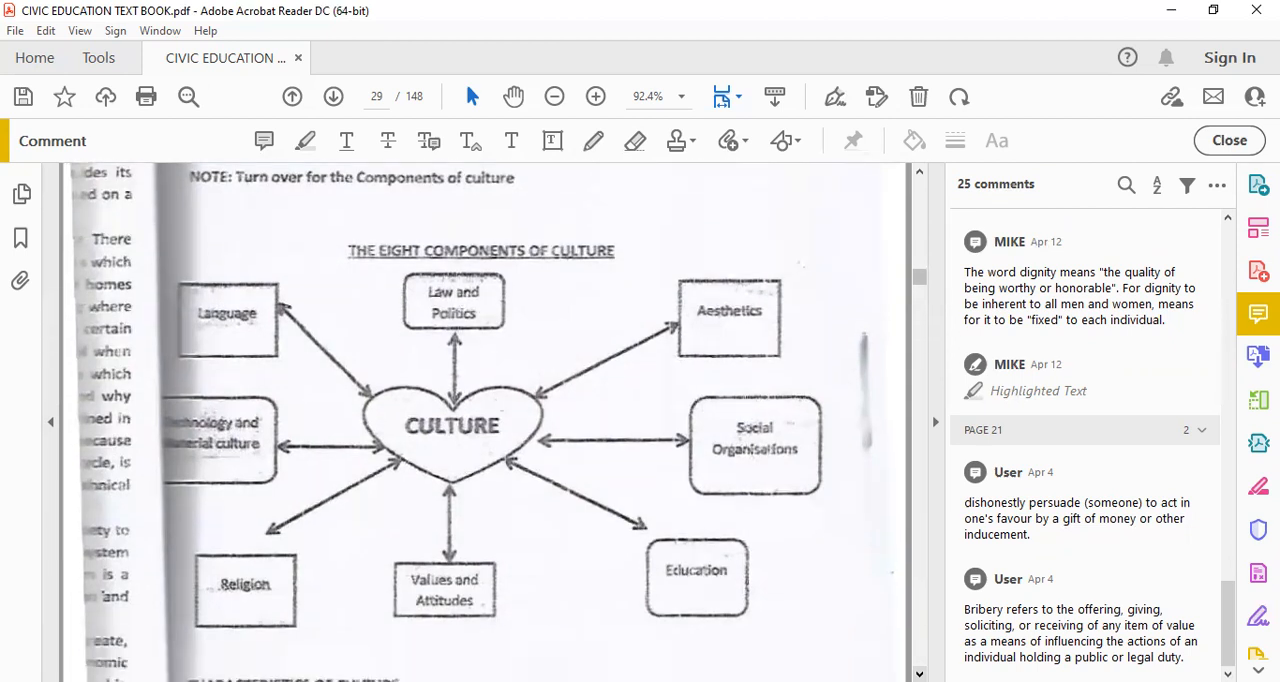
scroll(down, 3)
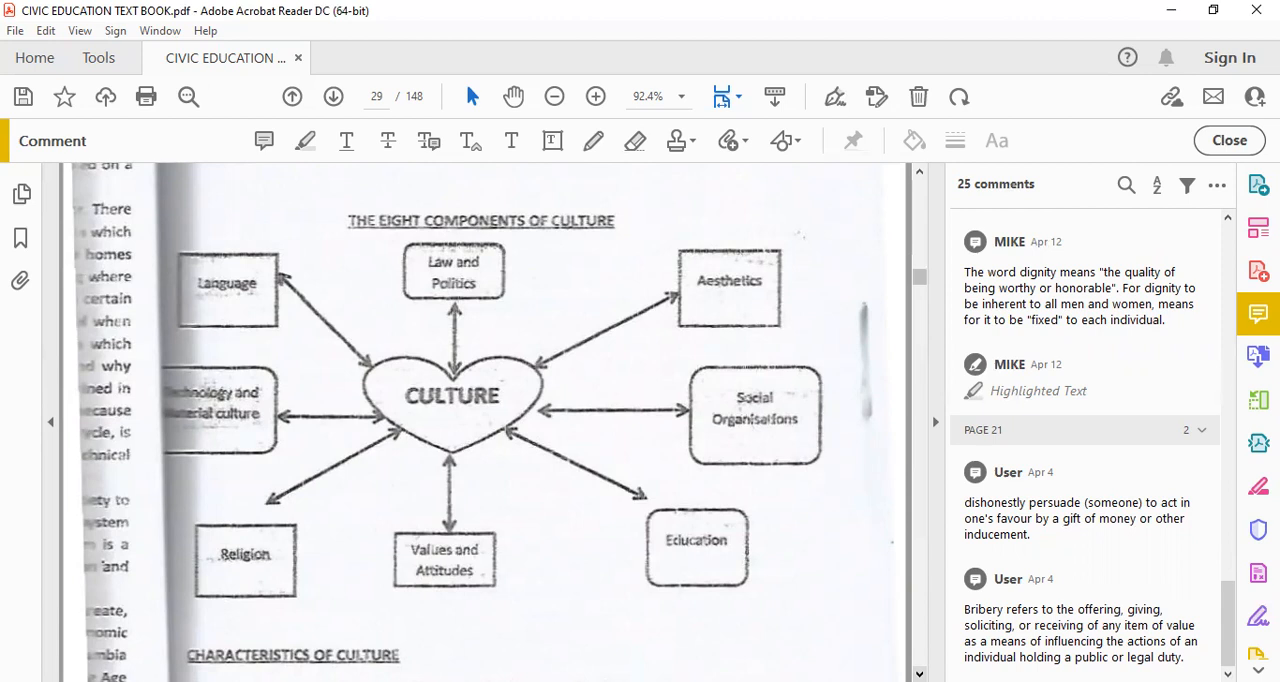
mouse_move(788, 202)
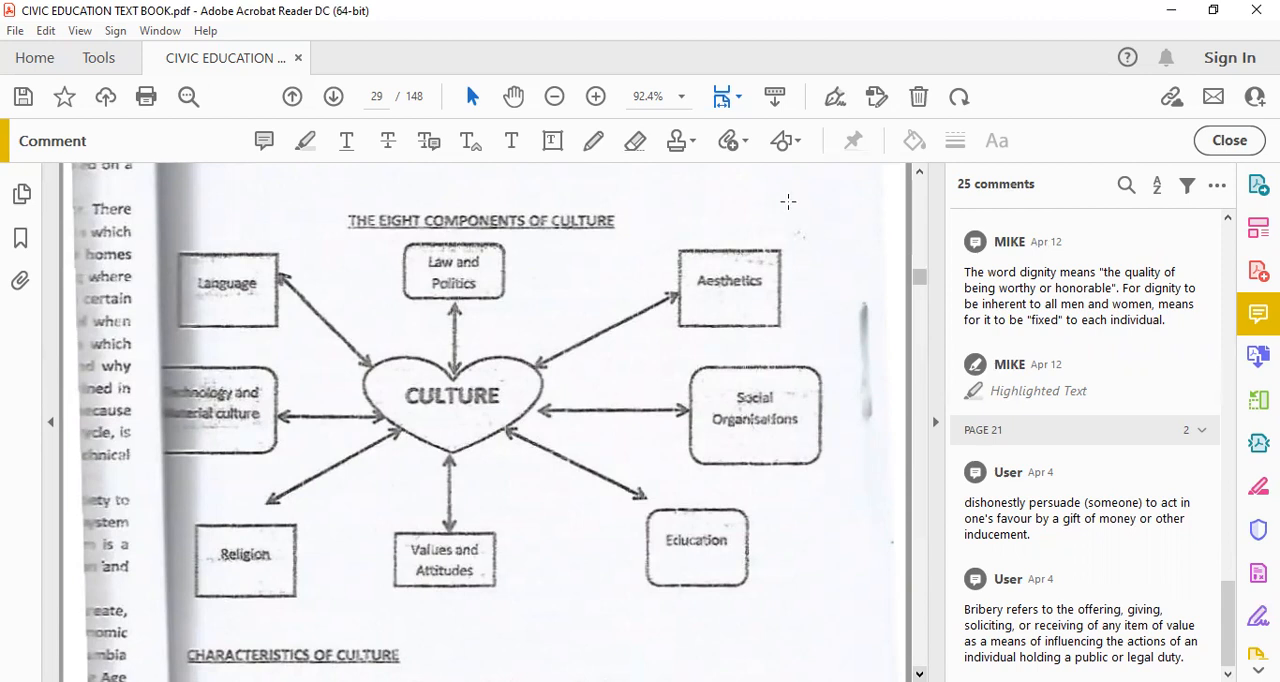
mouse_move(712, 54)
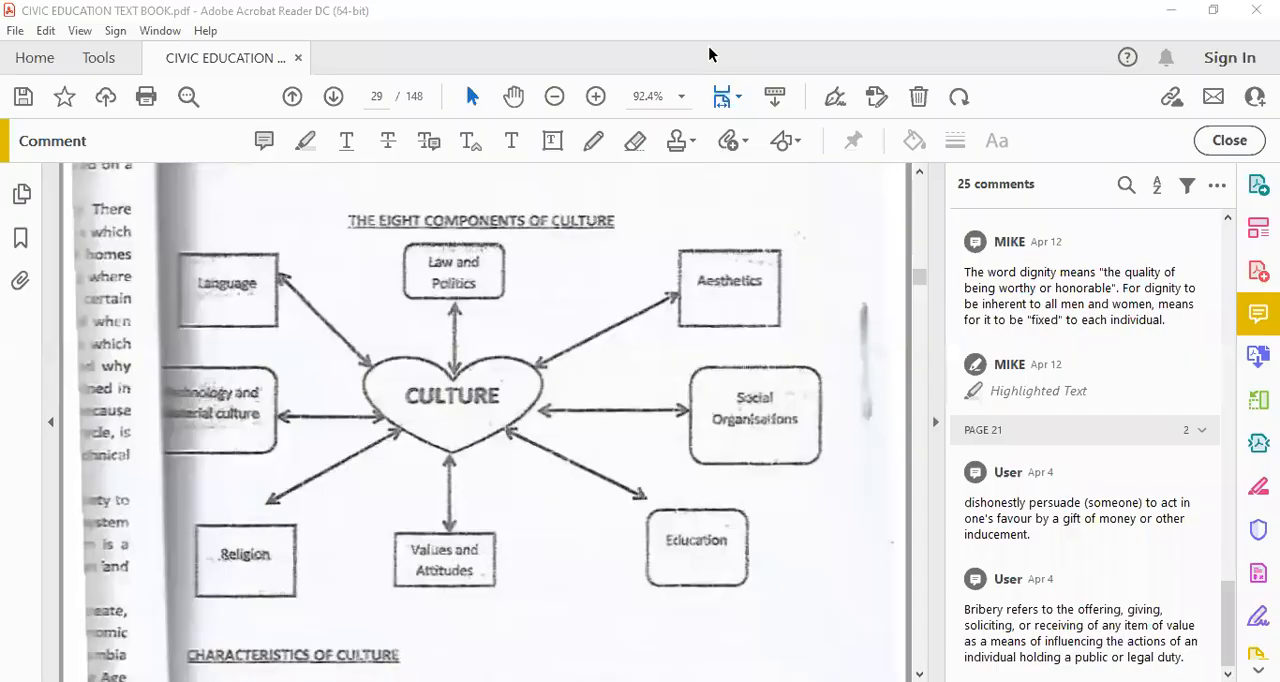
mouse_move(1028, 80)
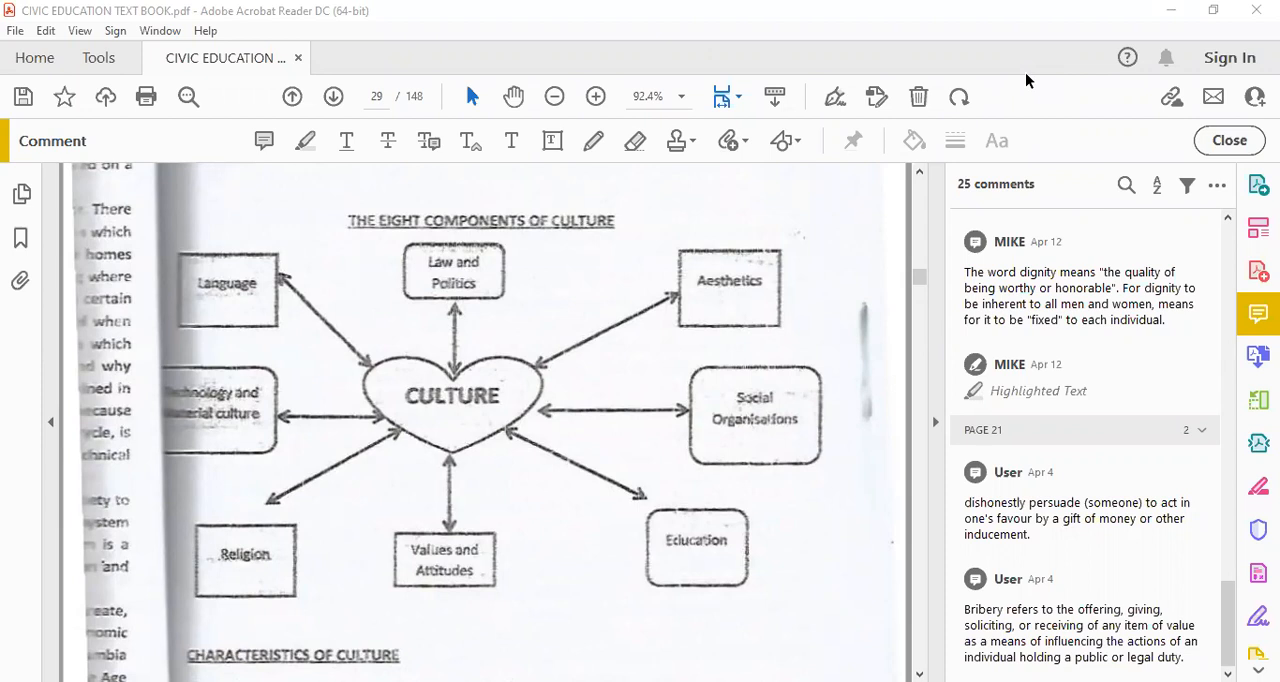
mouse_move(860, 616)
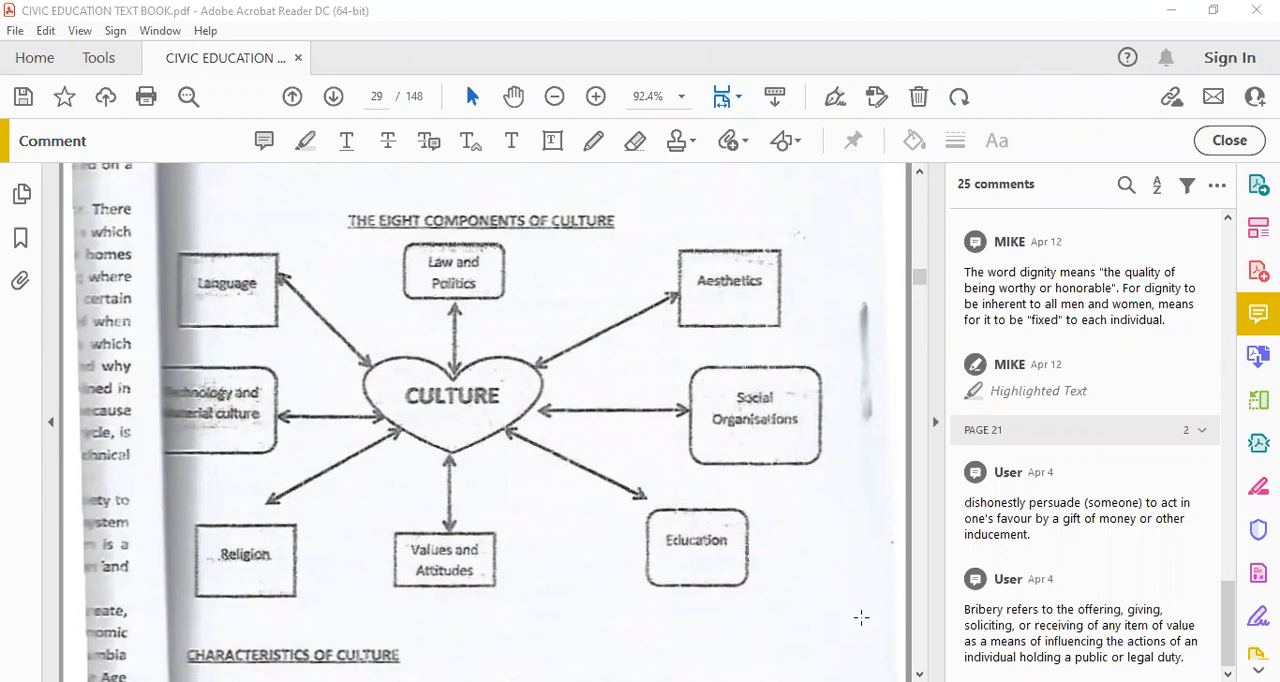
mouse_move(904, 644)
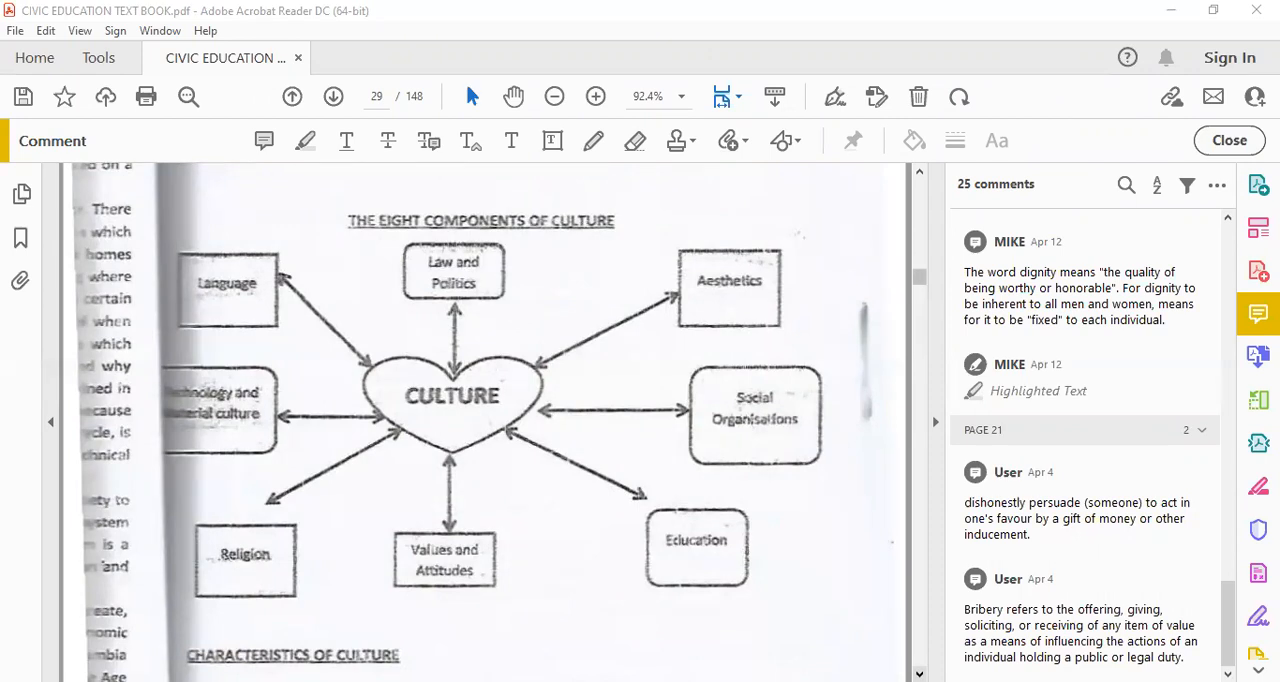
Scroll past the dynamic-culture point to page 30's culture-is-learnt and cumulative points
scroll(down, 3)
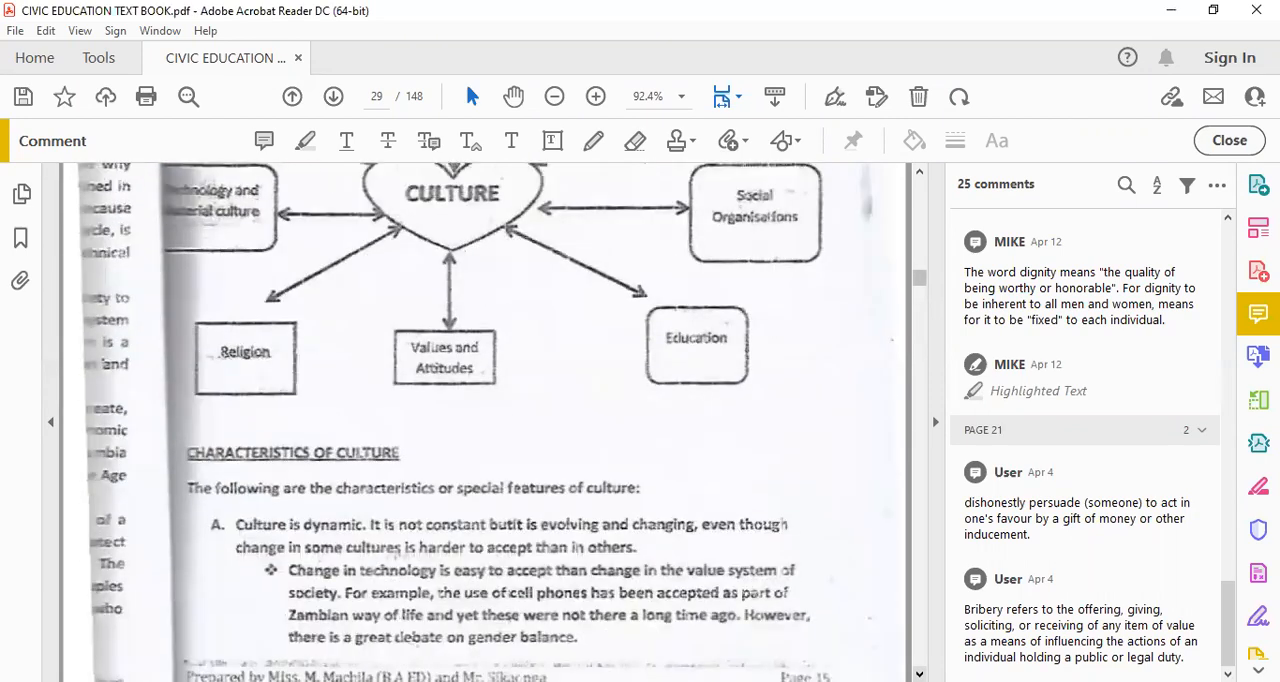
scroll(down, 3)
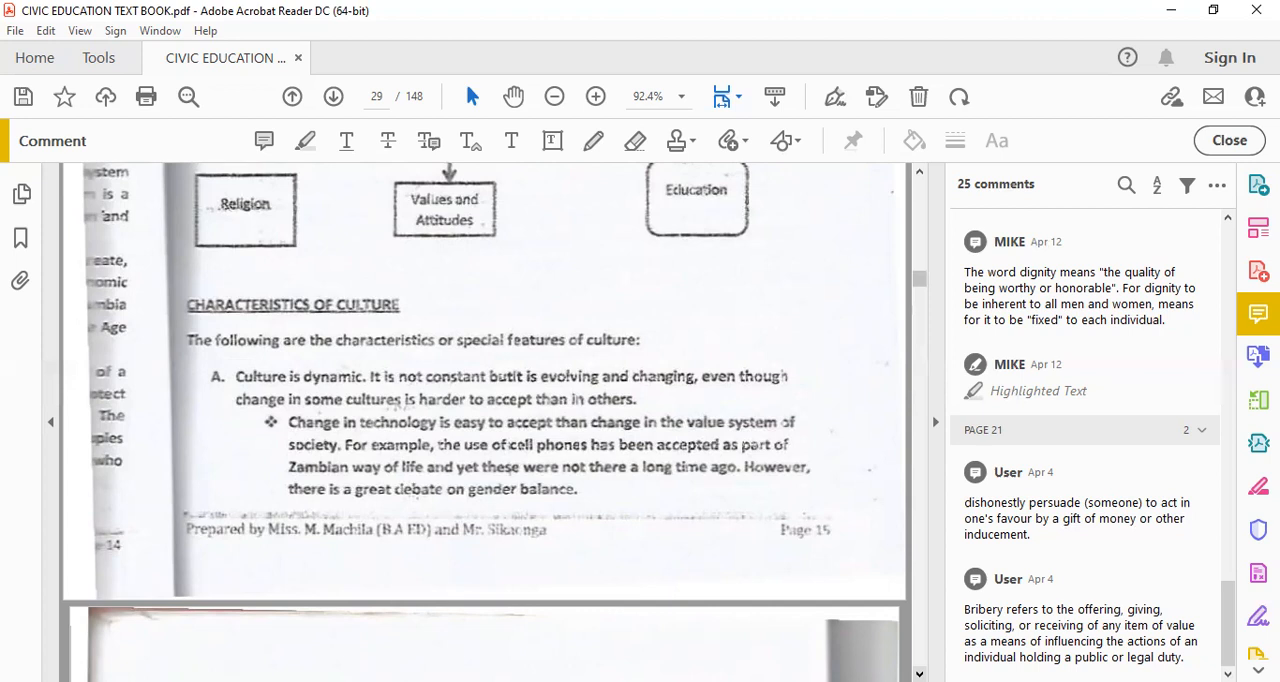
scroll(down, 3)
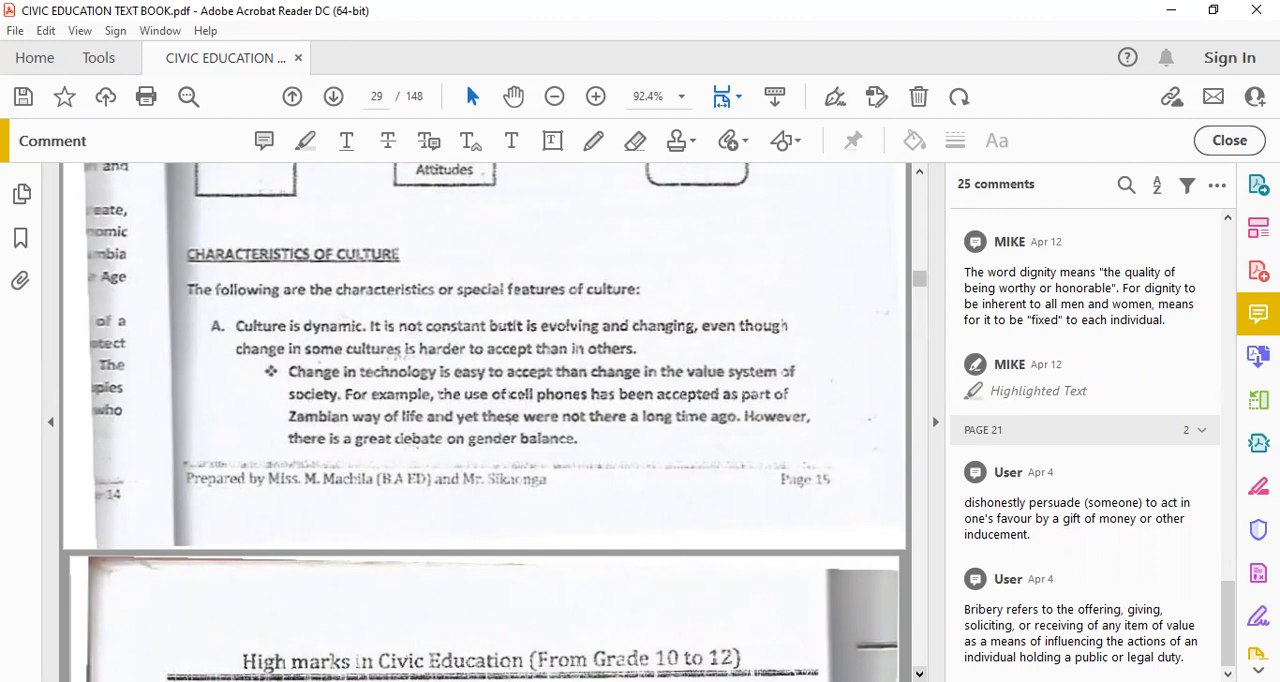
scroll(up, 3)
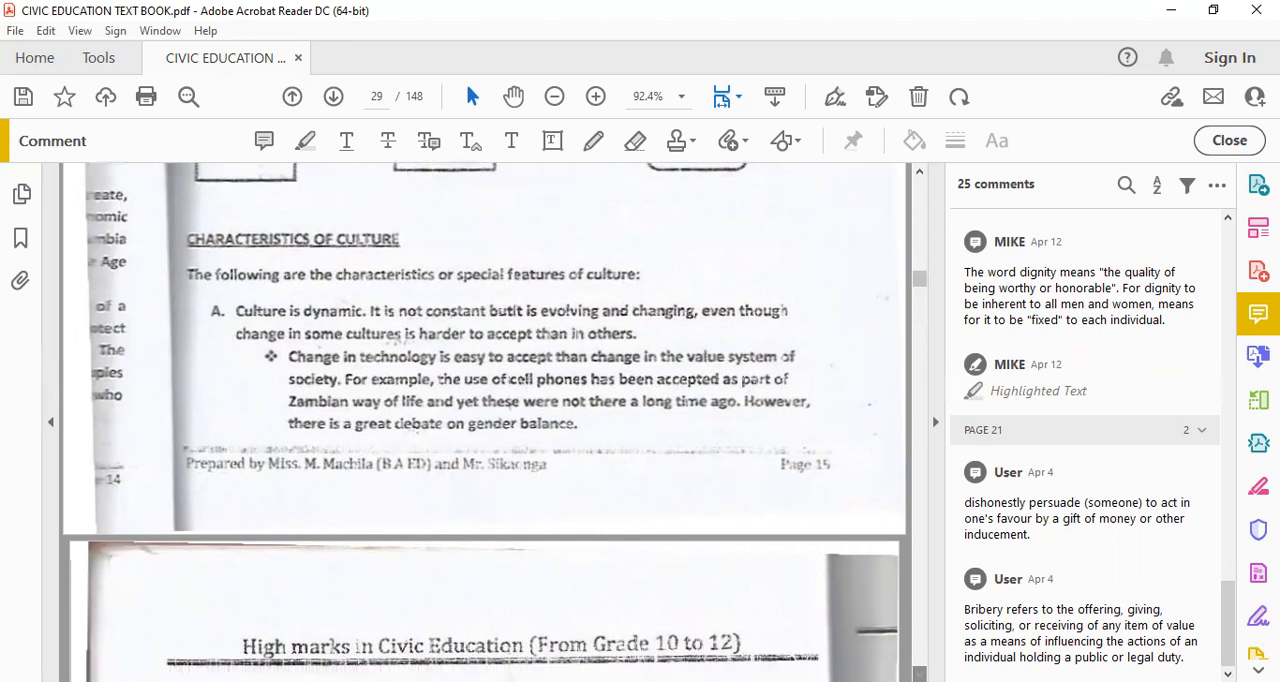
scroll(down, 3)
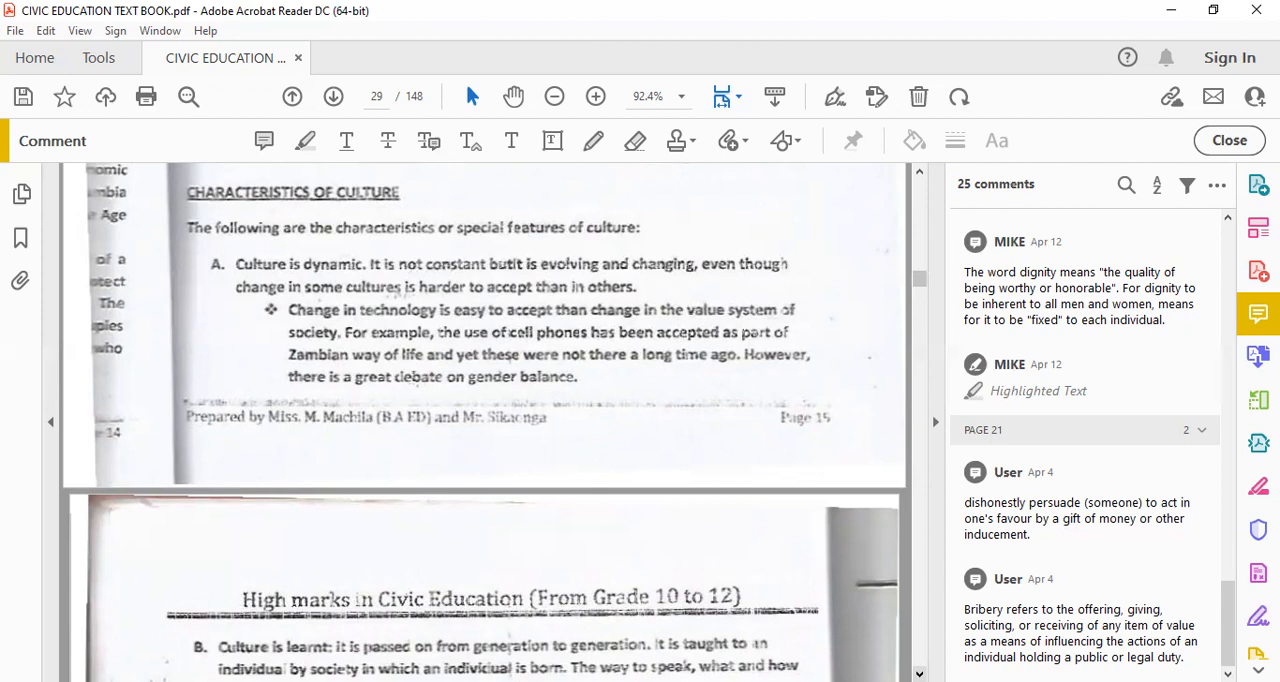
scroll(up, 3)
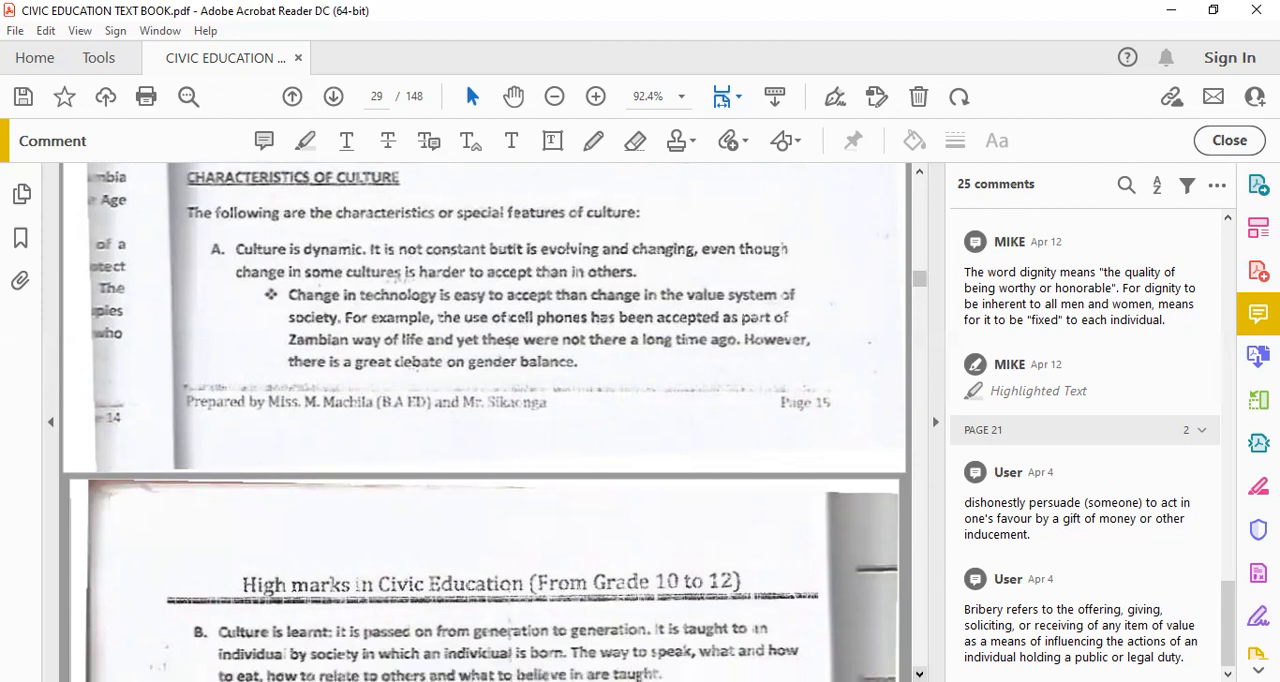
scroll(down, 3)
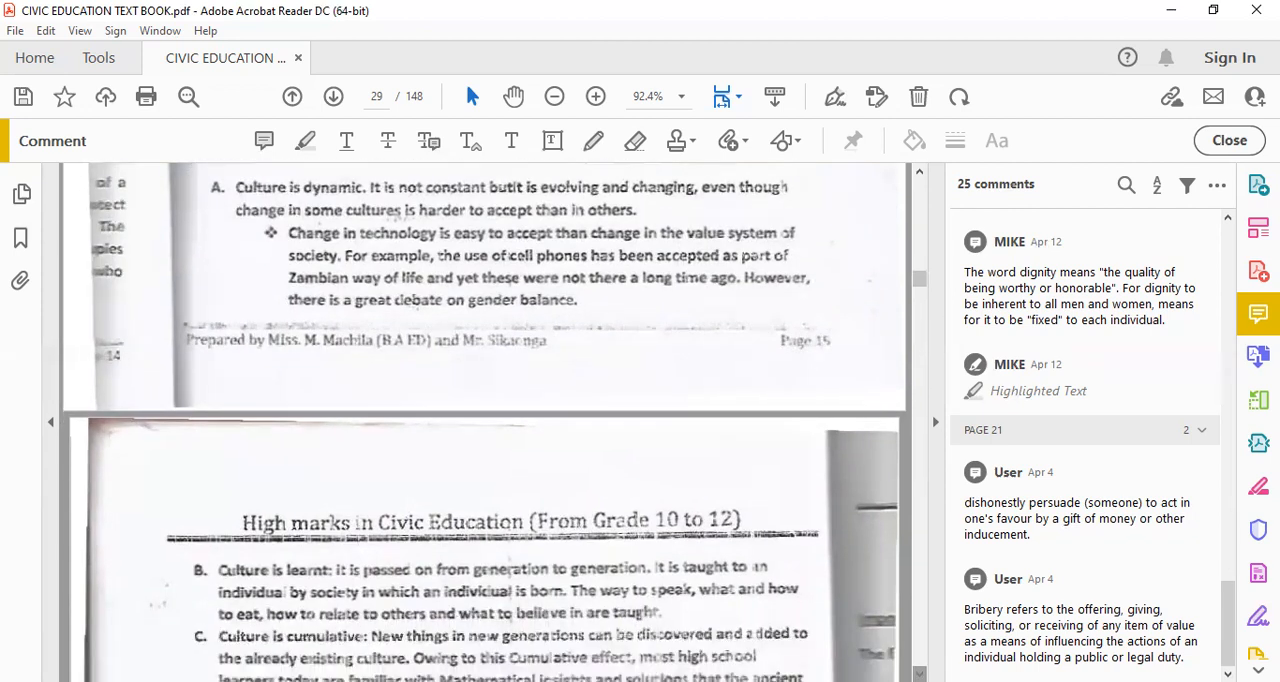
click(332, 96)
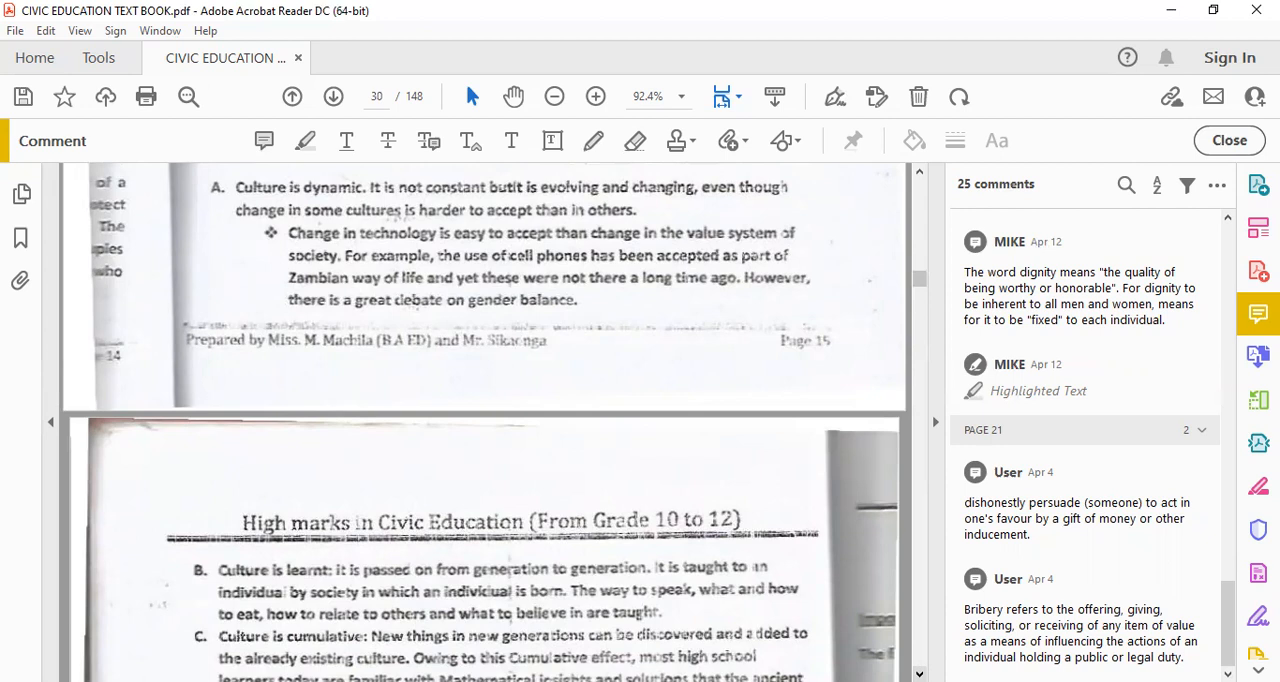
Scroll to characteristics D–H: comprehensive, shared, symbolic, integrated, unawareness until contact
scroll(down, 3)
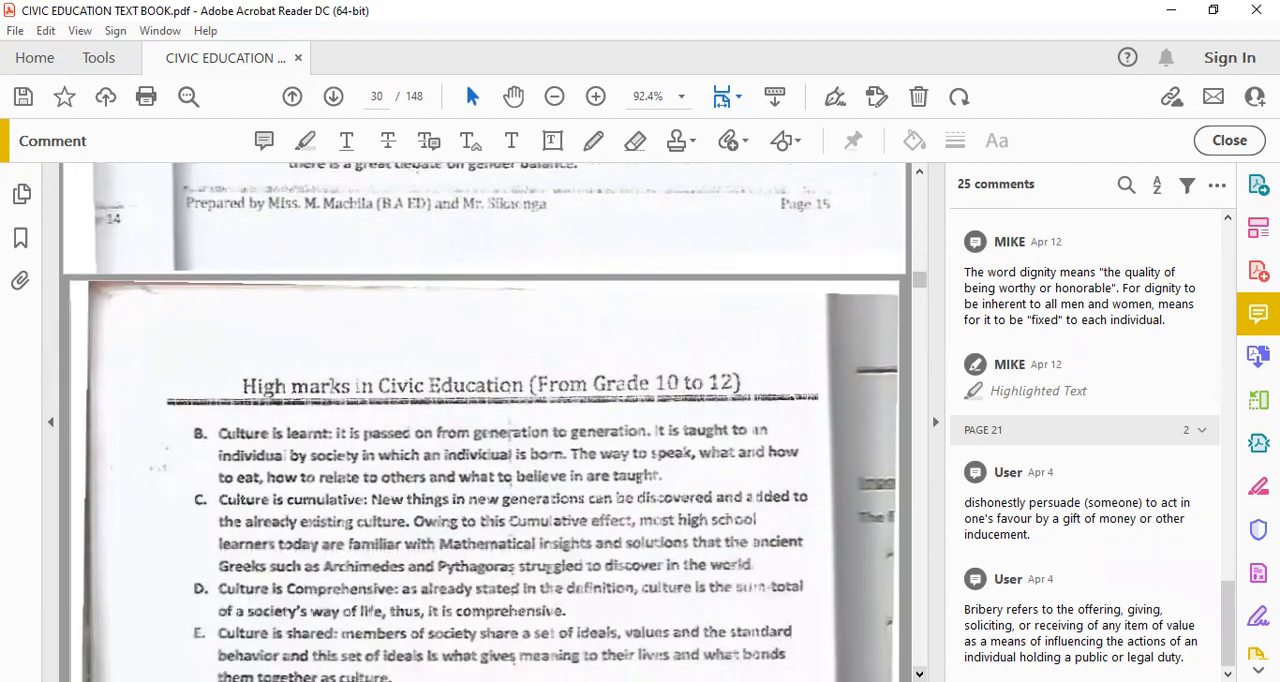
scroll(down, 3)
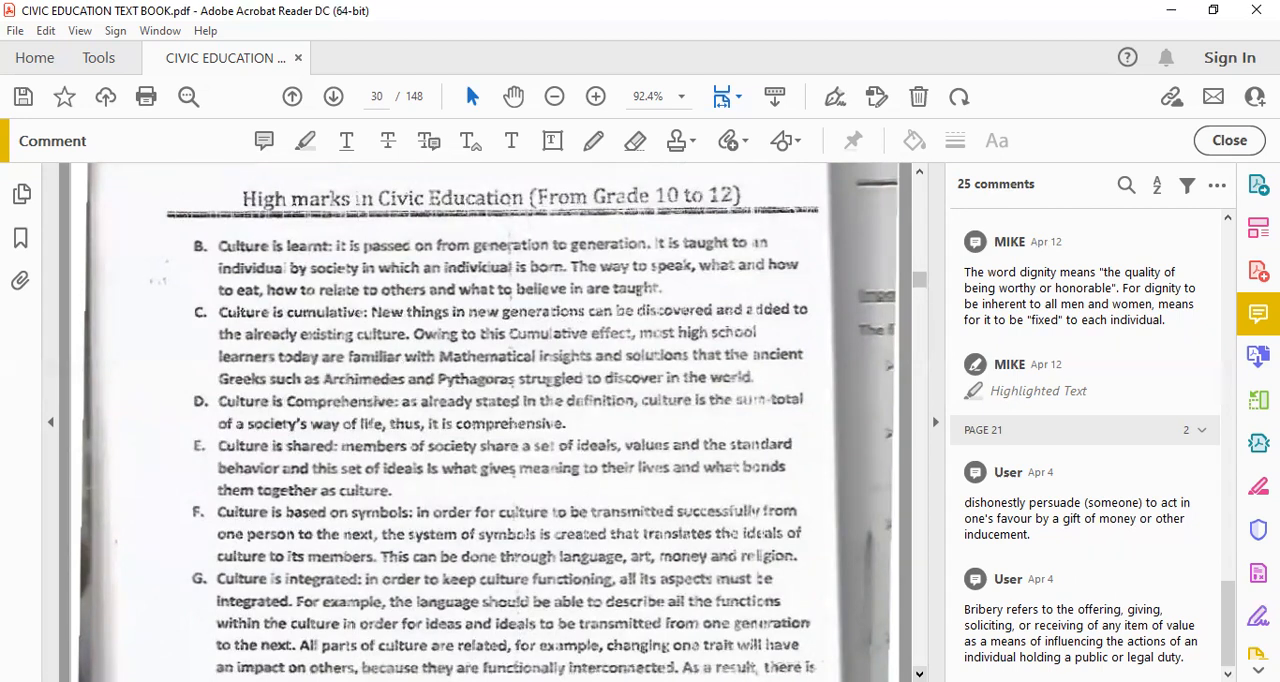
scroll(down, 3)
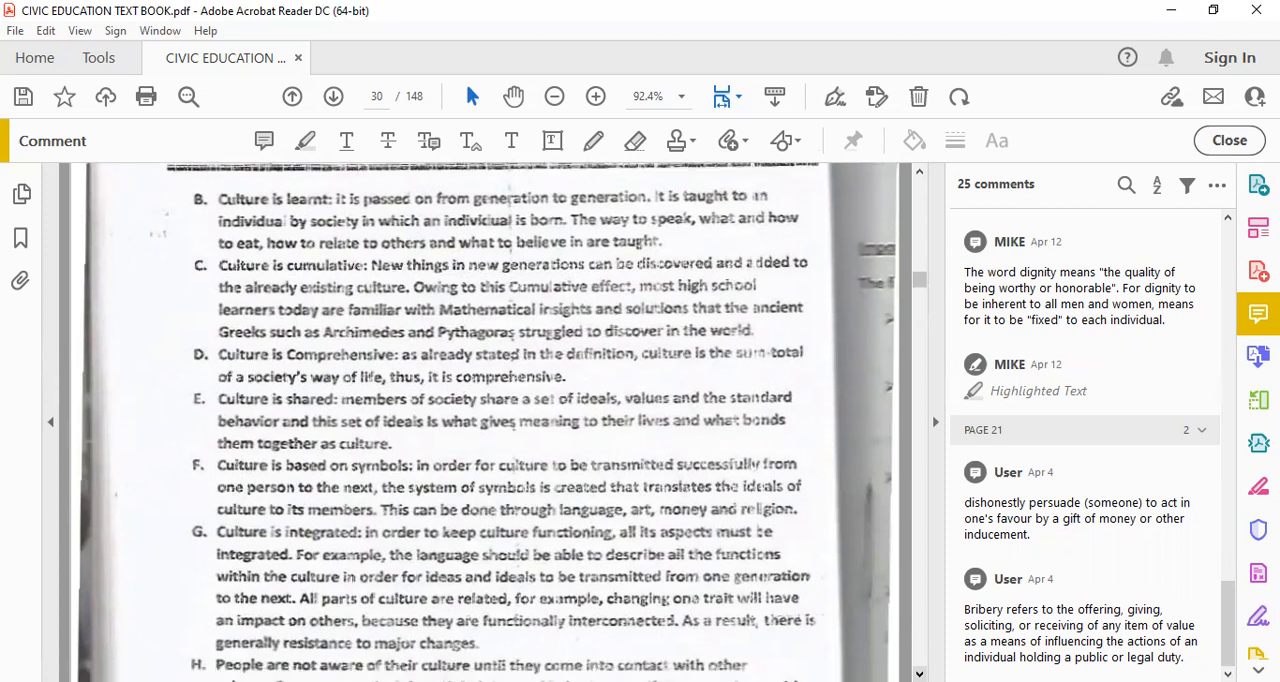
scroll(down, 3)
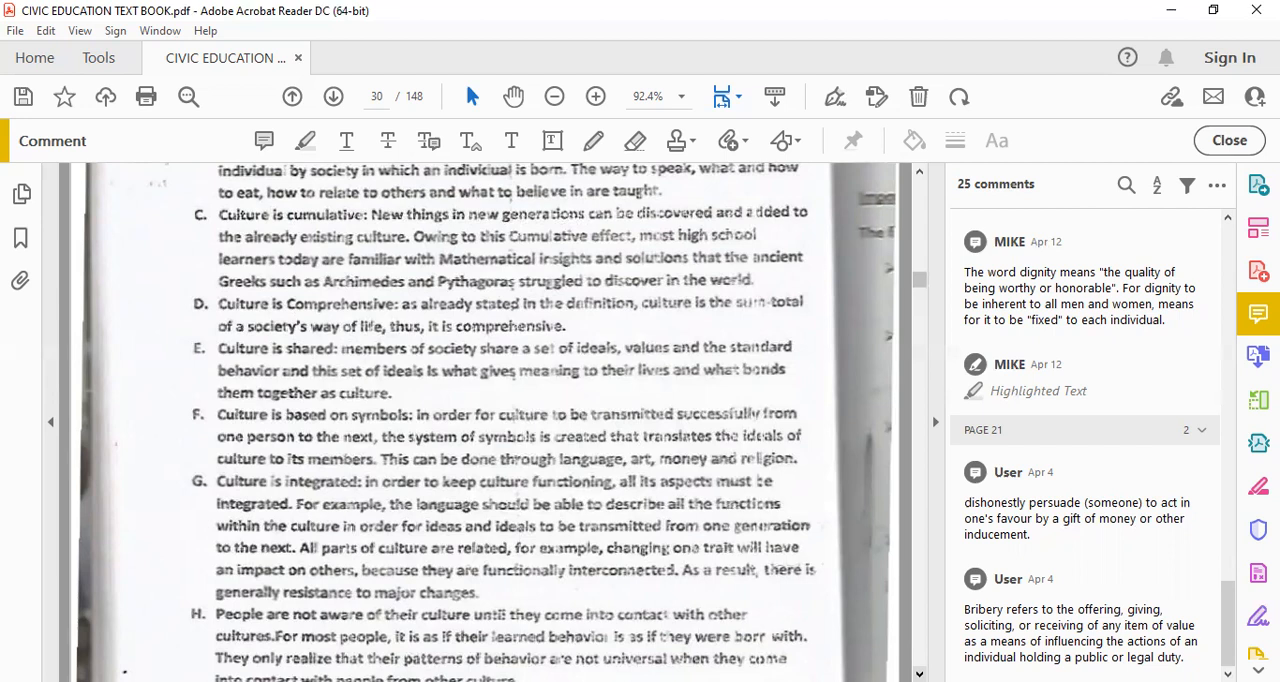
Scroll down page 30 to characteristic I and the start of J
scroll(down, 3)
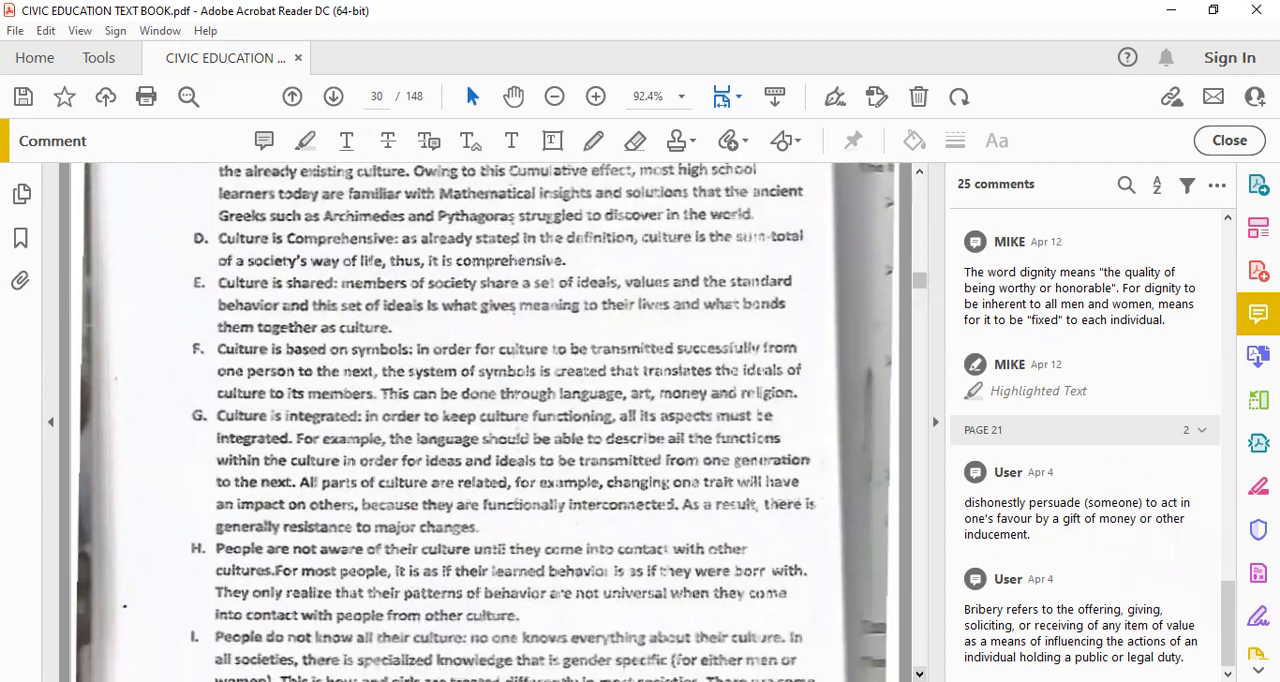
scroll(down, 3)
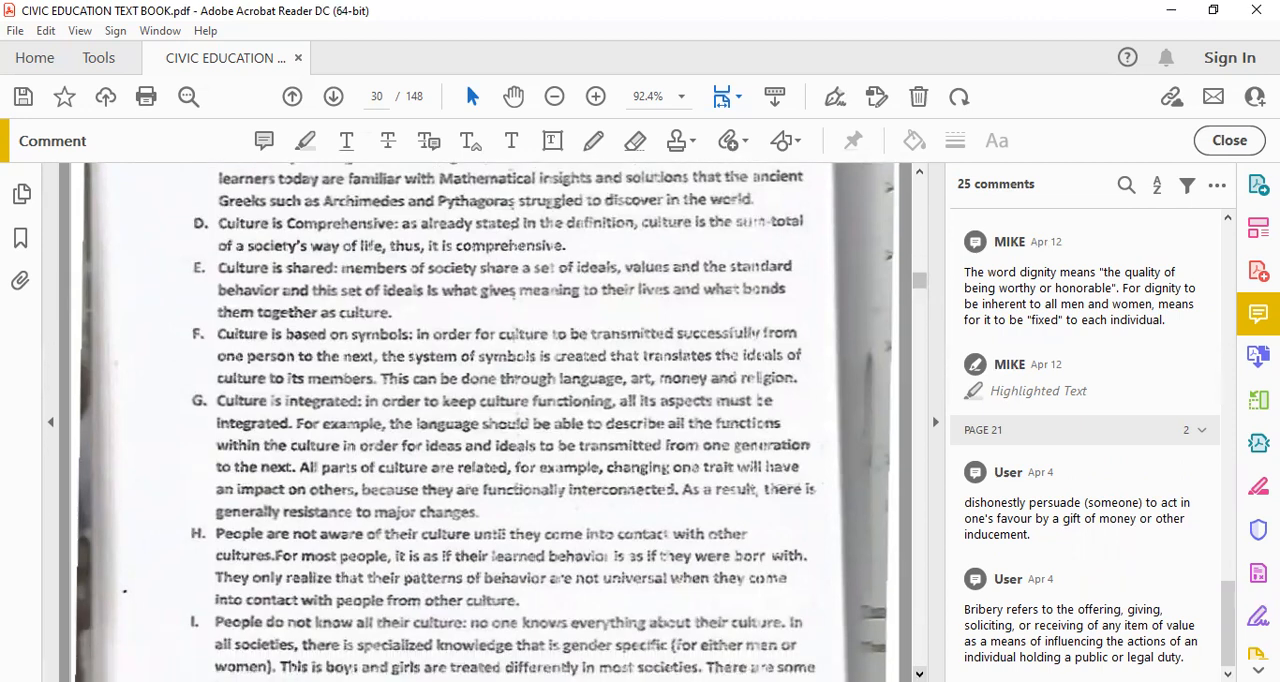
scroll(down, 3)
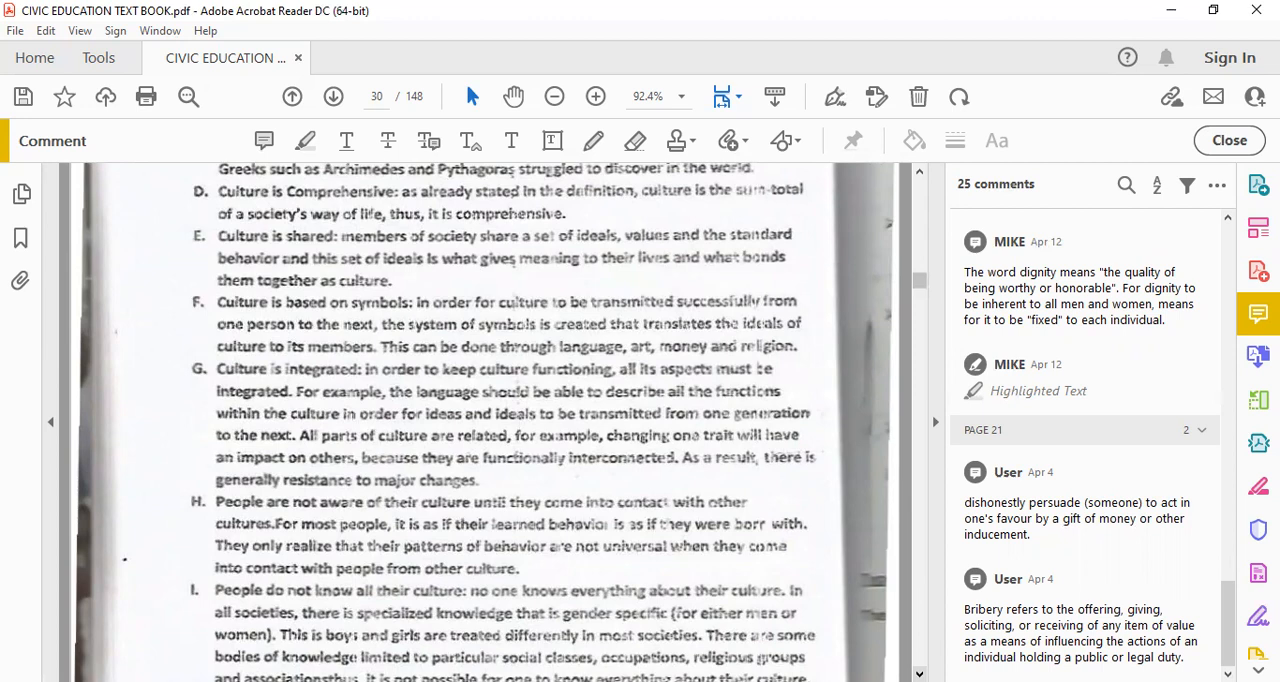
scroll(down, 3)
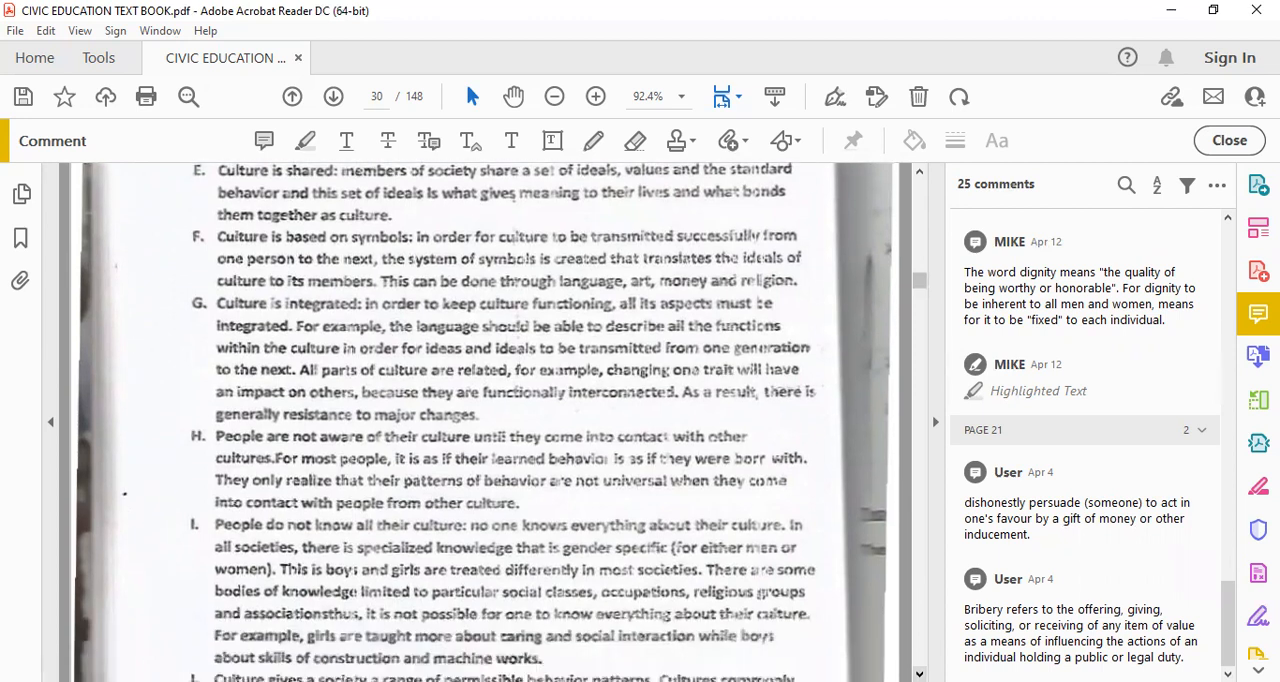
scroll(down, 3)
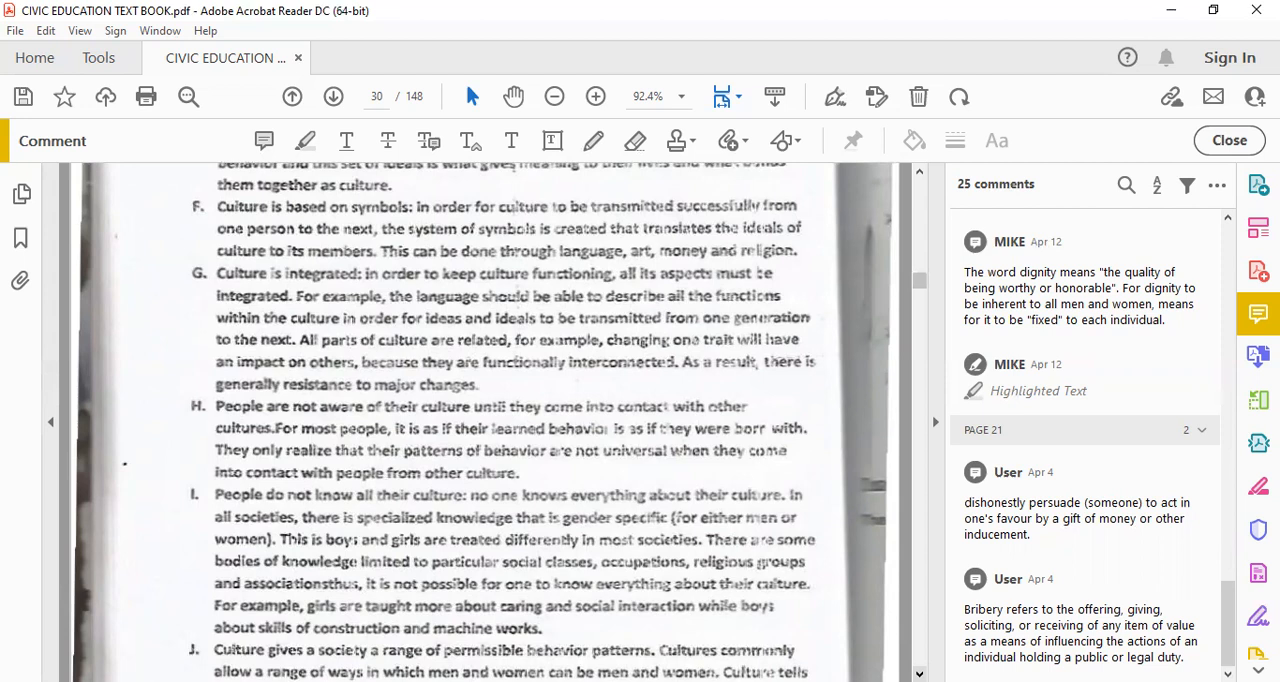
Scroll to the bottom of page 30 showing characteristics J and K and the author credit
scroll(down, 3)
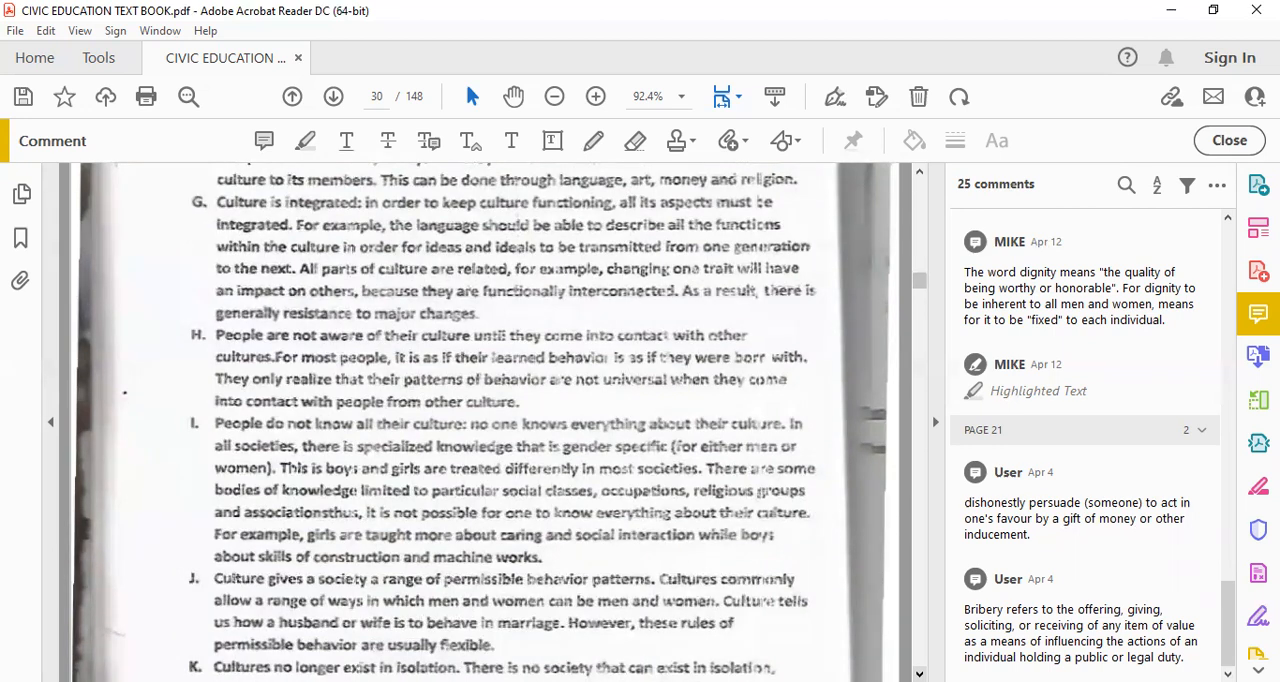
scroll(down, 3)
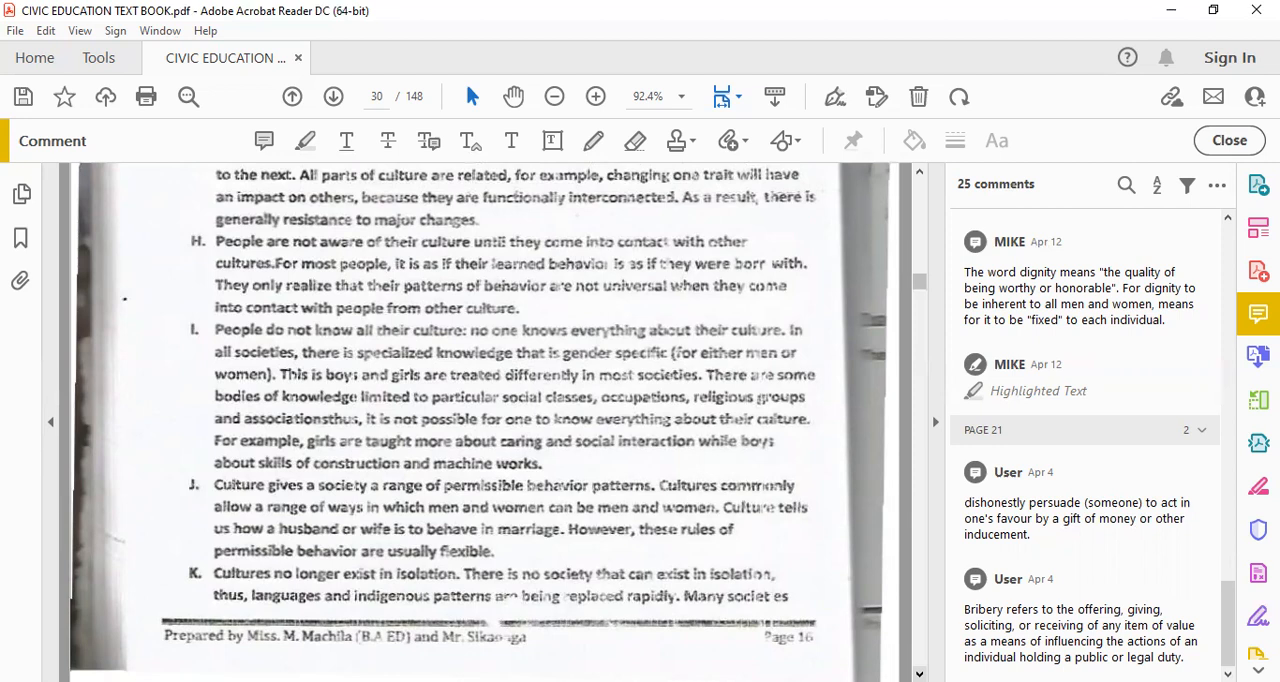
Scroll past the page break to page 31 and settle on the Importance of Culture bullet list
scroll(down, 3)
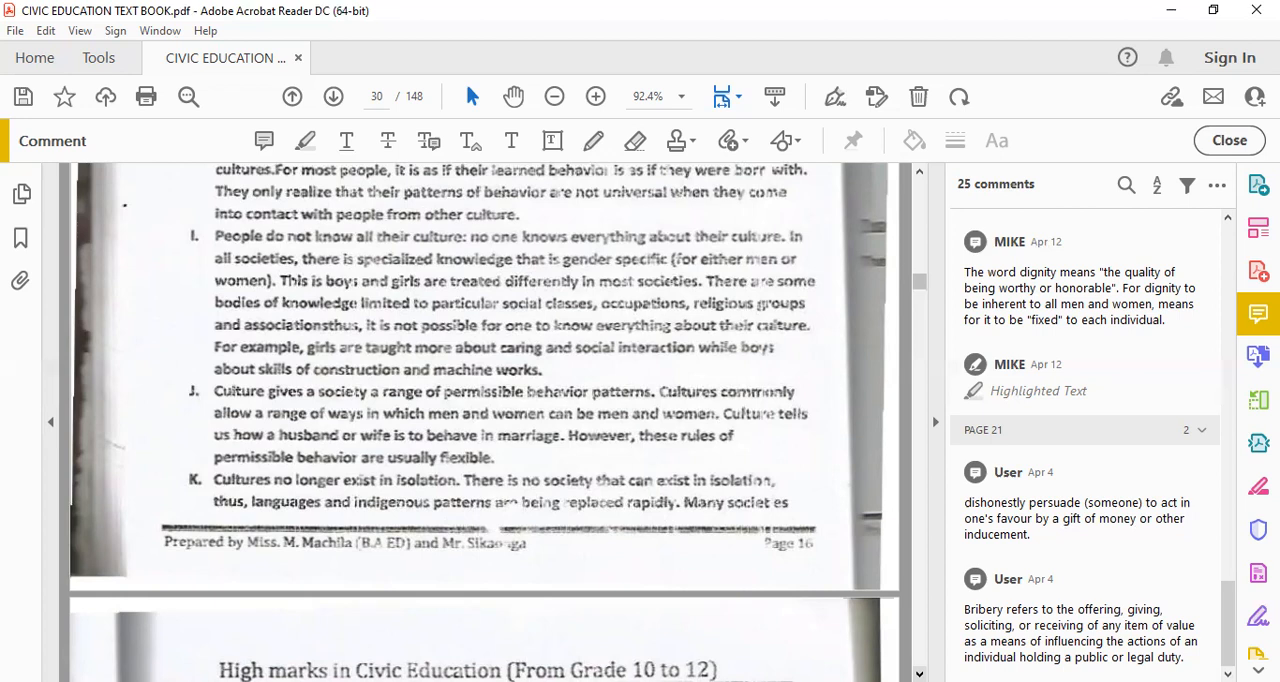
scroll(down, 3)
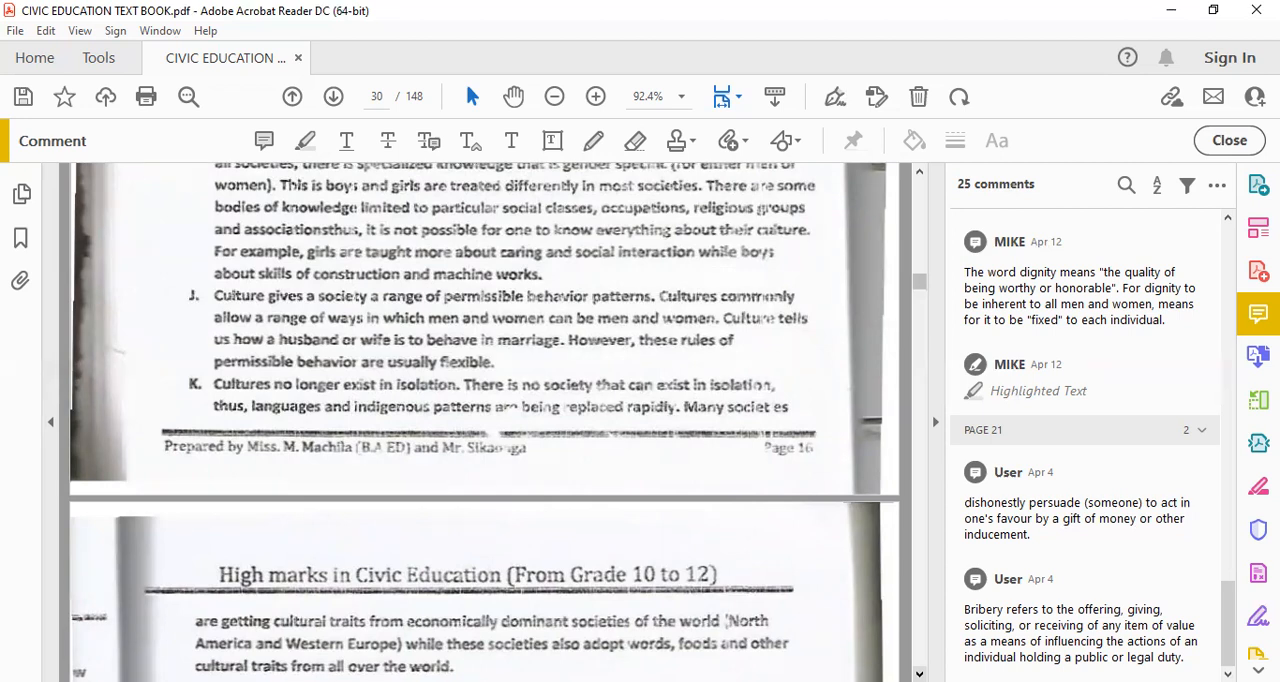
scroll(down, 3)
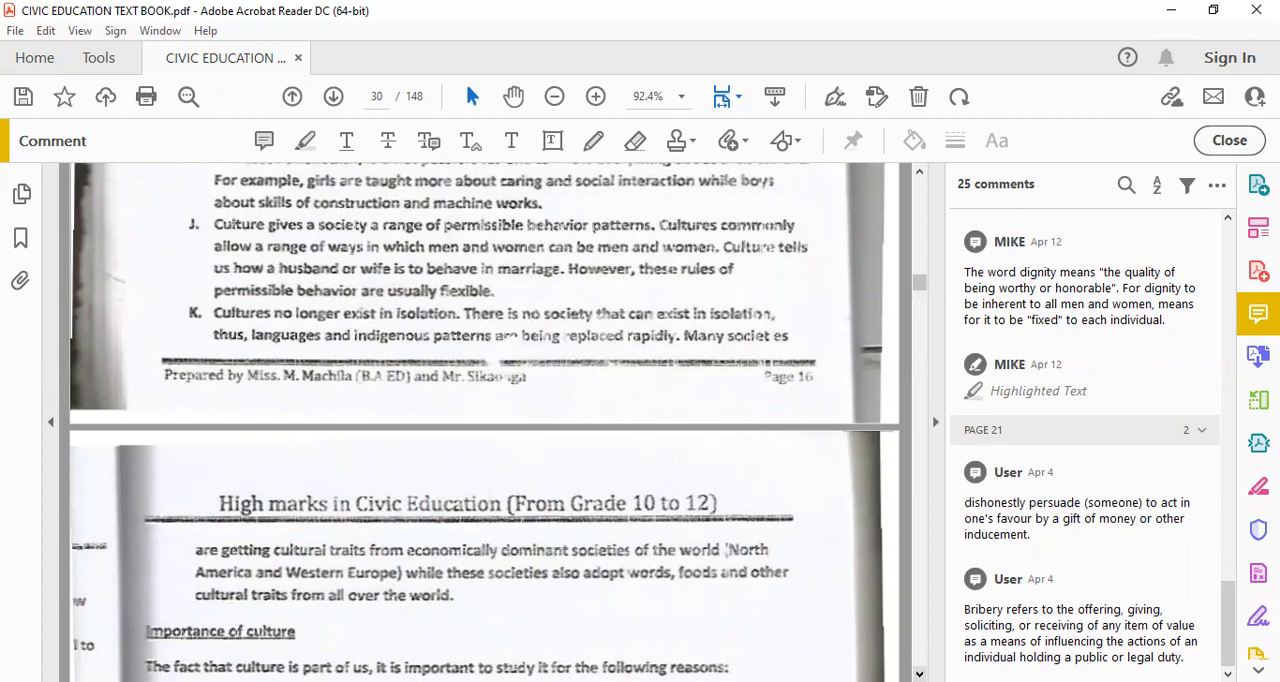
scroll(down, 3)
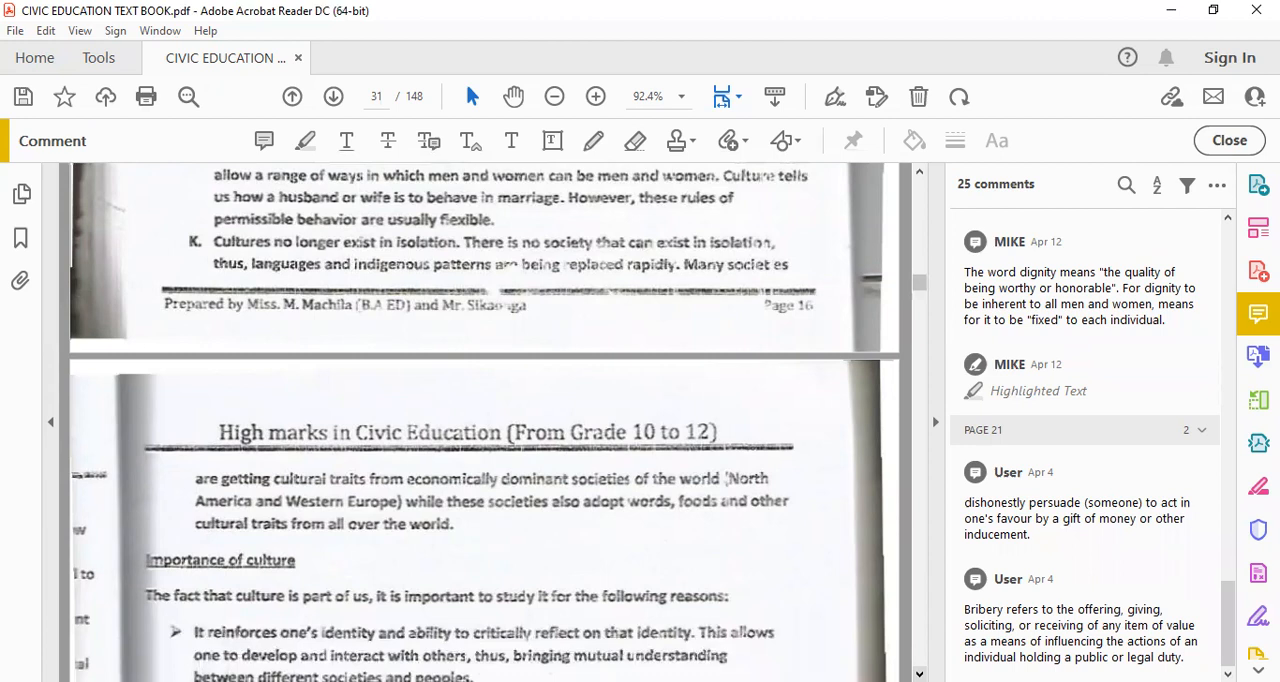
scroll(down, 3)
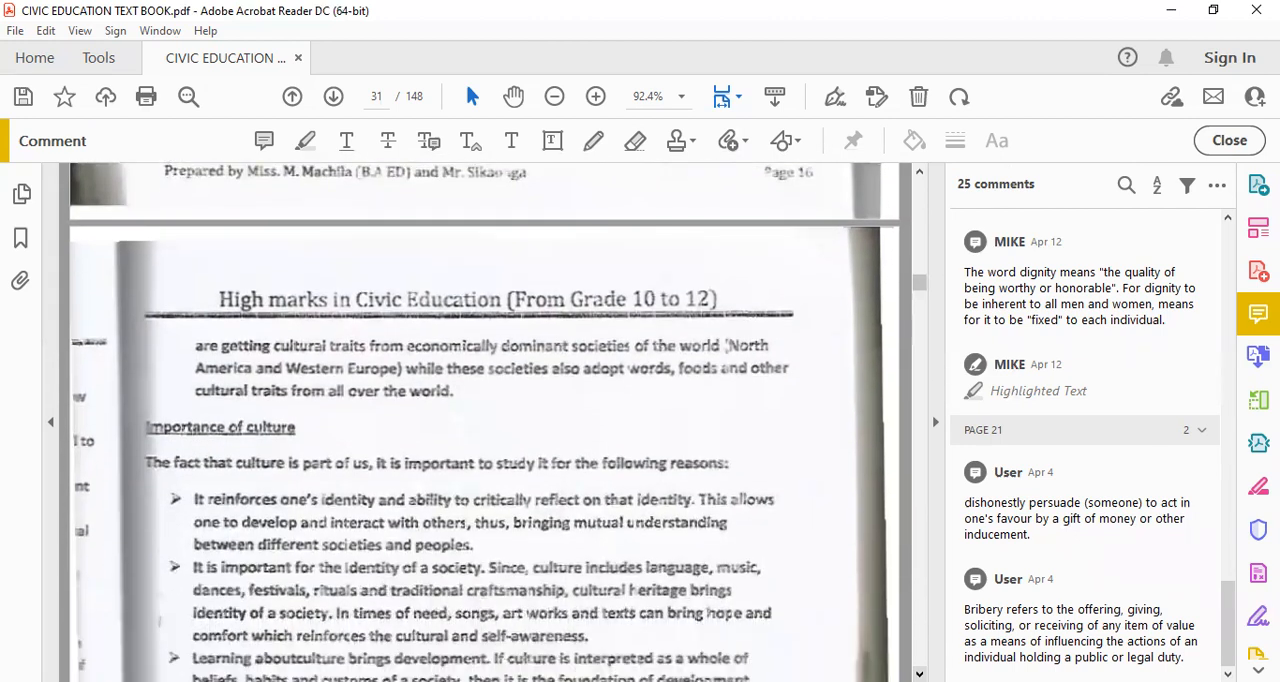
scroll(up, 3)
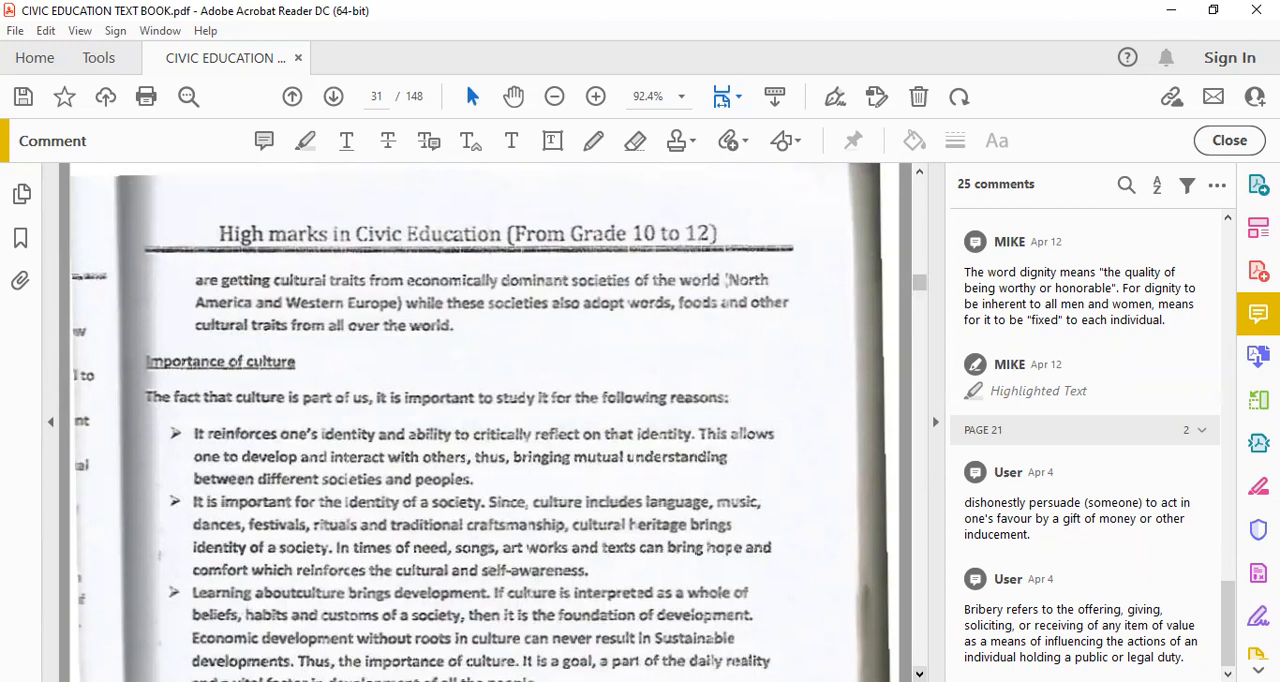
scroll(up, 3)
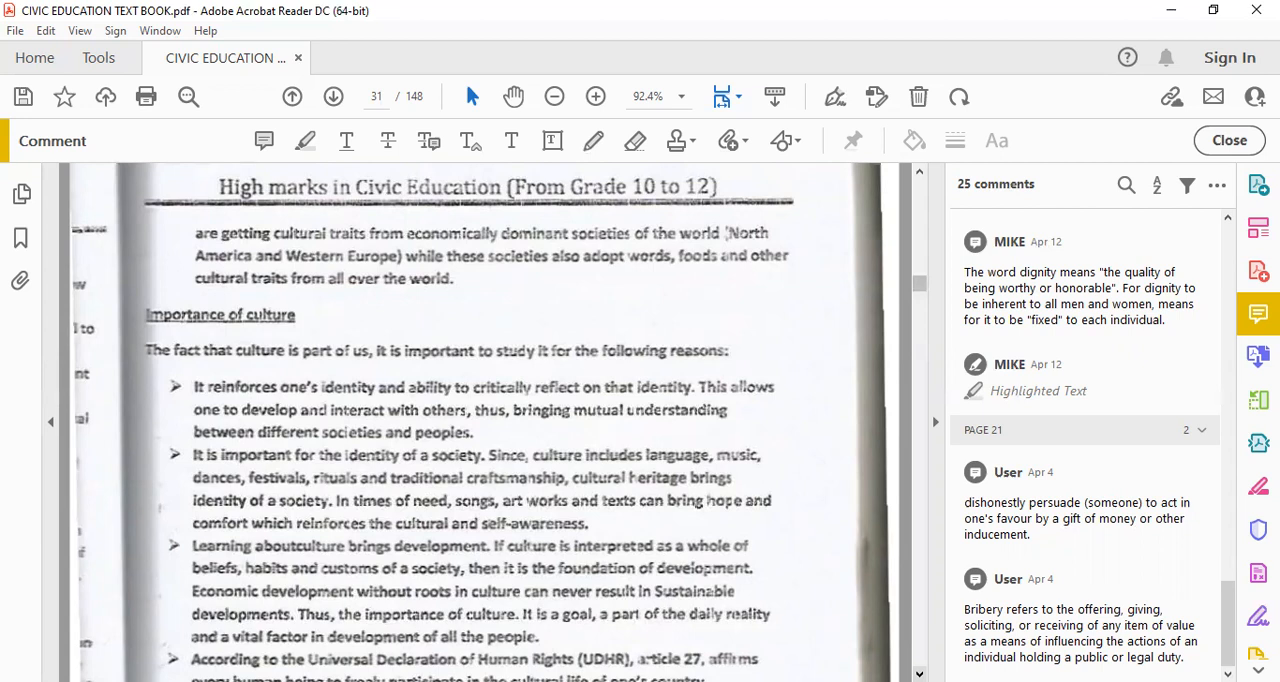
Scroll down page 31 through the UDHR article 27 points until Types of Culture appears
scroll(down, 3)
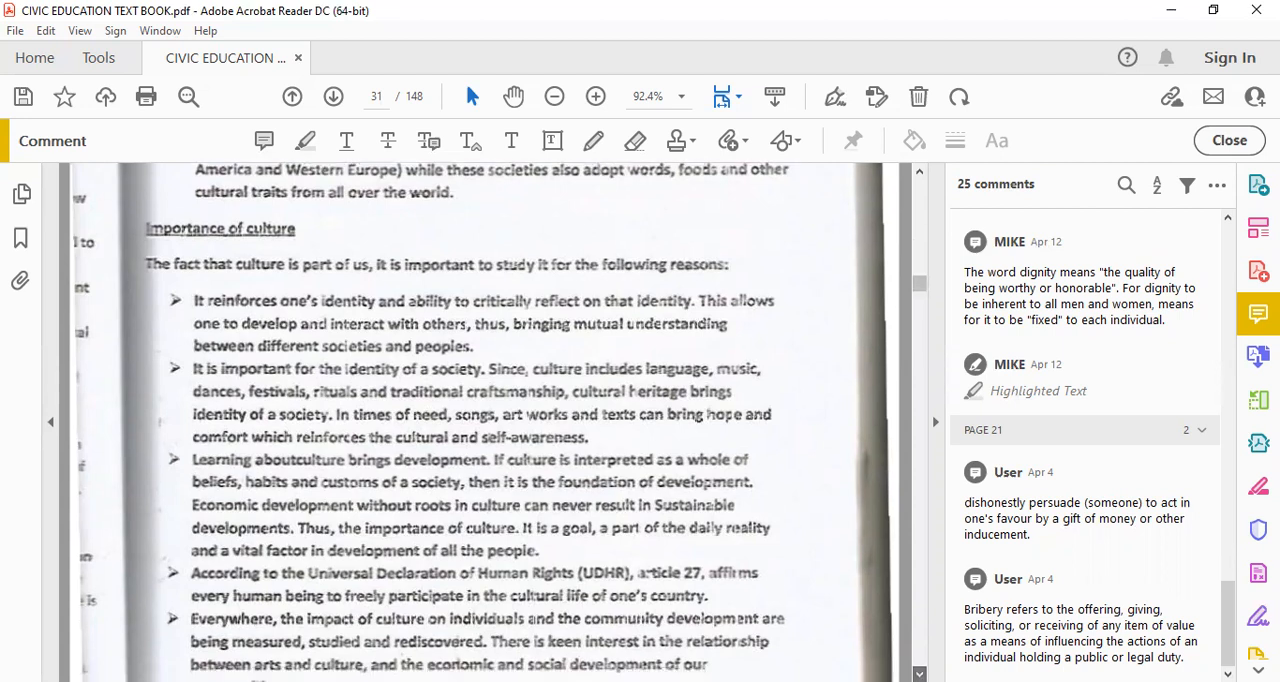
scroll(down, 3)
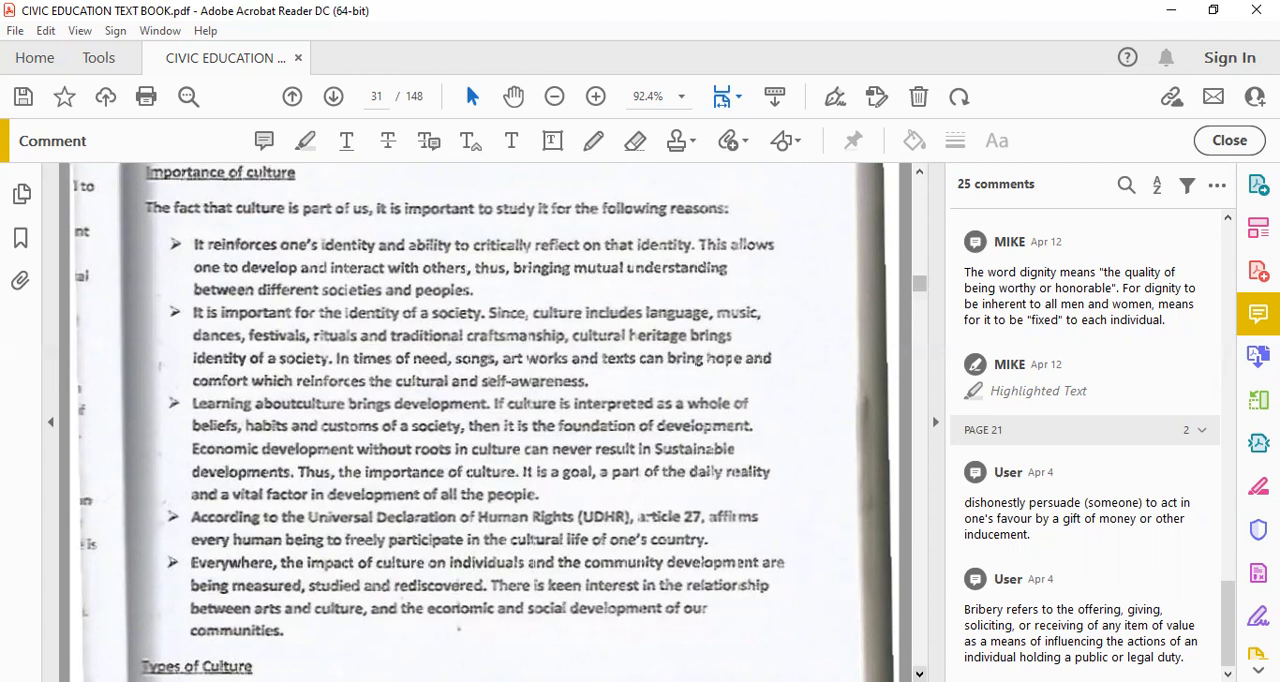
scroll(down, 3)
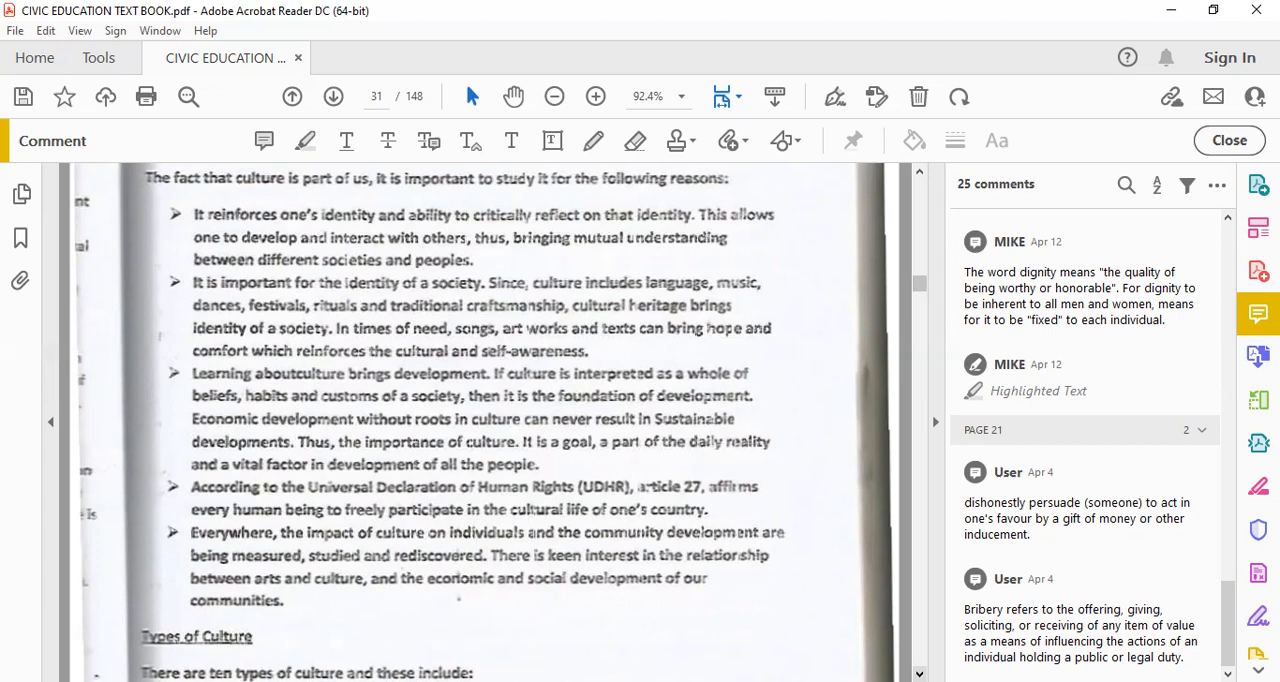
Scroll to the ten-types intro, Mass culture and Popular Culture at the page 17 footer
scroll(down, 3)
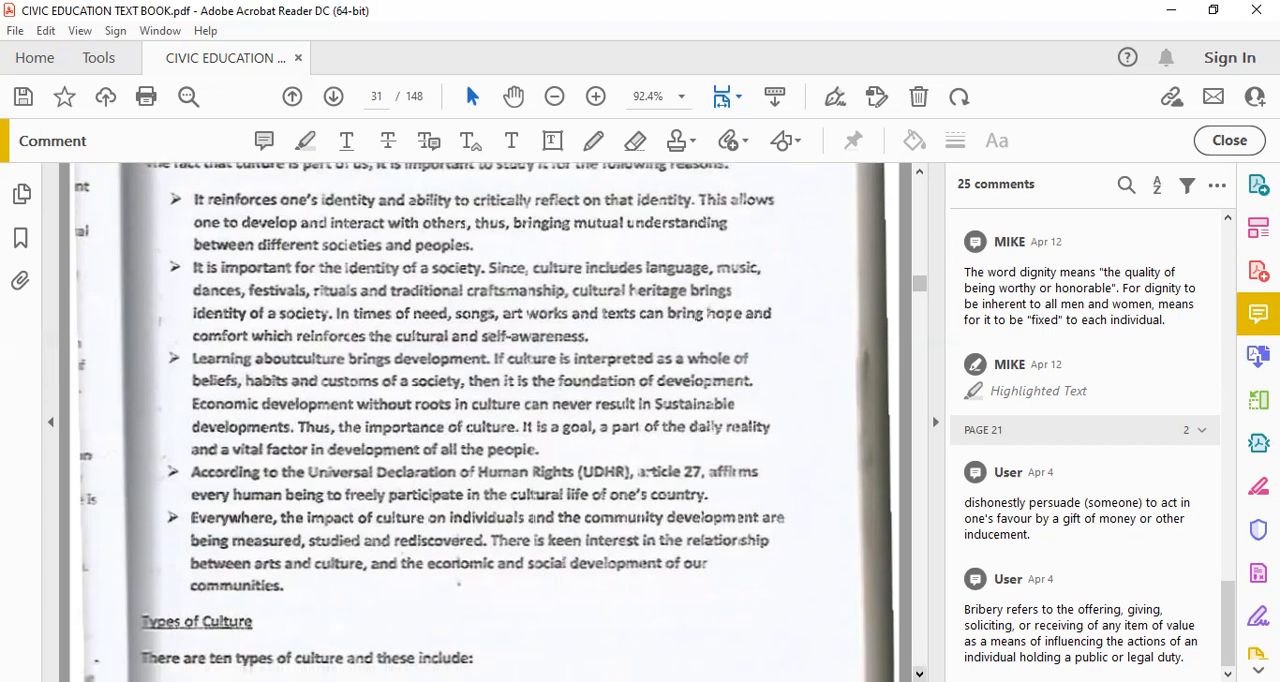
scroll(down, 3)
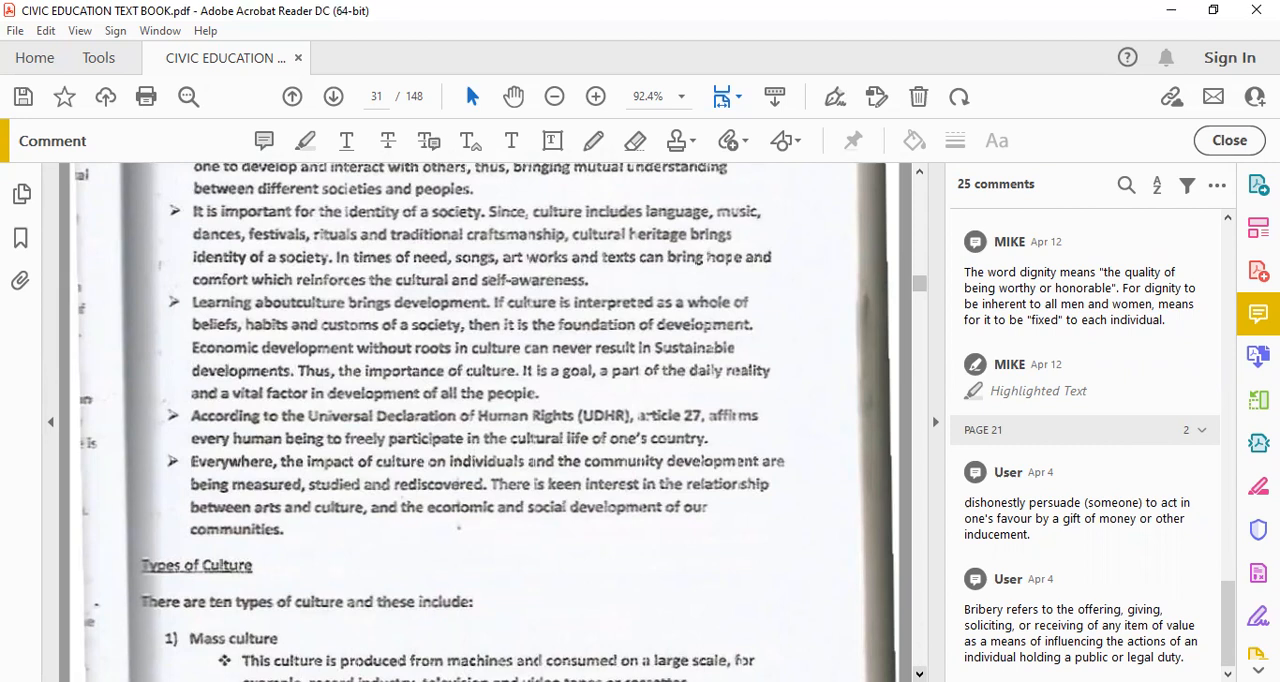
scroll(down, 3)
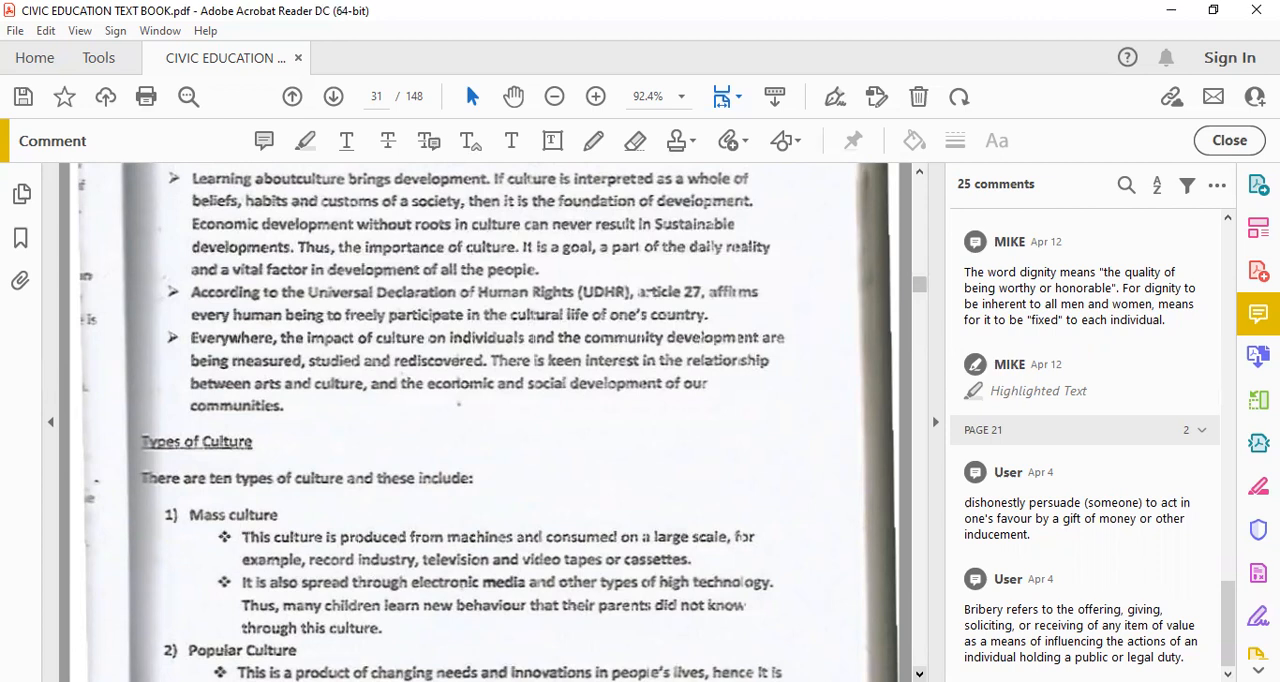
scroll(down, 3)
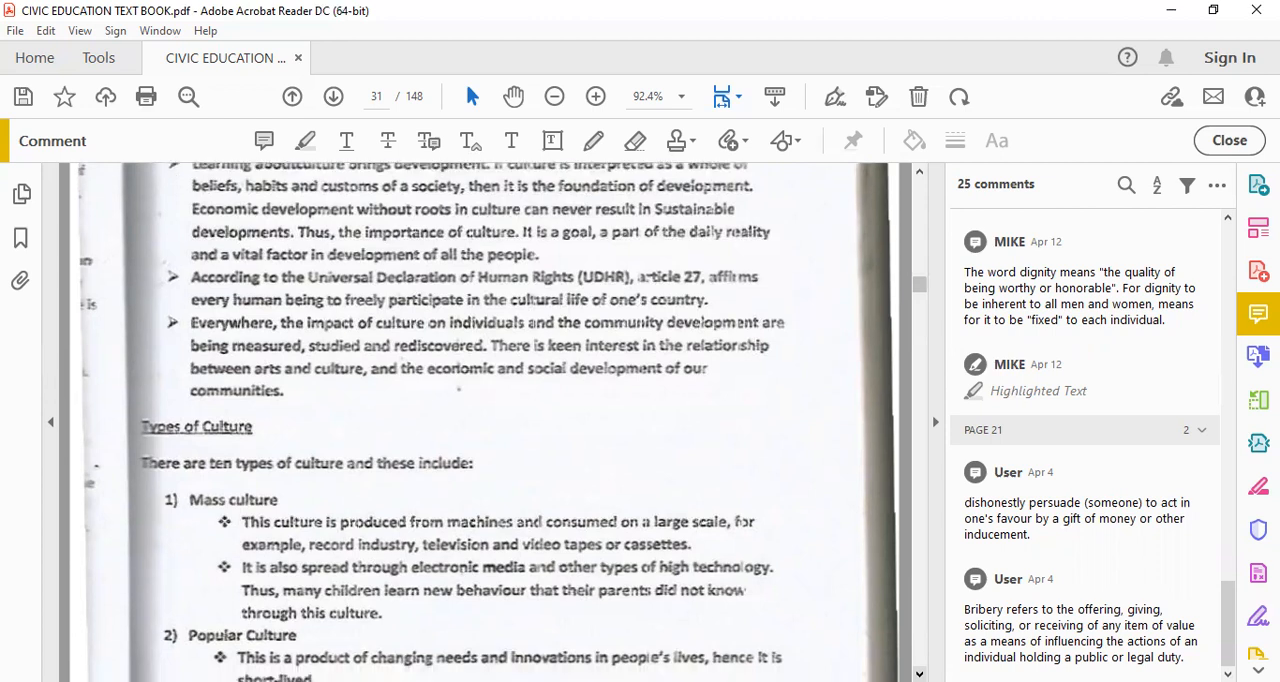
scroll(down, 3)
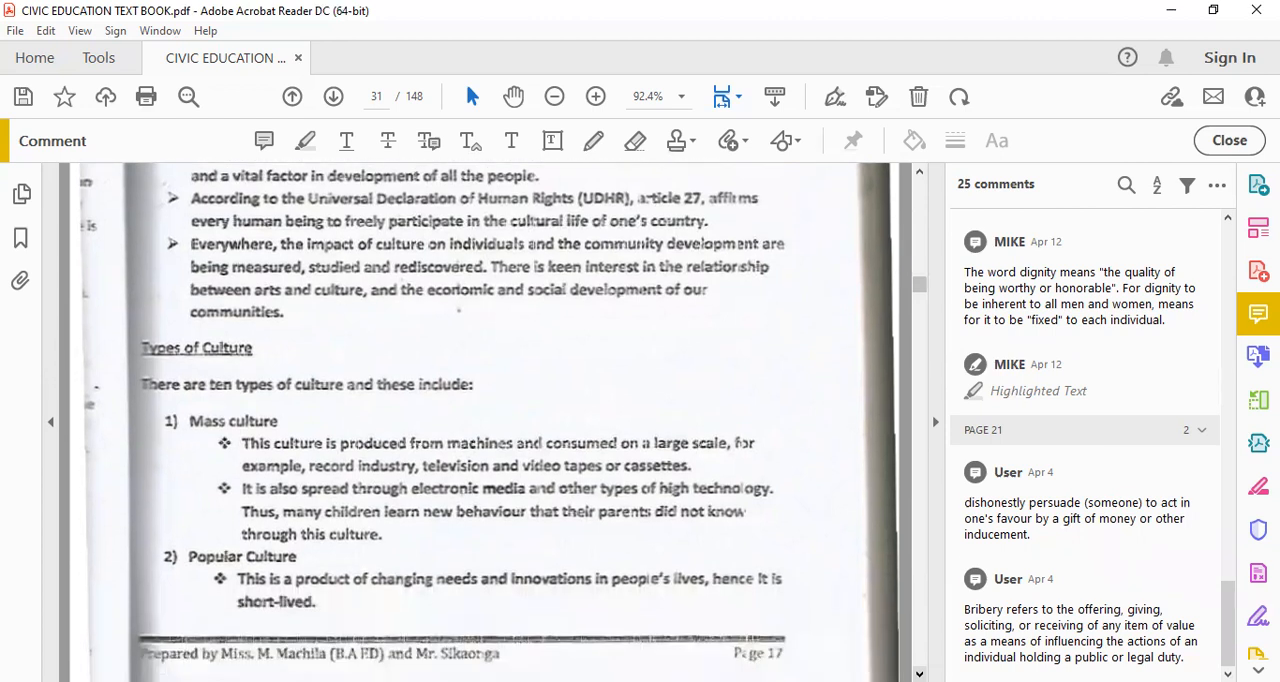
Scroll onto page 32 showing the rest of Popular Culture, Folk Culture and Synthetic Culture
scroll(up, 3)
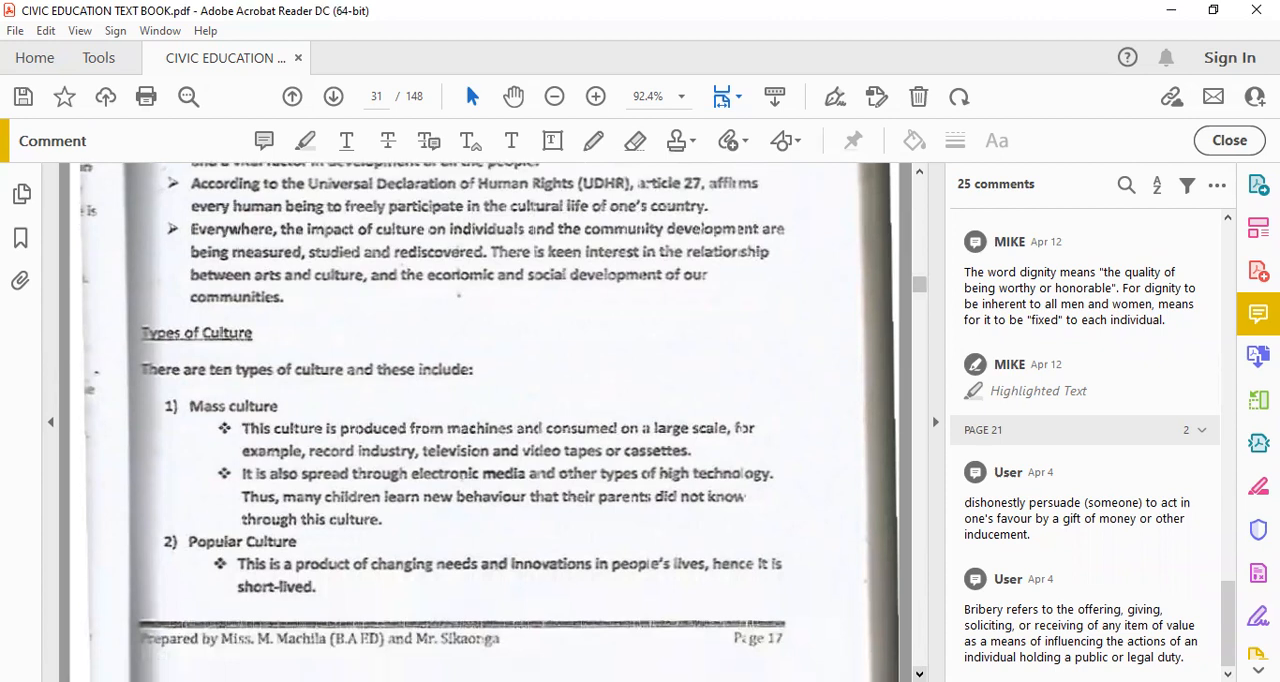
scroll(down, 3)
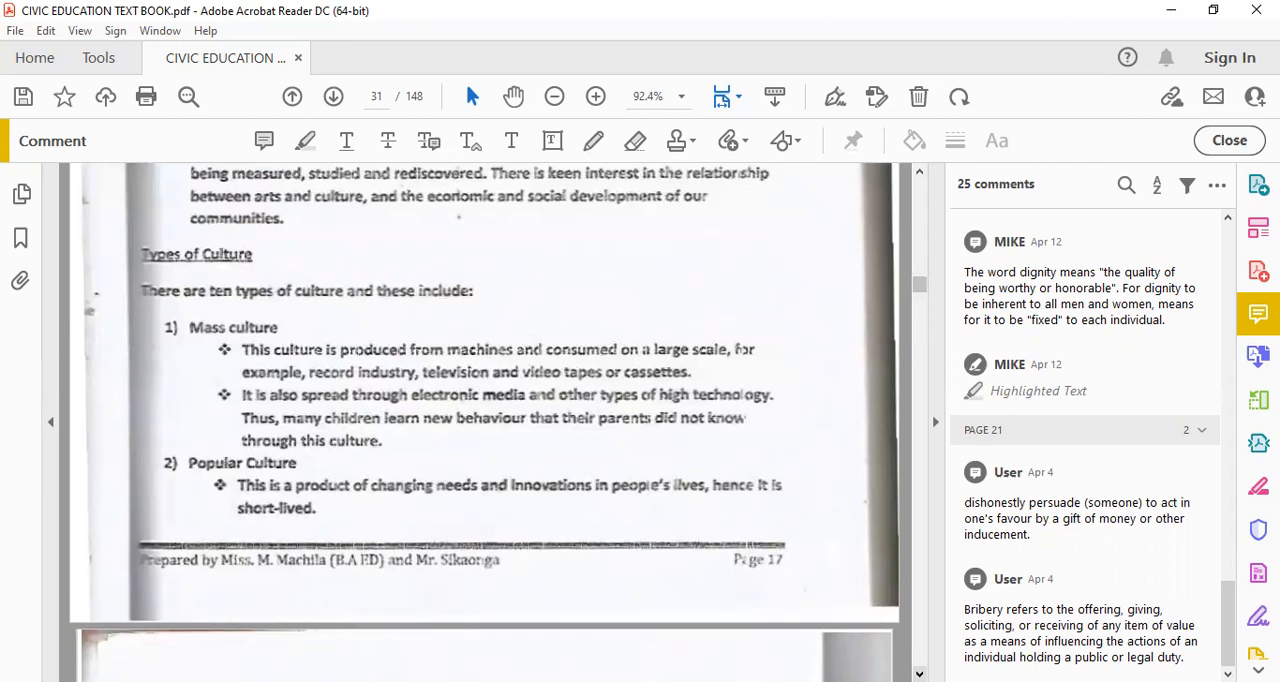
scroll(up, 3)
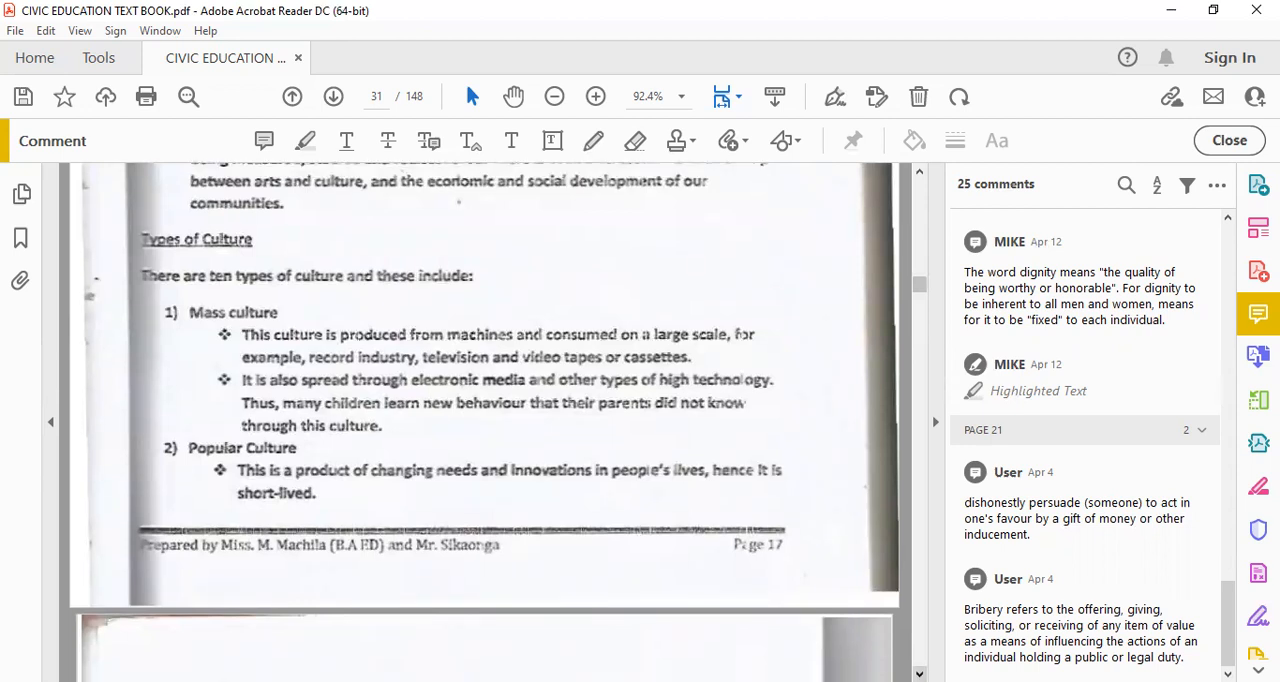
scroll(down, 3)
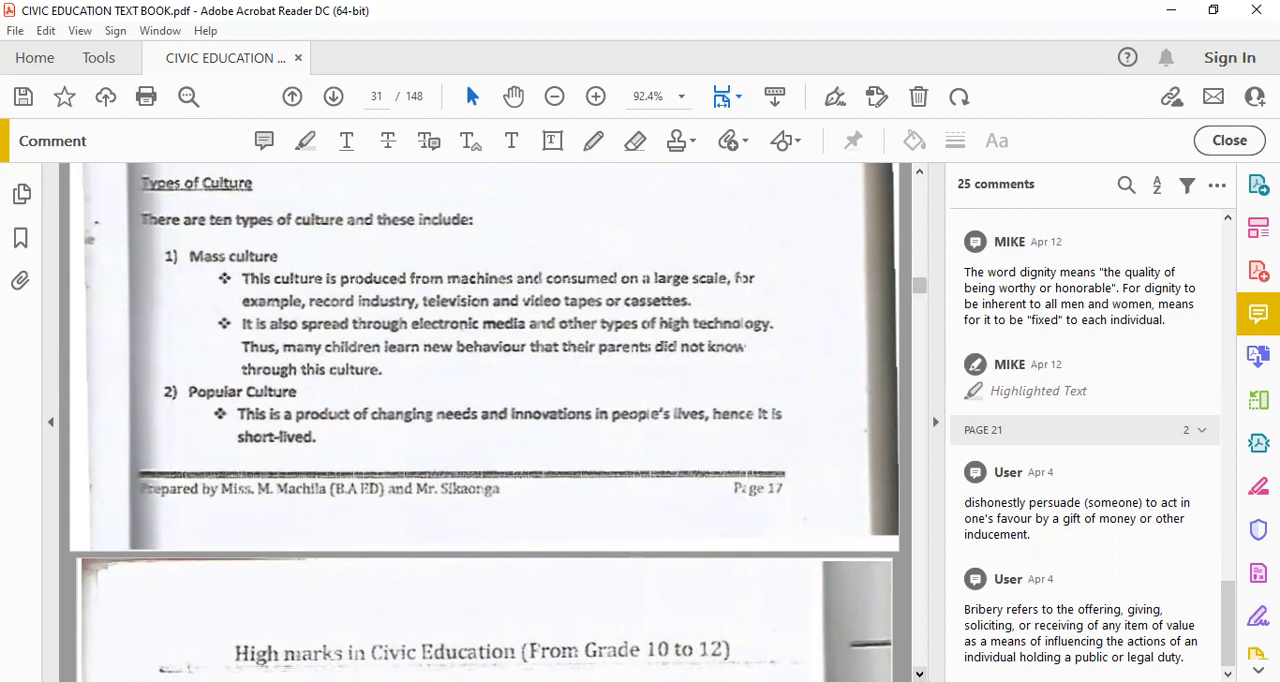
scroll(down, 3)
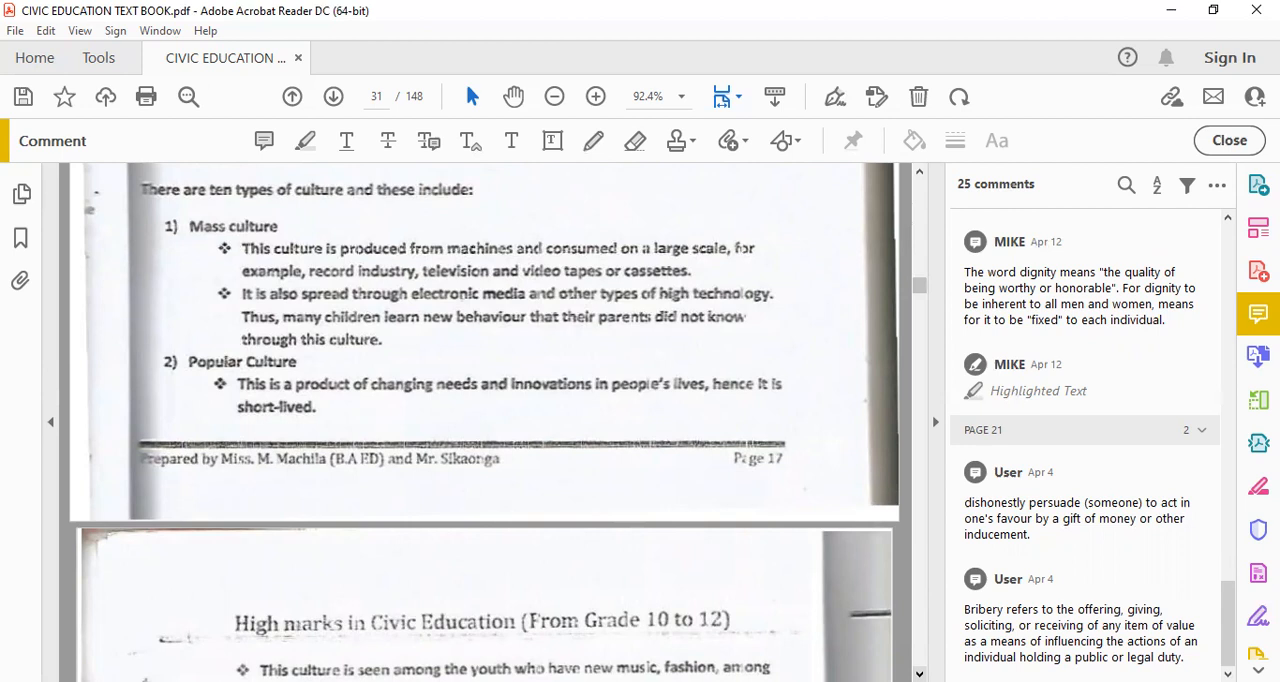
scroll(down, 3)
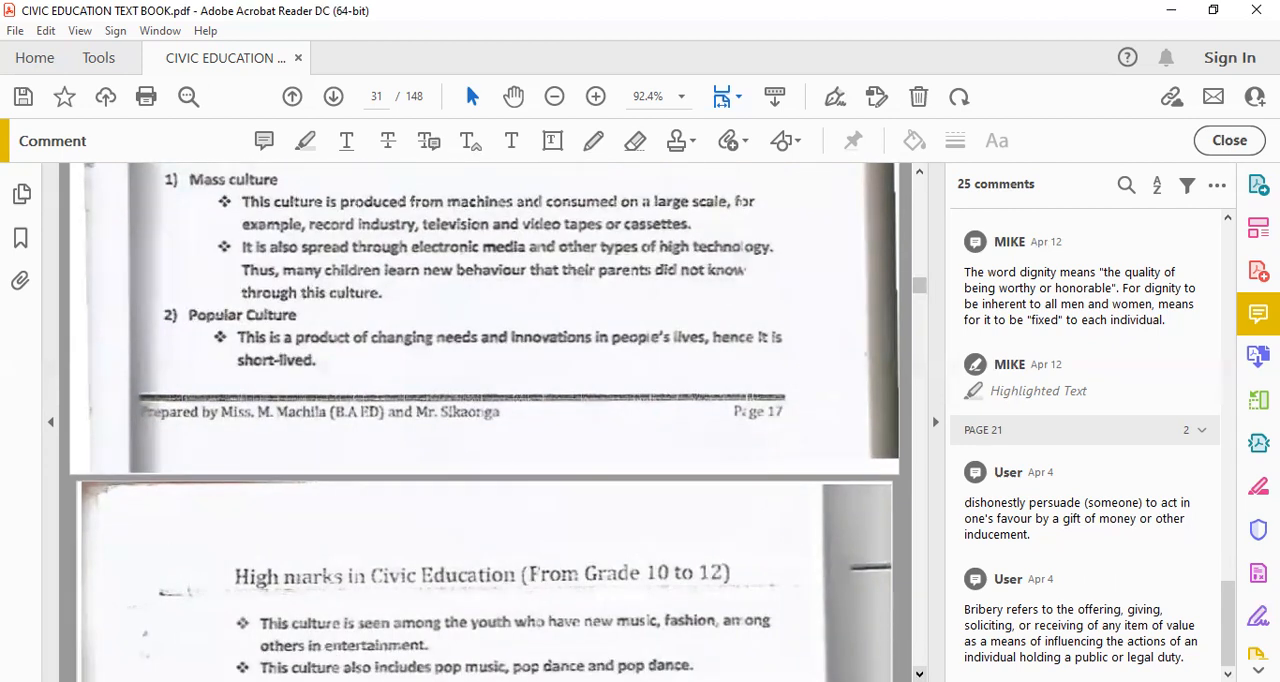
scroll(up, 3)
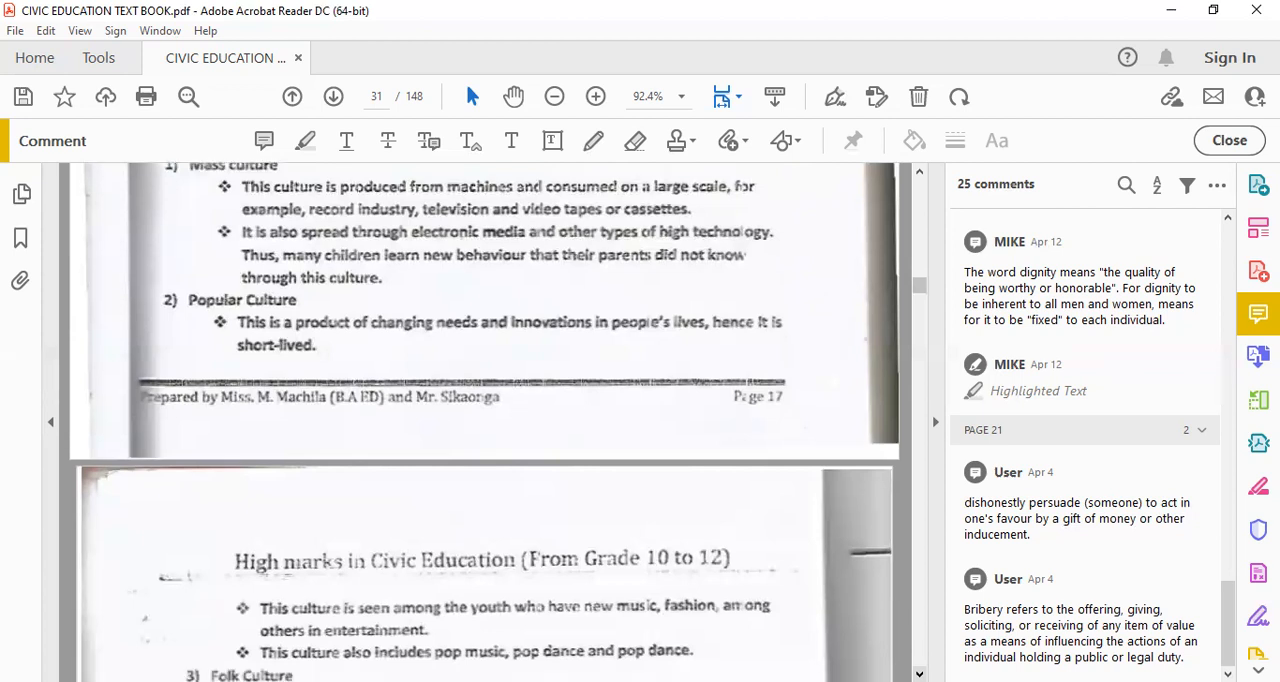
scroll(down, 3)
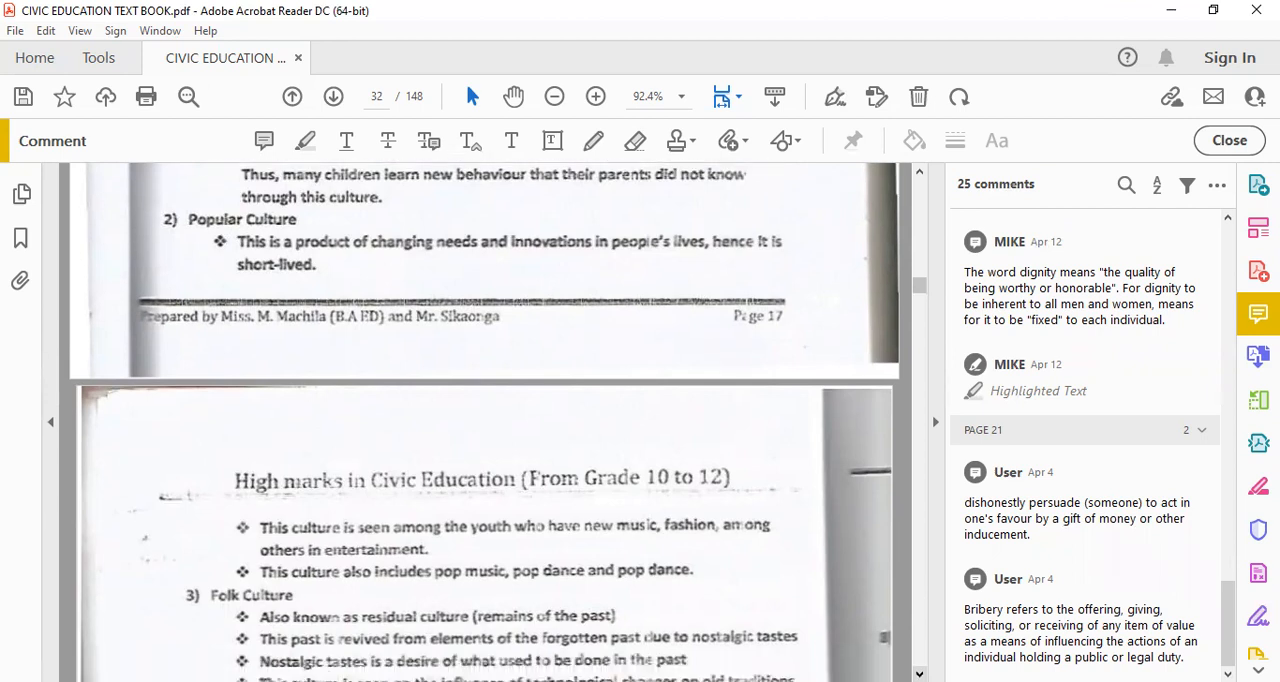
scroll(down, 3)
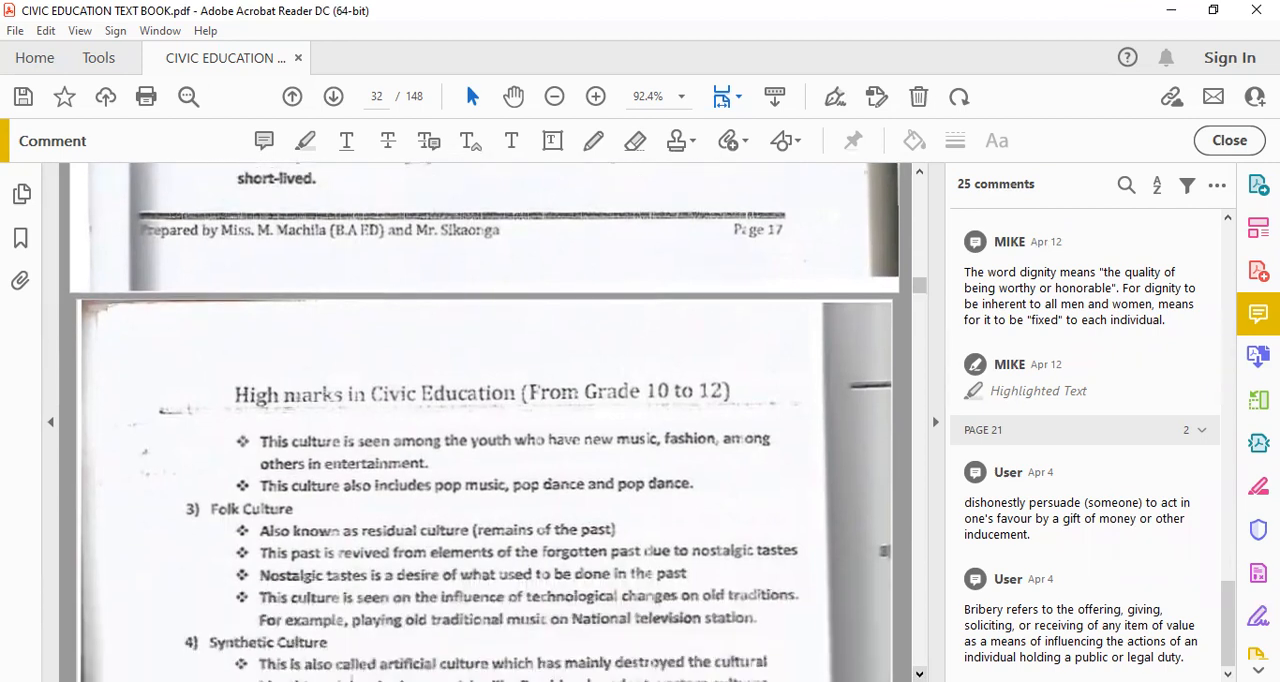
scroll(down, 3)
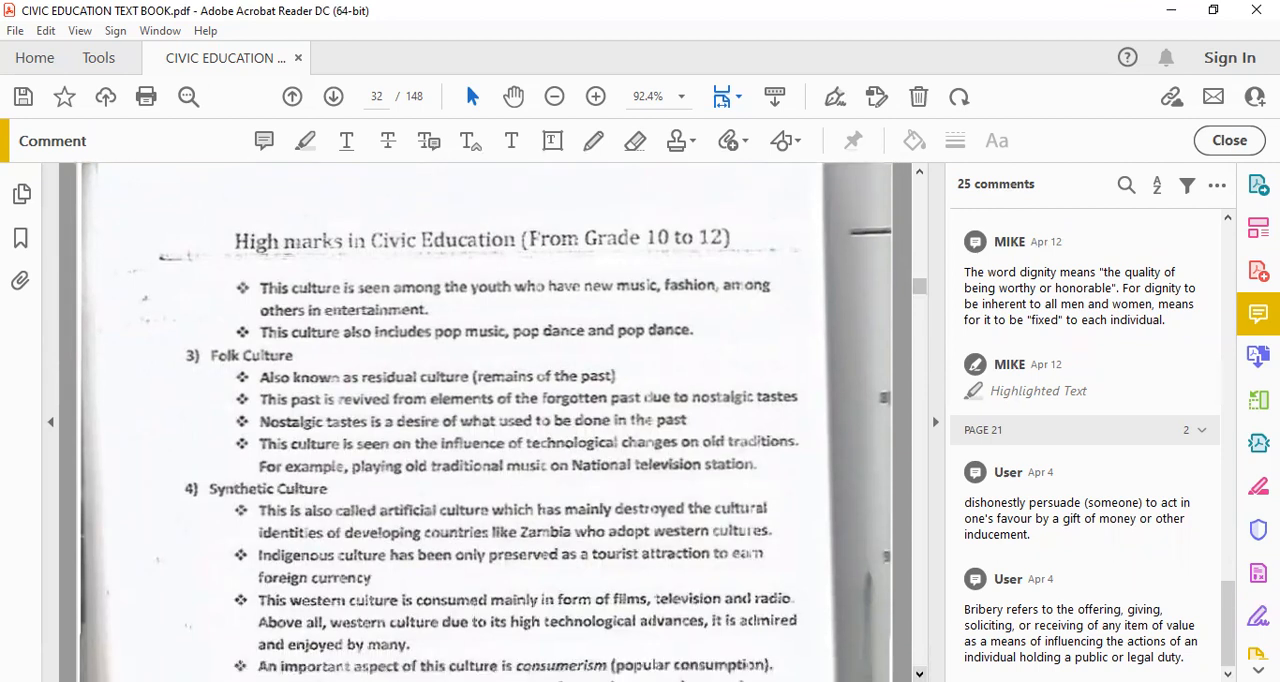
Scroll down to the Synthetic Culture consumerism points and the Ideal Culture heading
scroll(down, 3)
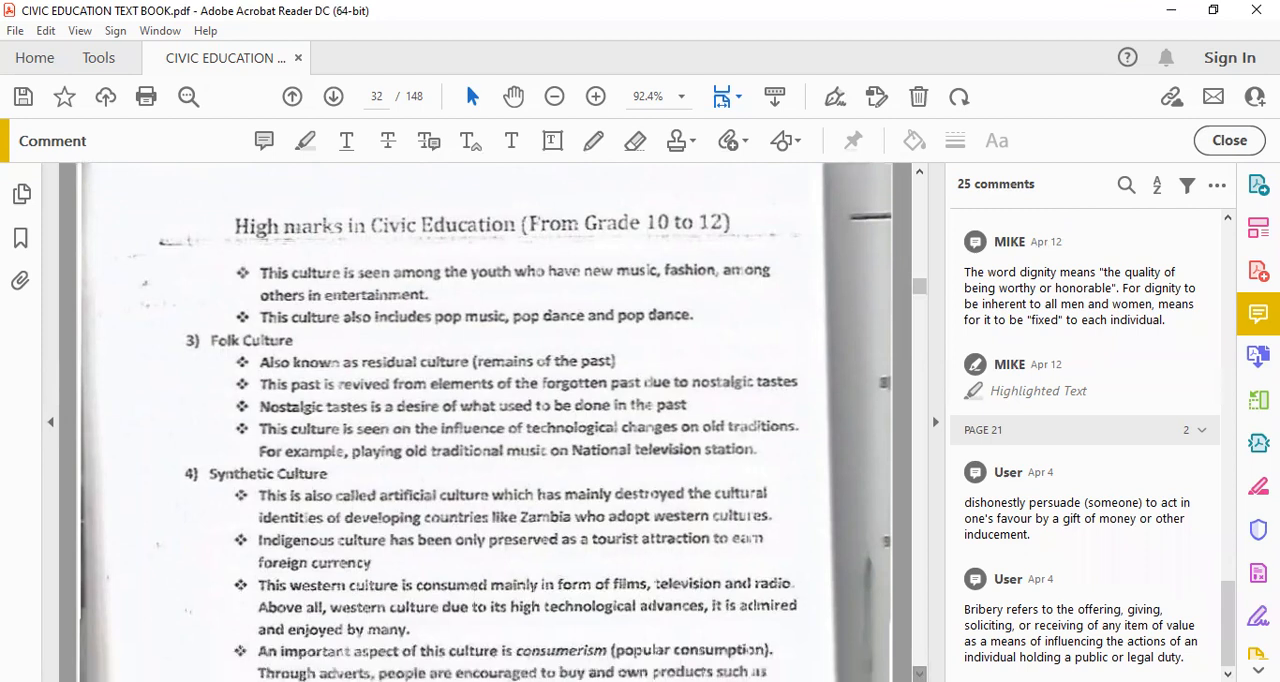
scroll(down, 3)
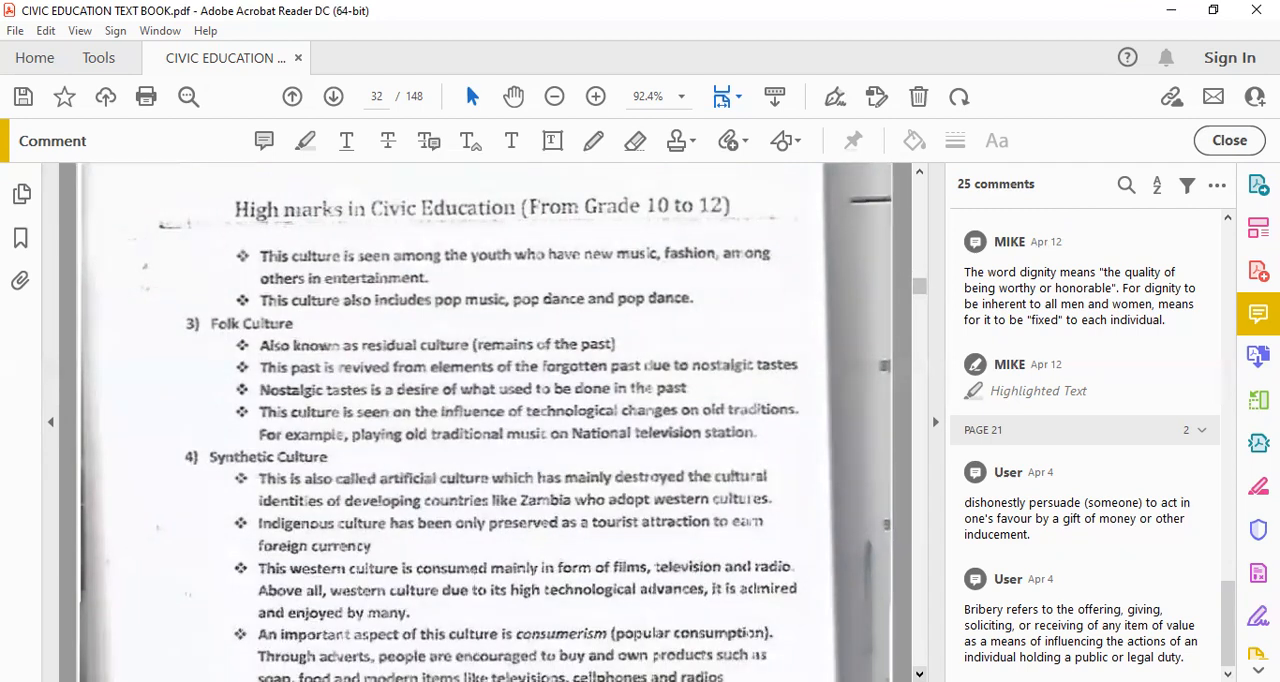
scroll(down, 3)
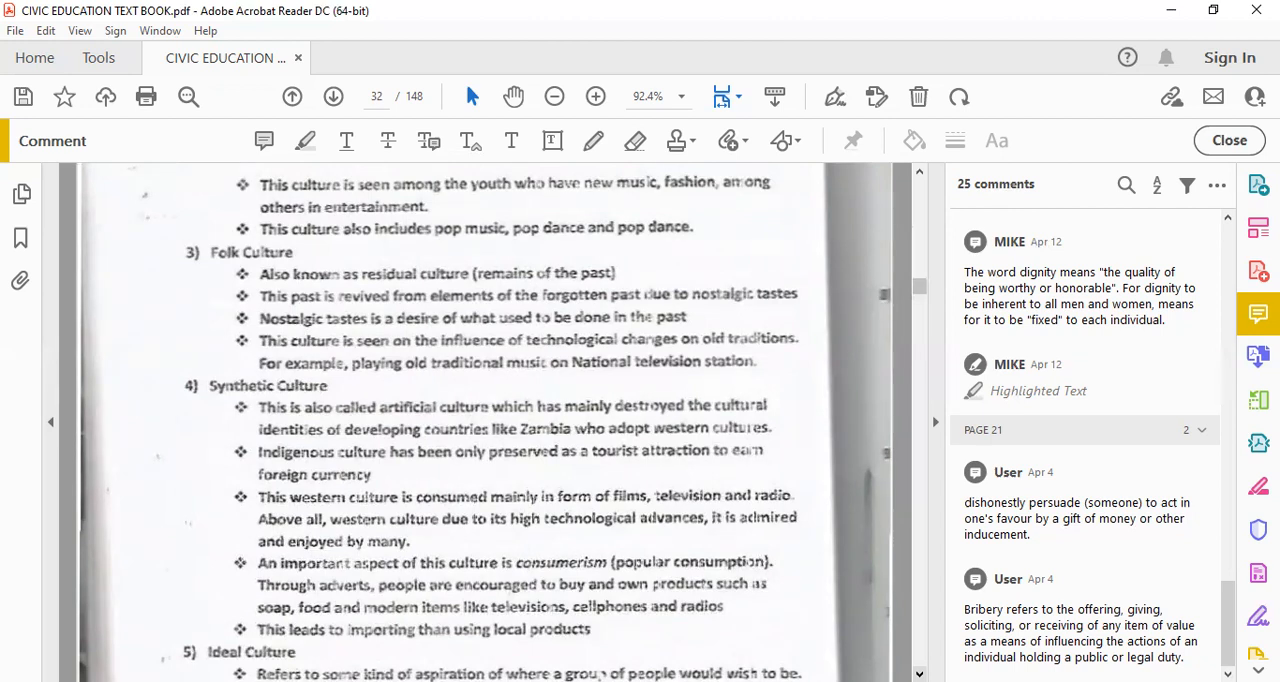
Scroll through the full Ideal Culture point to where Real Culture begins
scroll(down, 3)
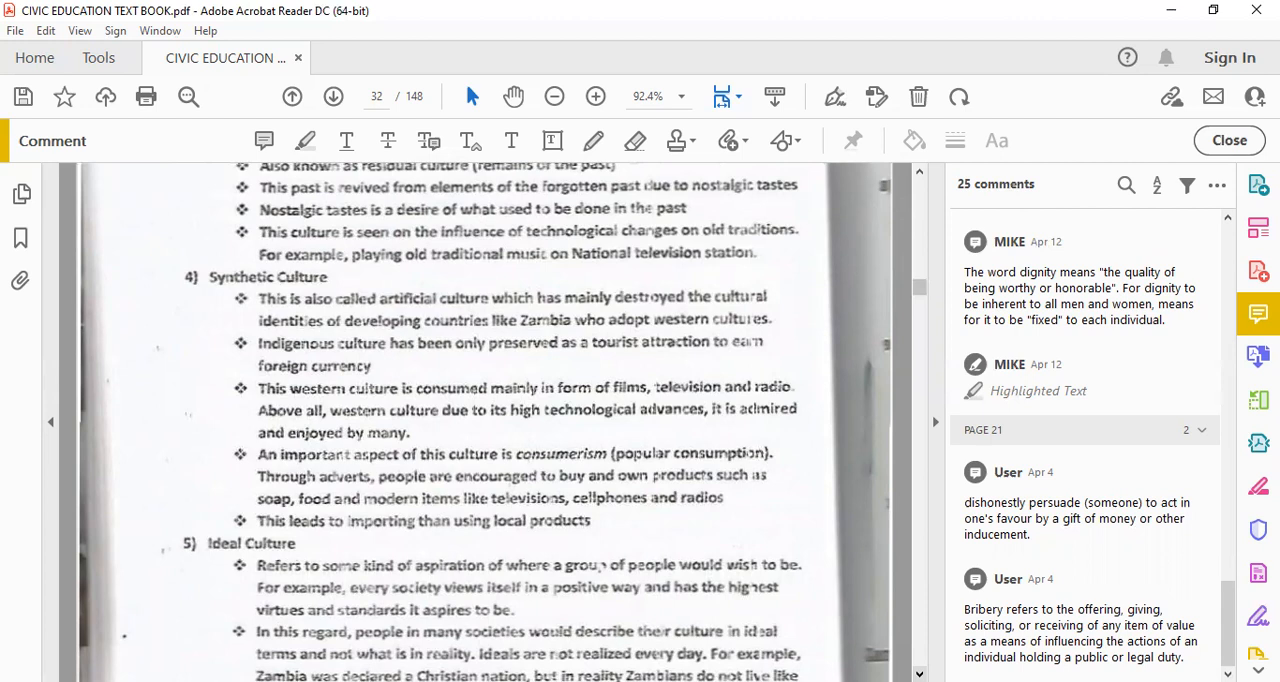
scroll(down, 3)
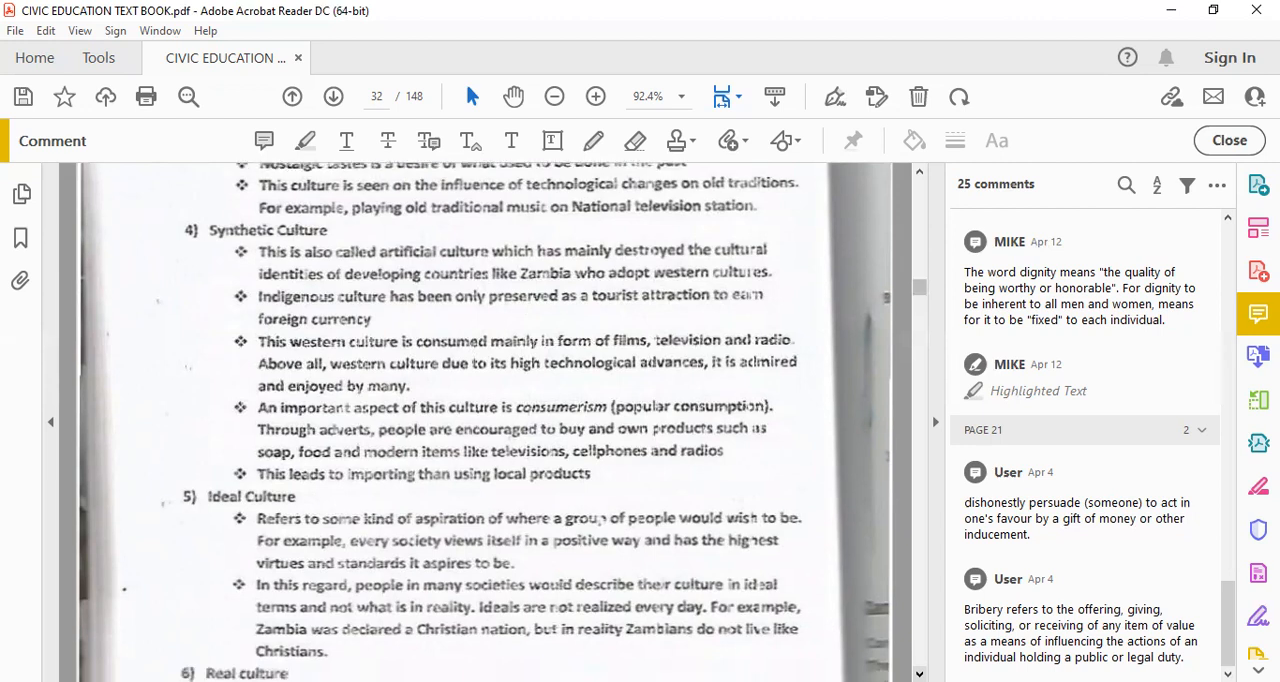
scroll(down, 3)
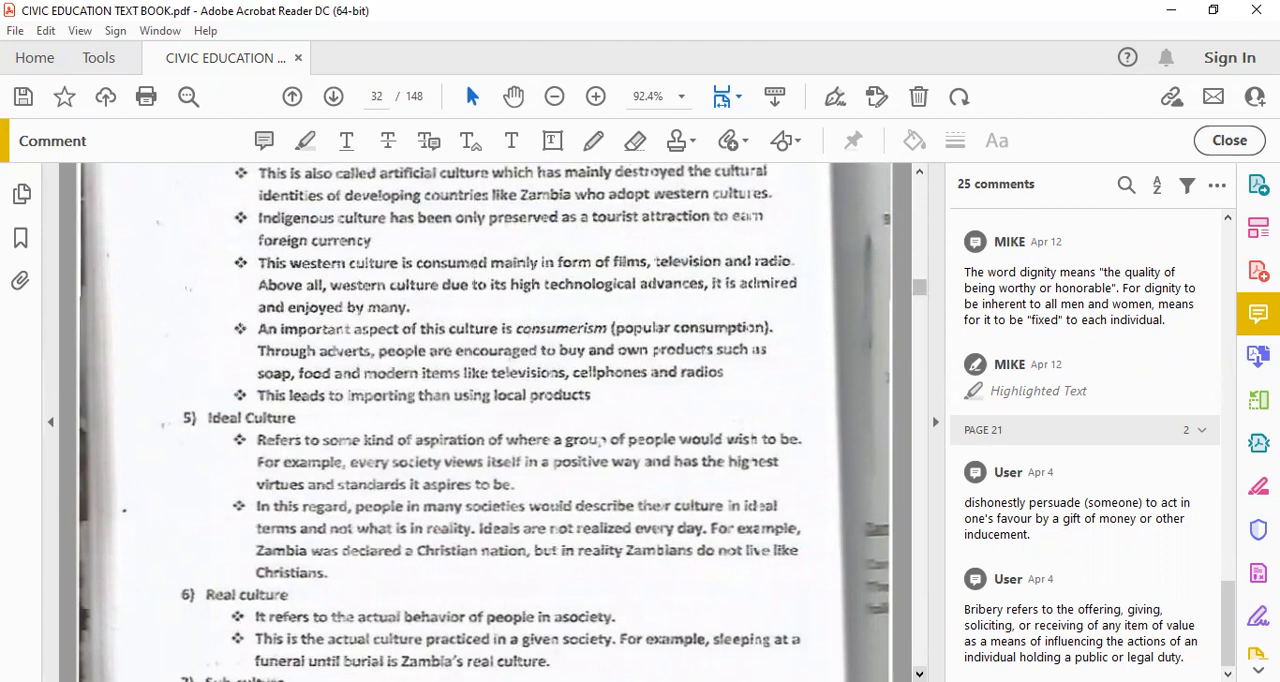
Scroll to the Real culture points and Sub-culture down to the page-18 author credit
scroll(down, 3)
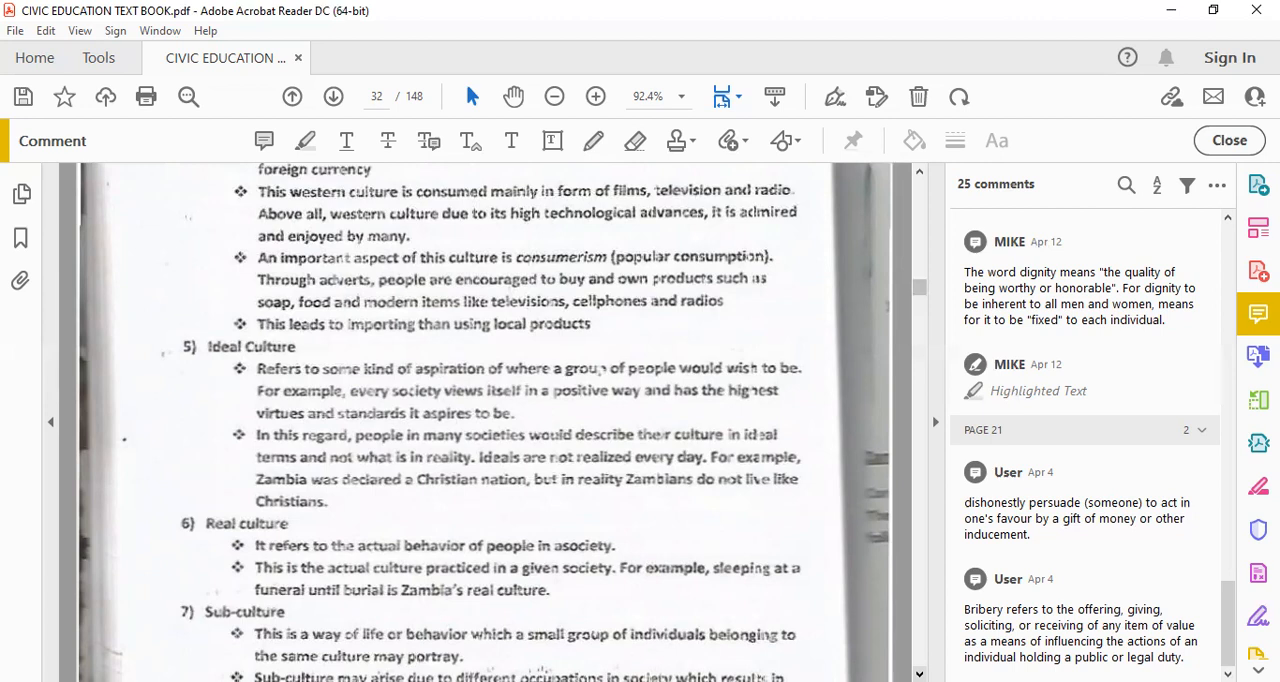
scroll(down, 3)
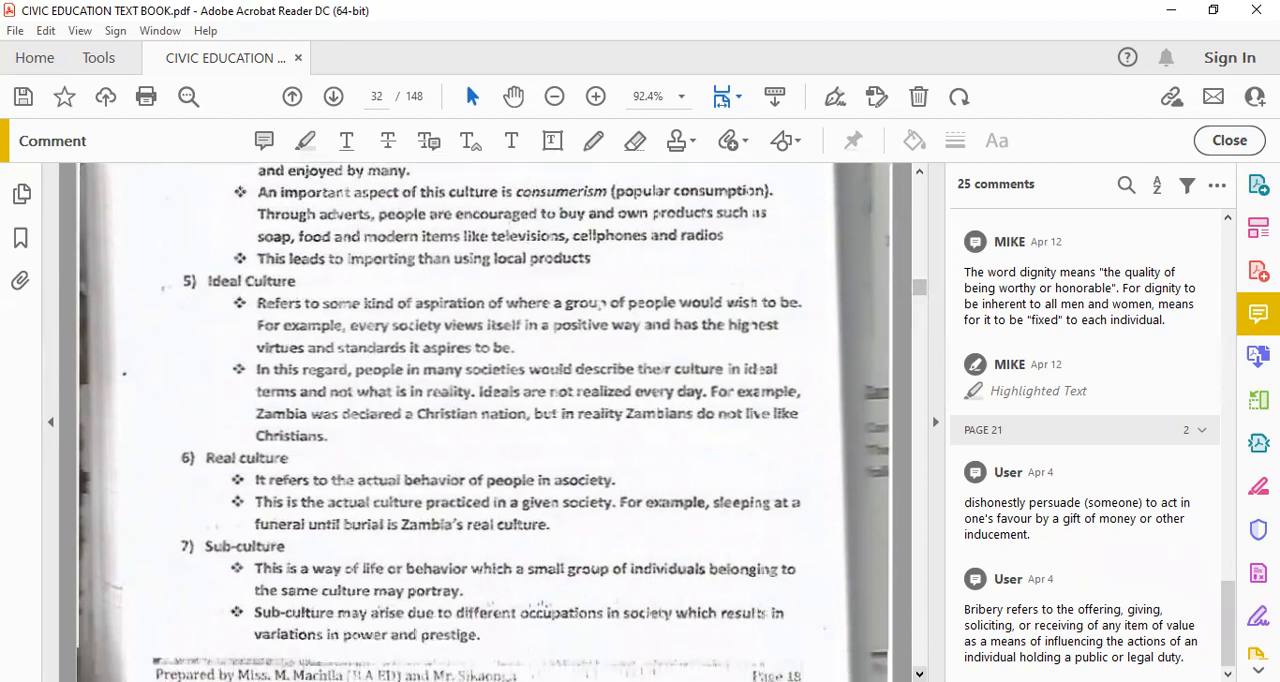
scroll(down, 3)
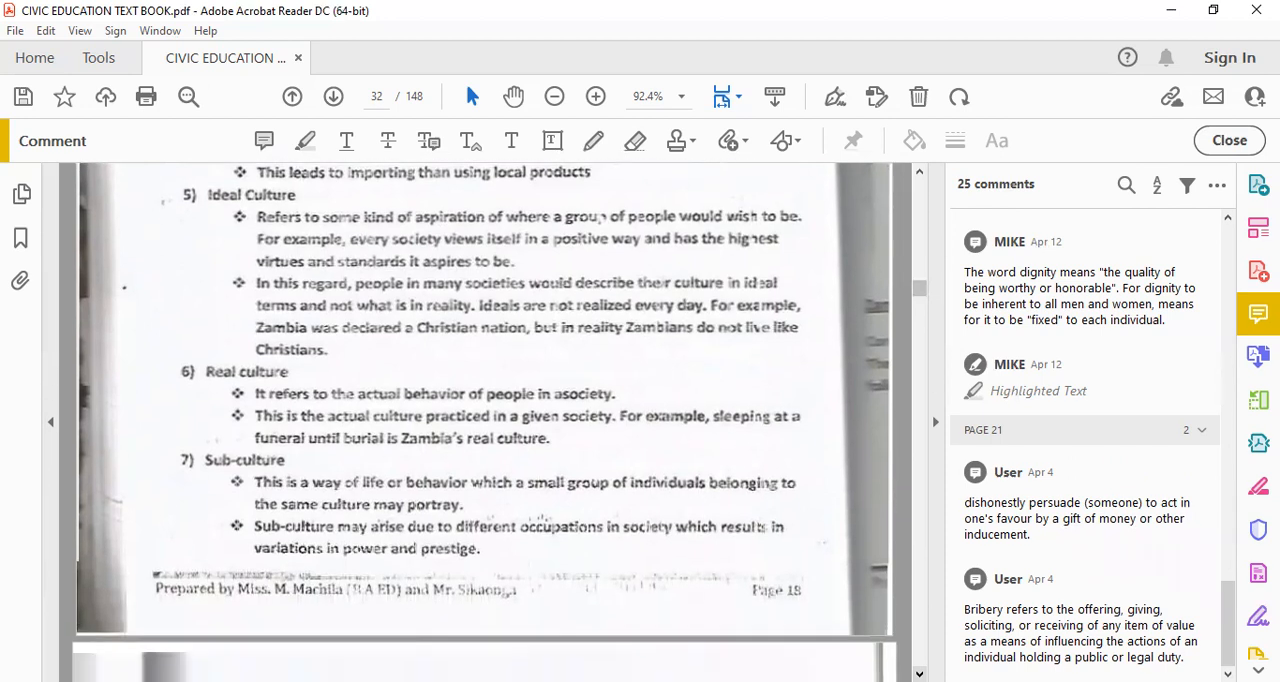
Scroll through Counter, Heterogeneous and Homogeneous culture to Zambia's six core values at the Page 19 footer
scroll(down, 3)
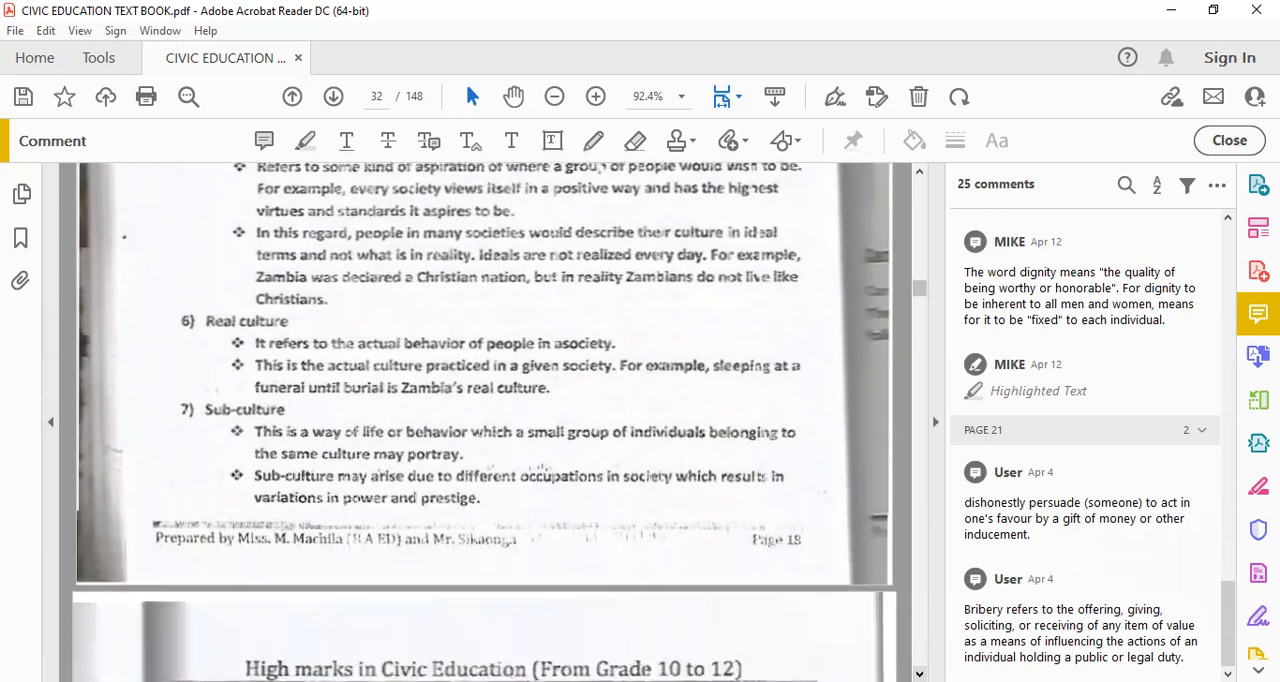
scroll(down, 3)
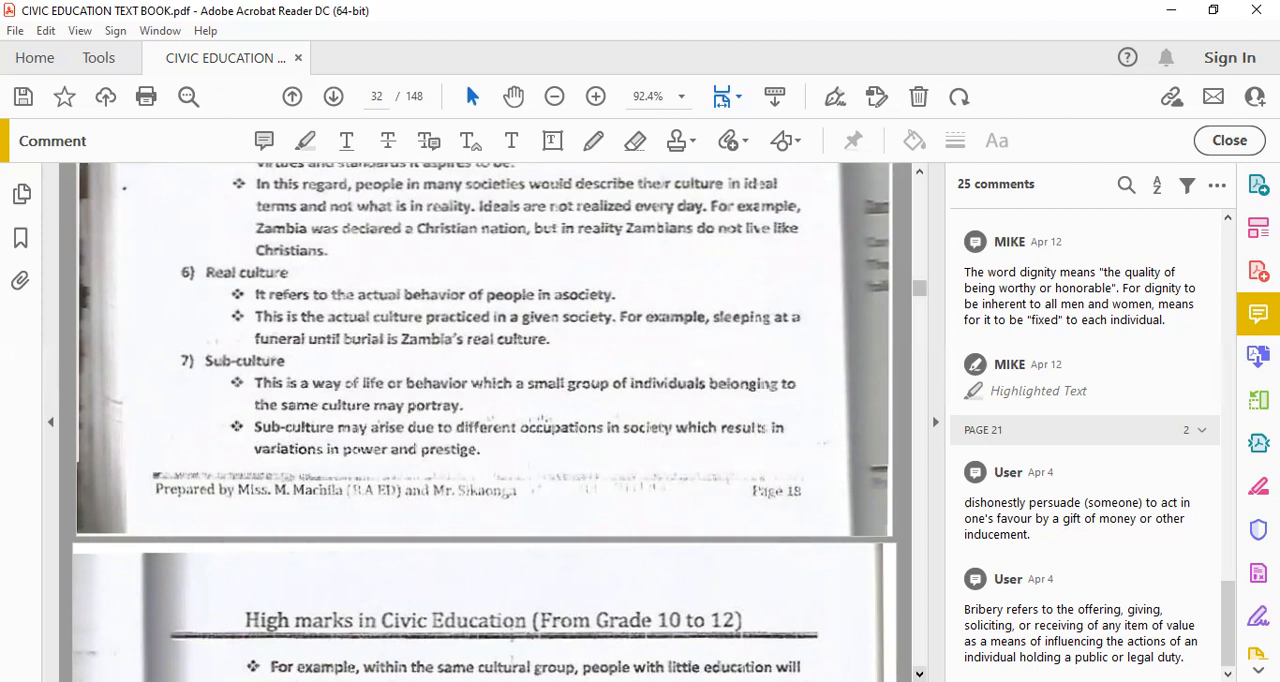
scroll(down, 3)
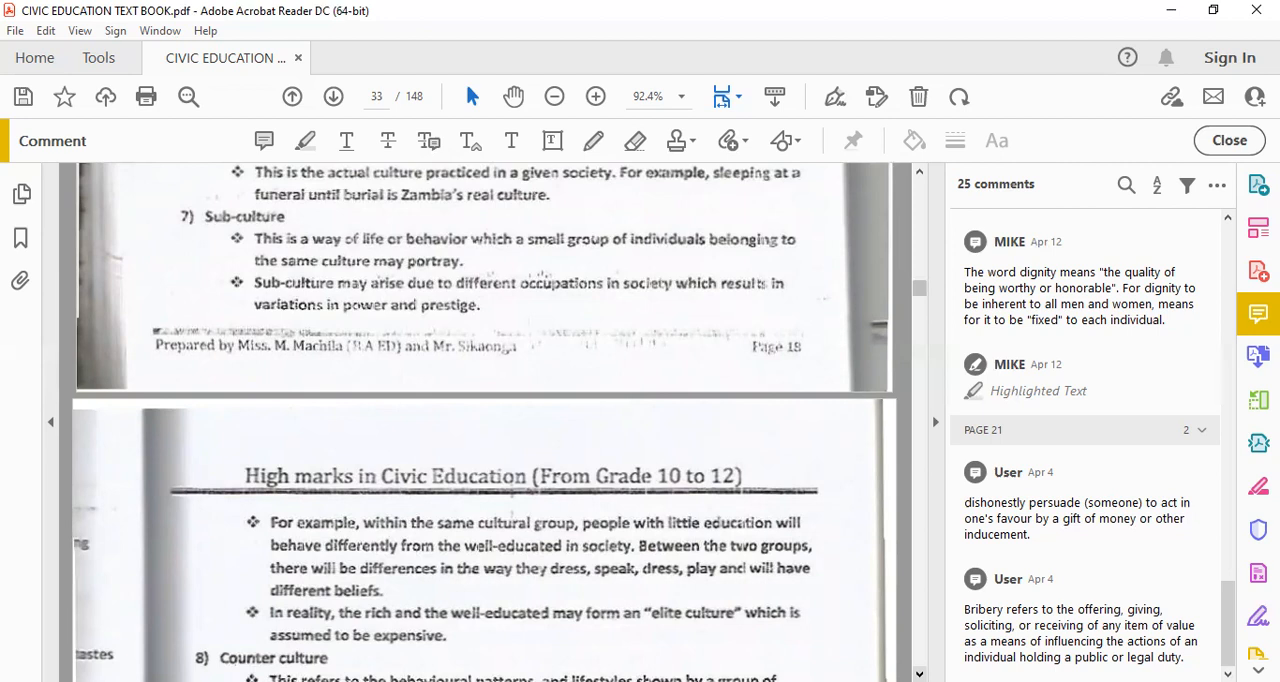
scroll(down, 3)
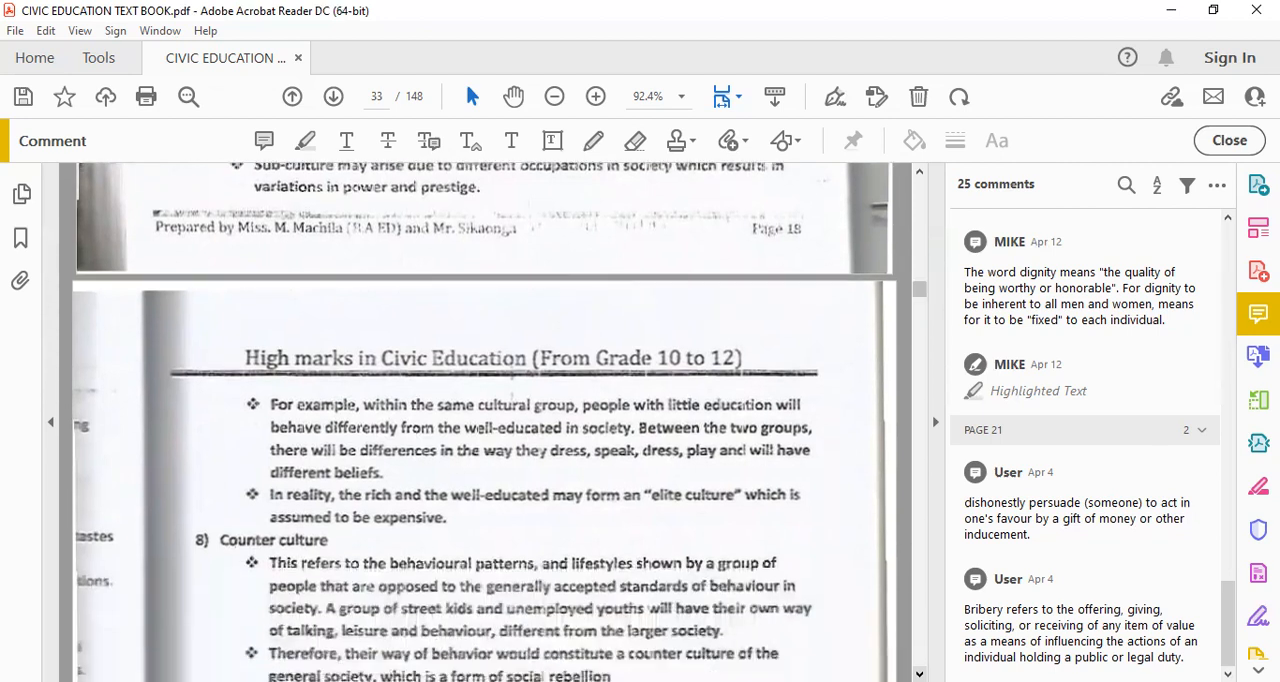
scroll(down, 3)
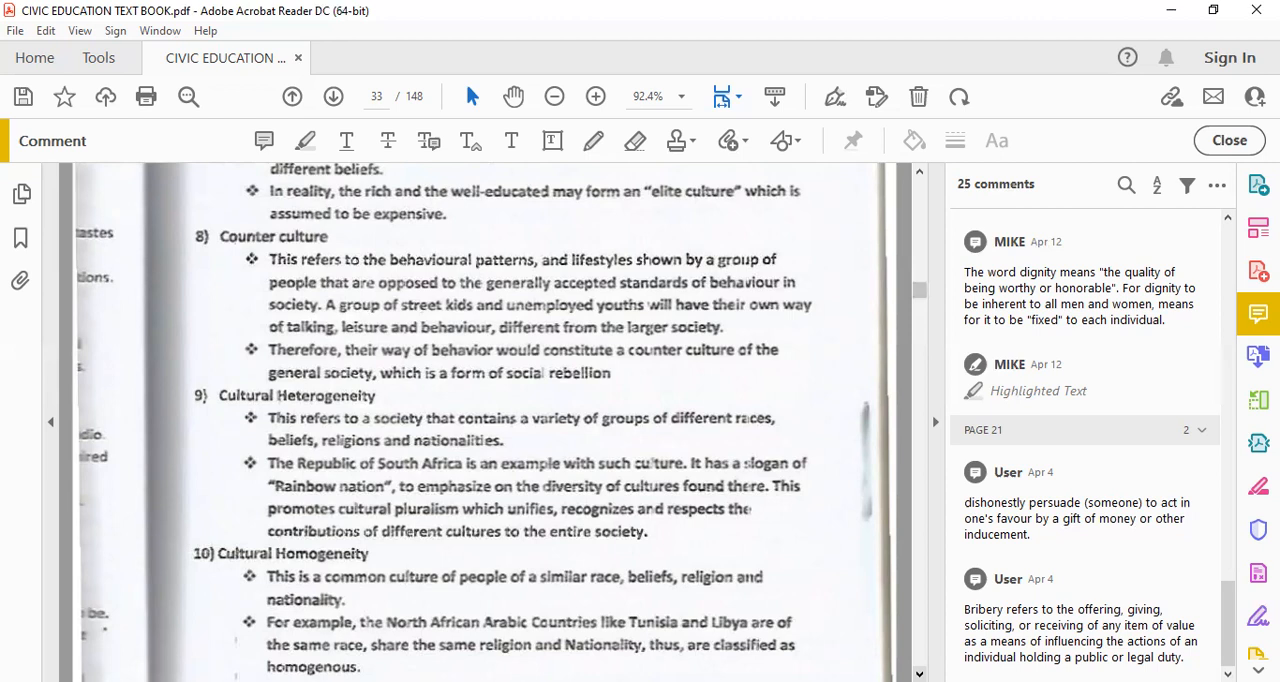
scroll(down, 3)
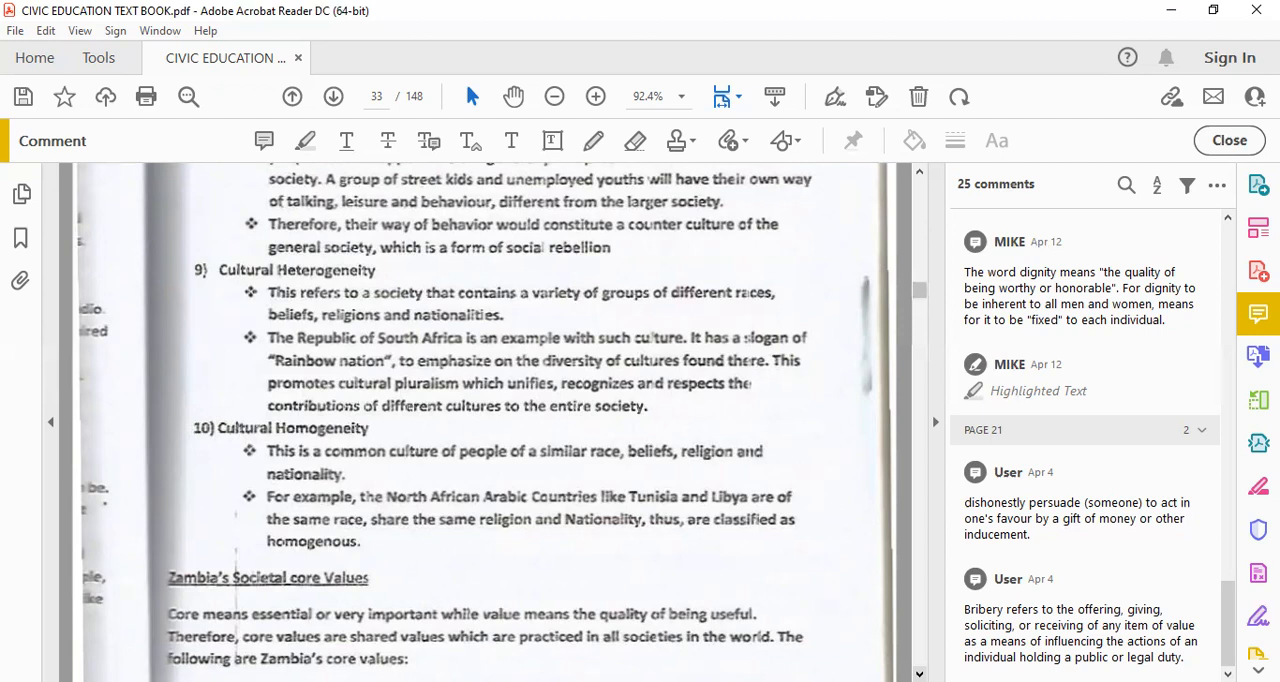
scroll(down, 3)
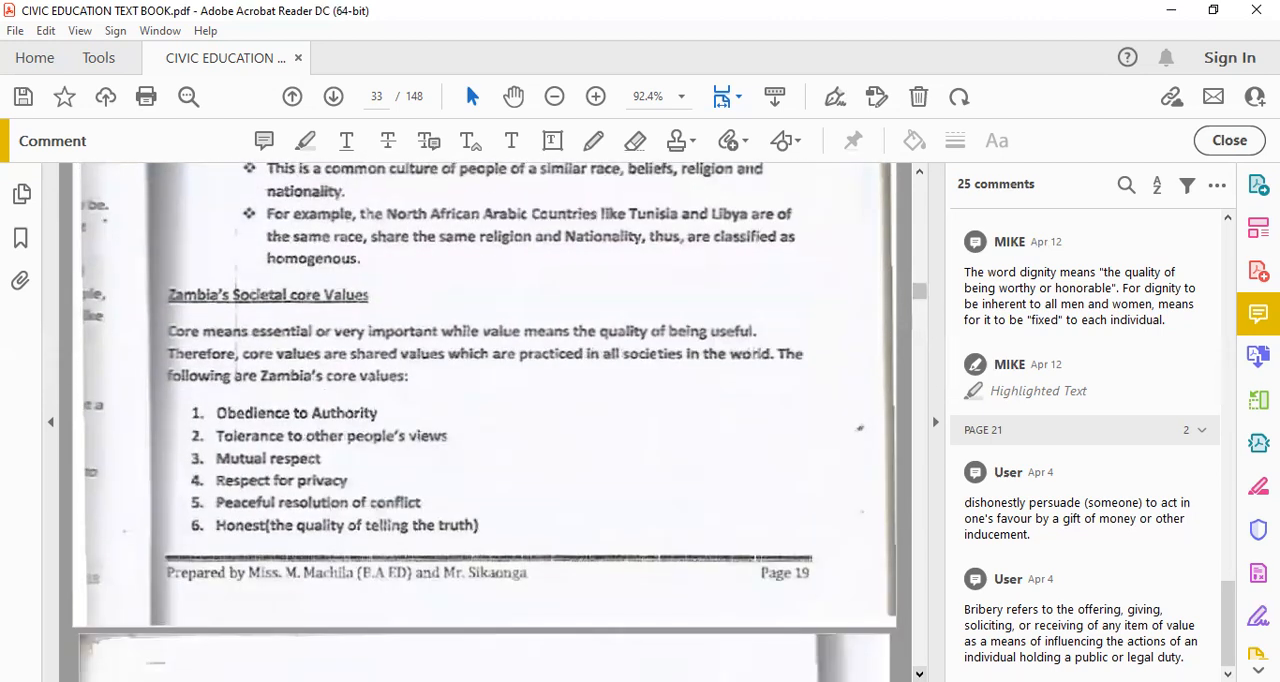
Scroll onto page 34 listing core values seven to thirteen, freedom of expression to loyalty
scroll(down, 3)
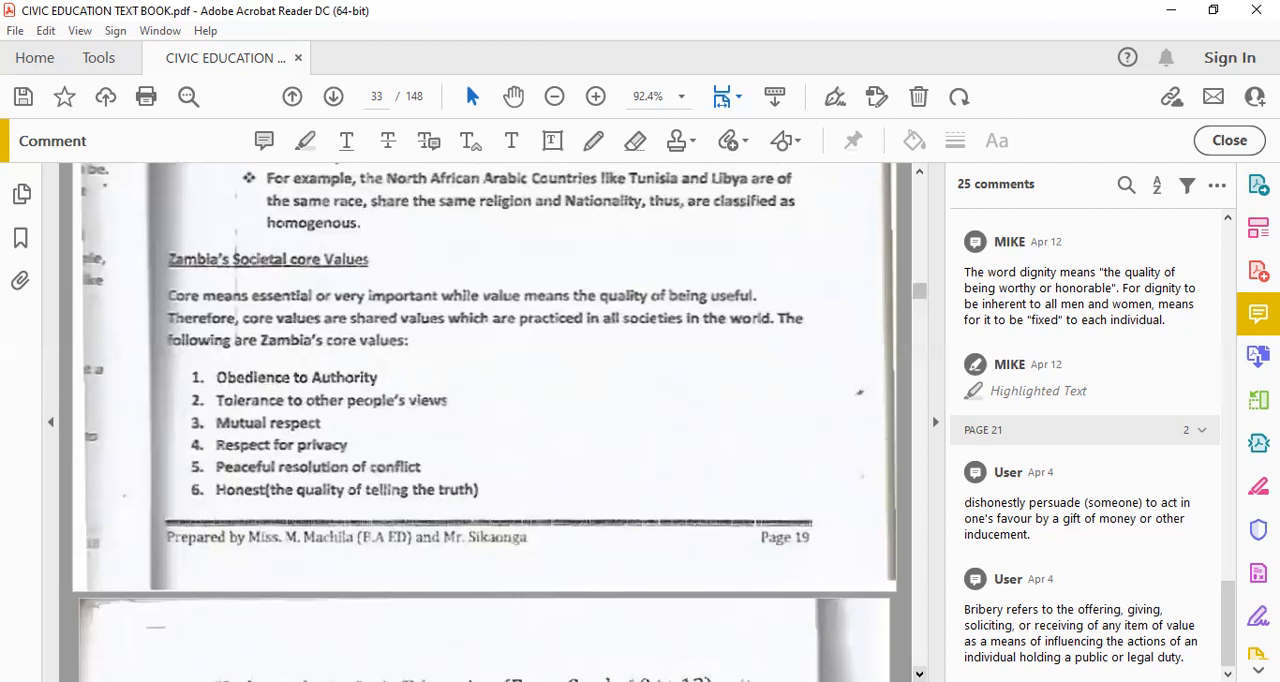
scroll(down, 3)
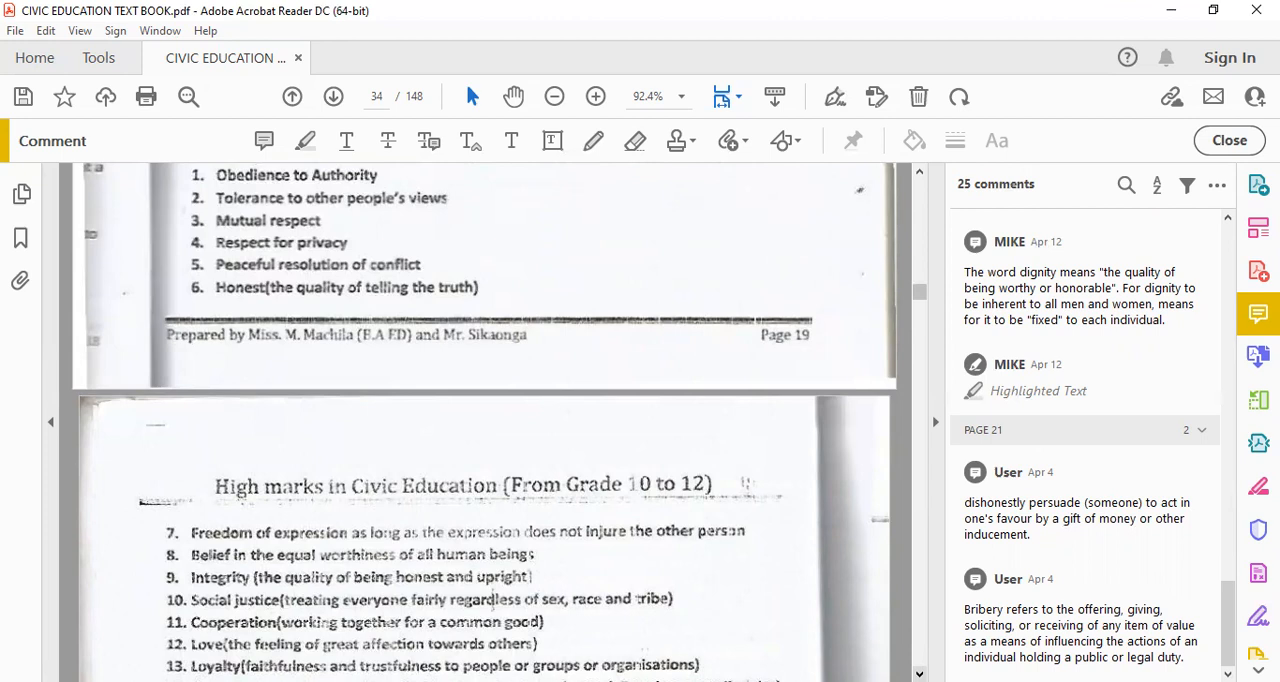
Scroll through page 34's core values to individualism and Cultural Practices in Zambia until Traditional ceremonies begins
scroll(down, 3)
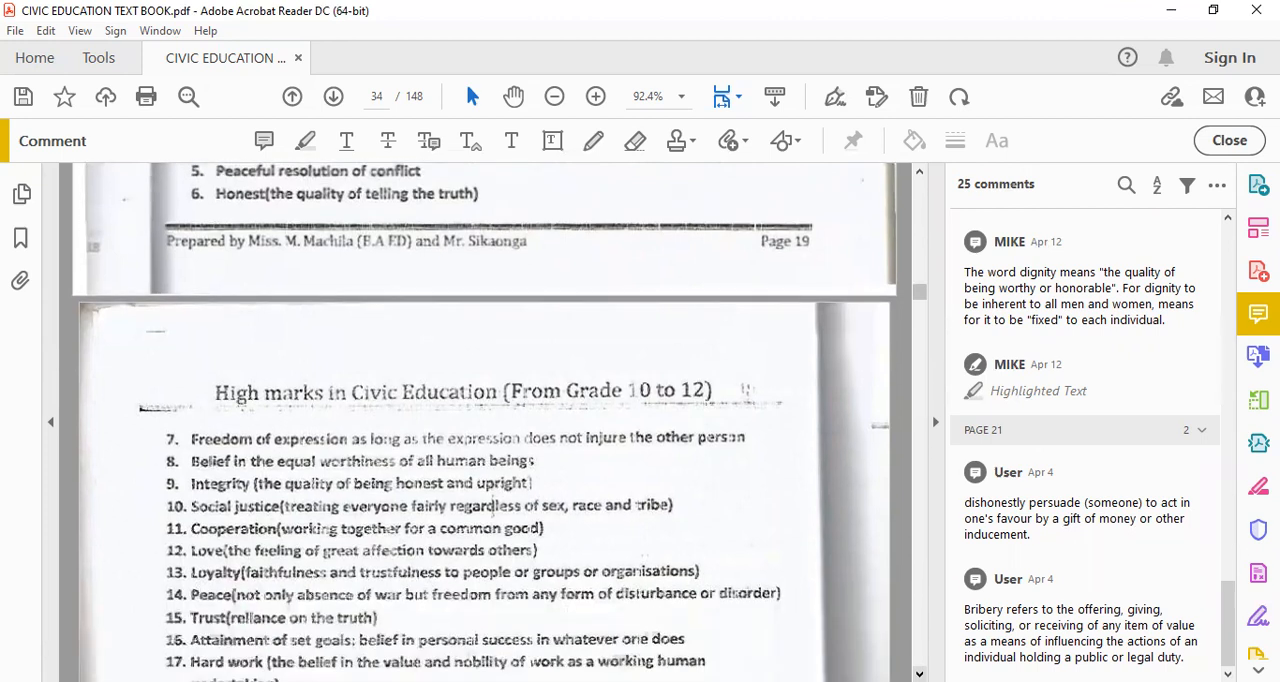
scroll(down, 3)
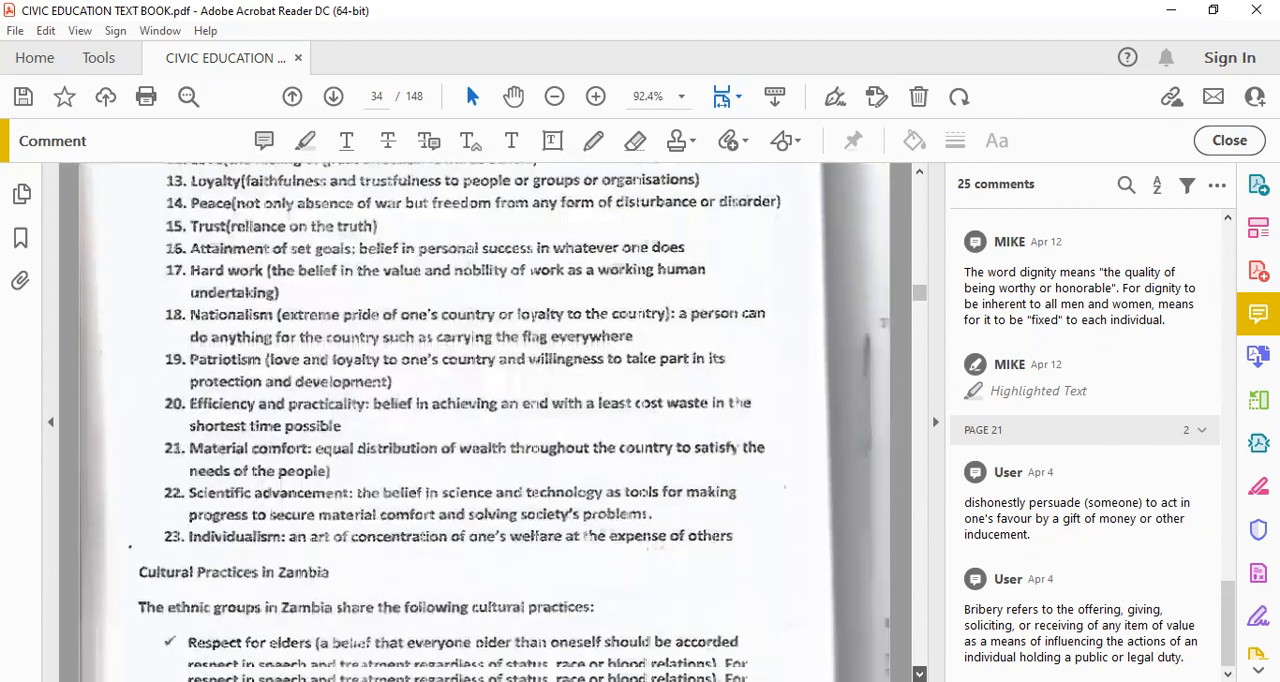
scroll(down, 3)
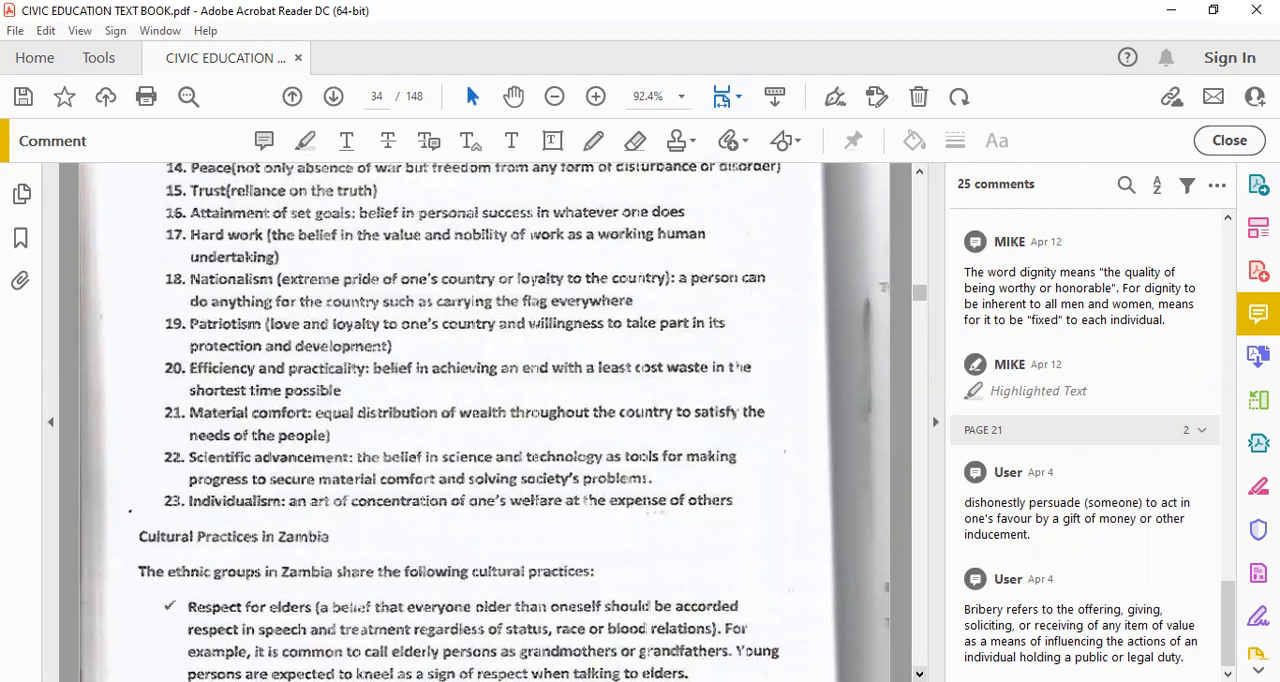
scroll(down, 3)
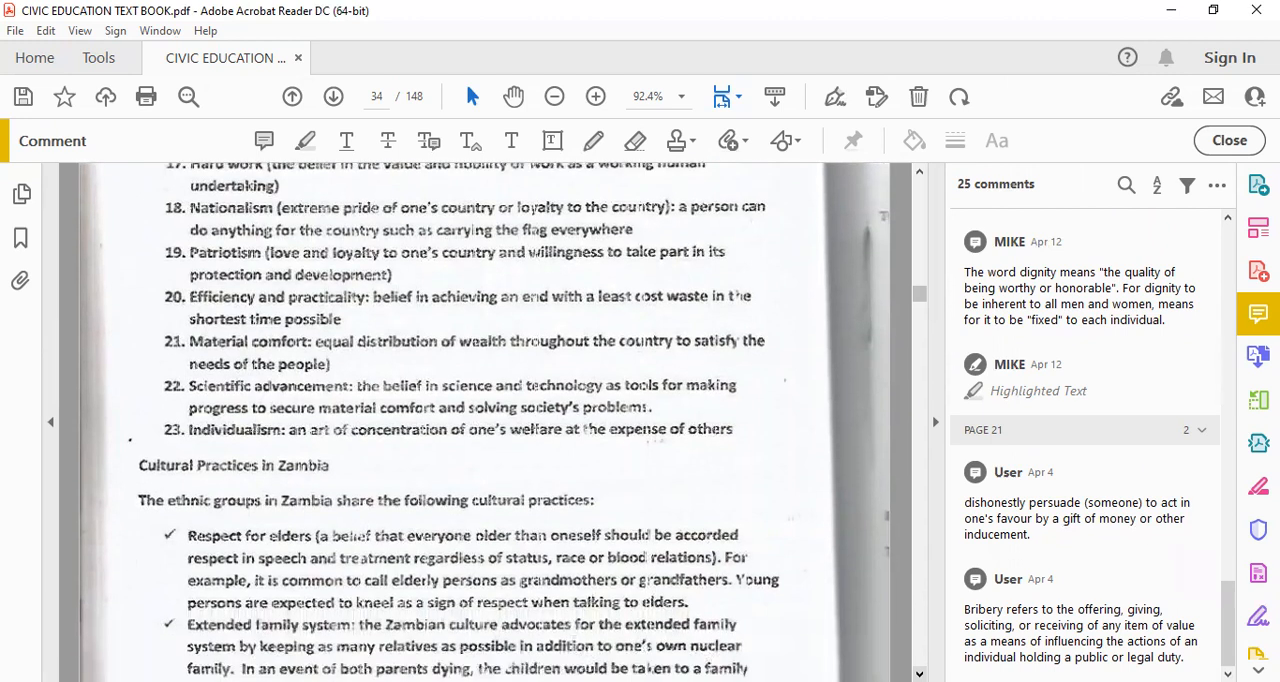
scroll(down, 3)
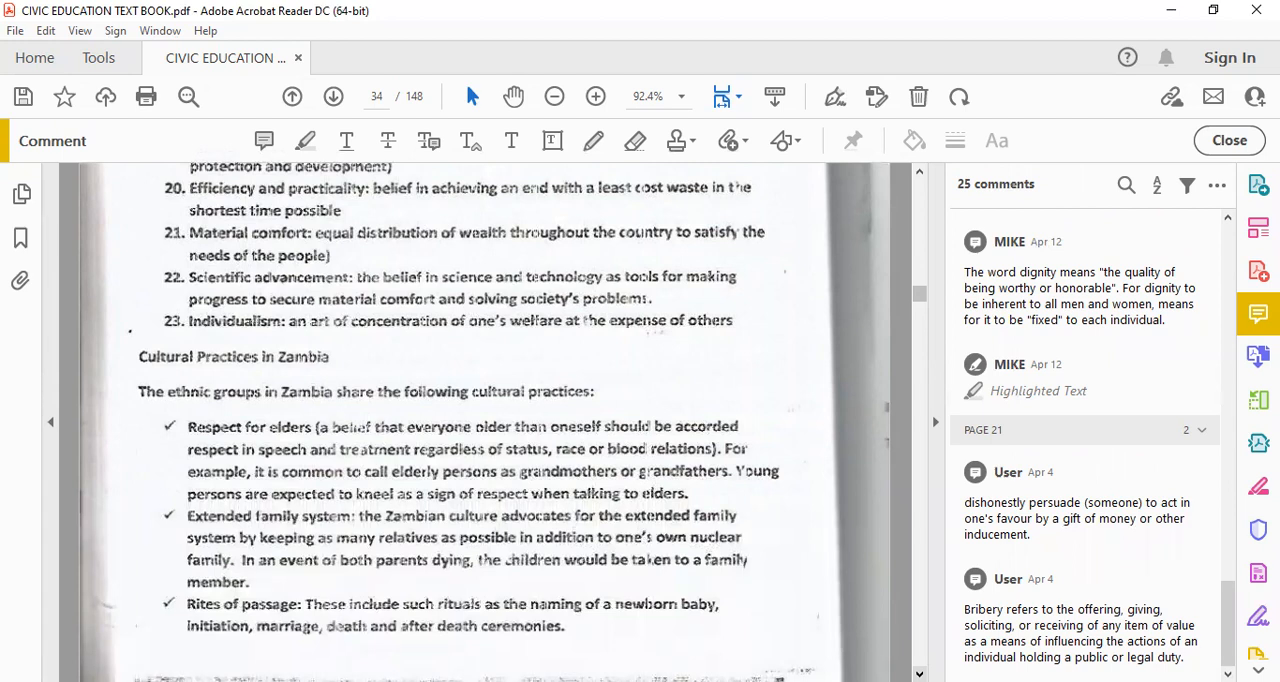
scroll(down, 3)
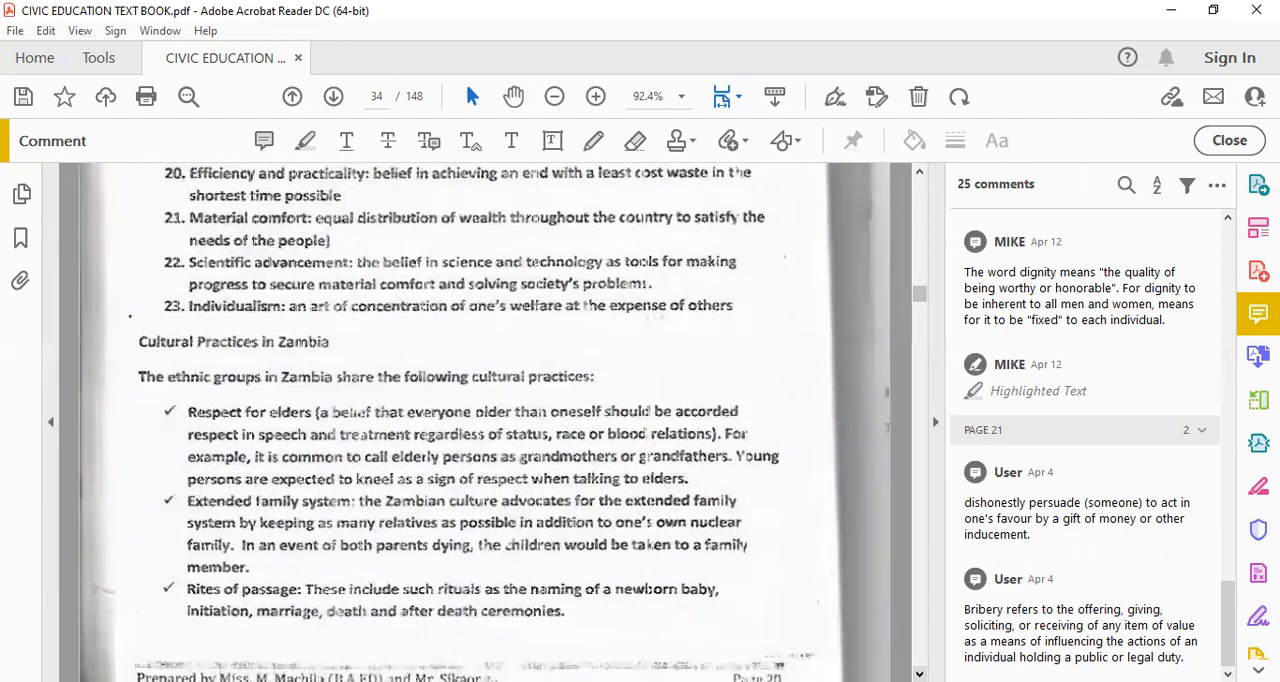
scroll(down, 3)
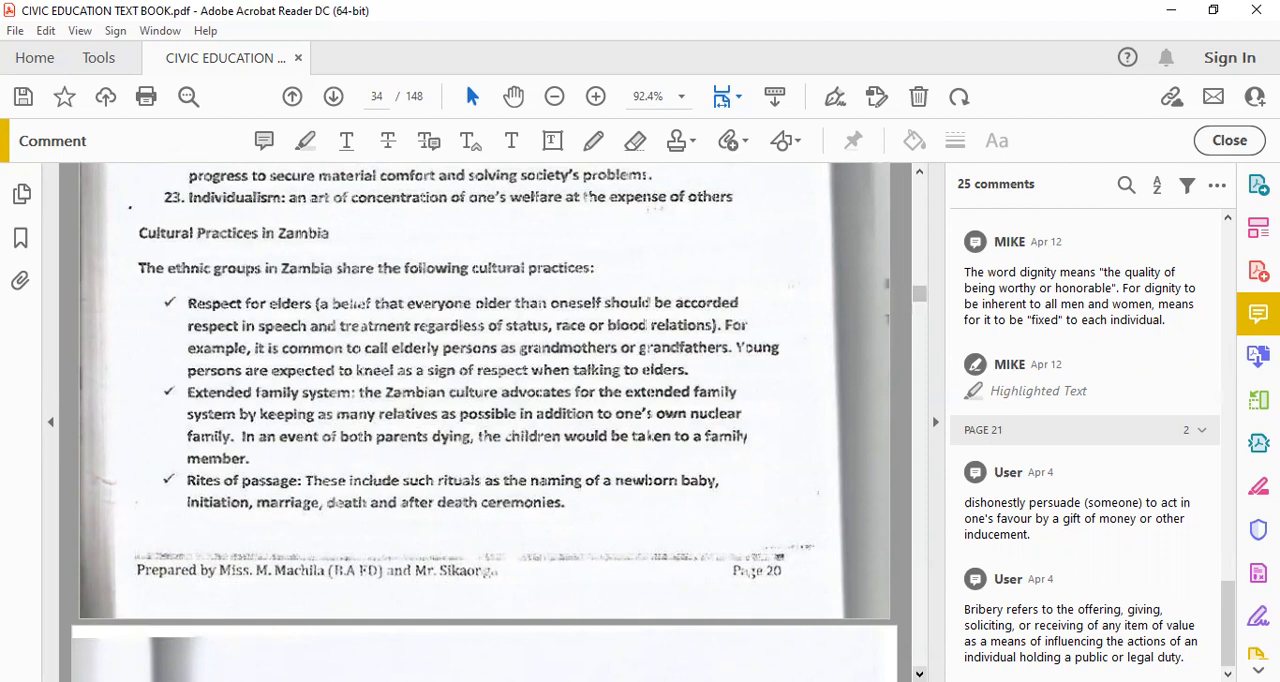
scroll(down, 3)
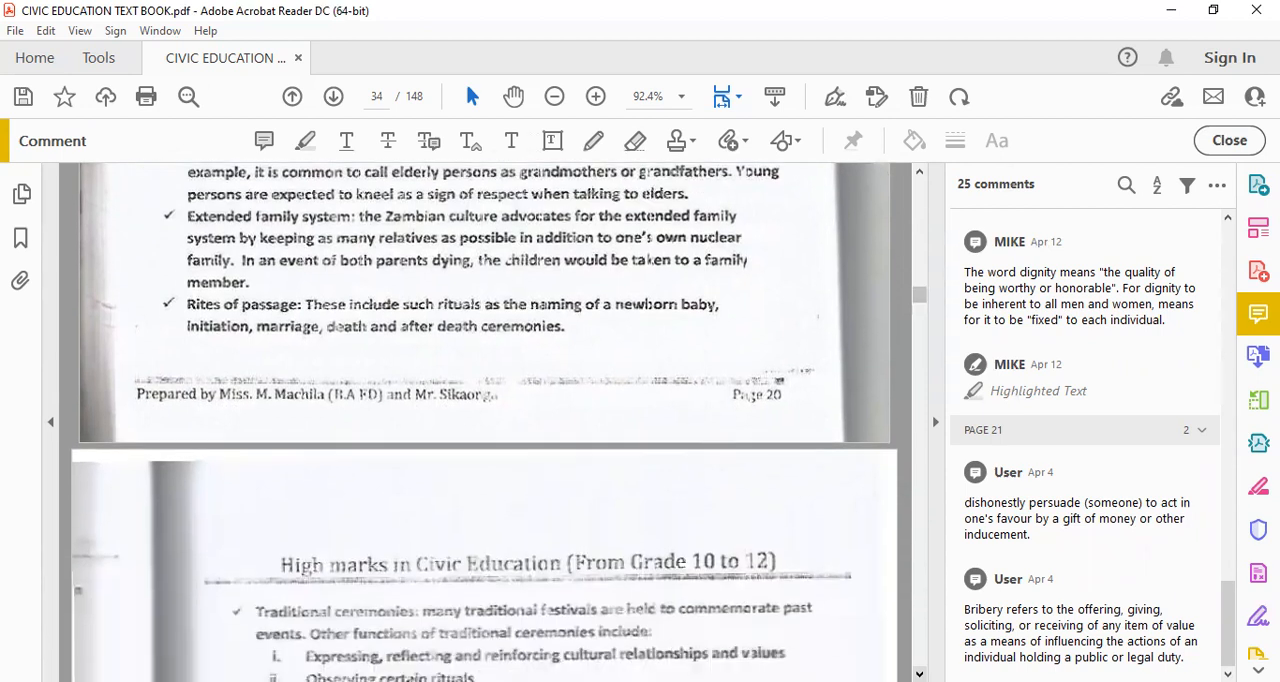
Scroll down page 35 through ceremony functions and types to the Public Ceremonies heading and list
scroll(down, 3)
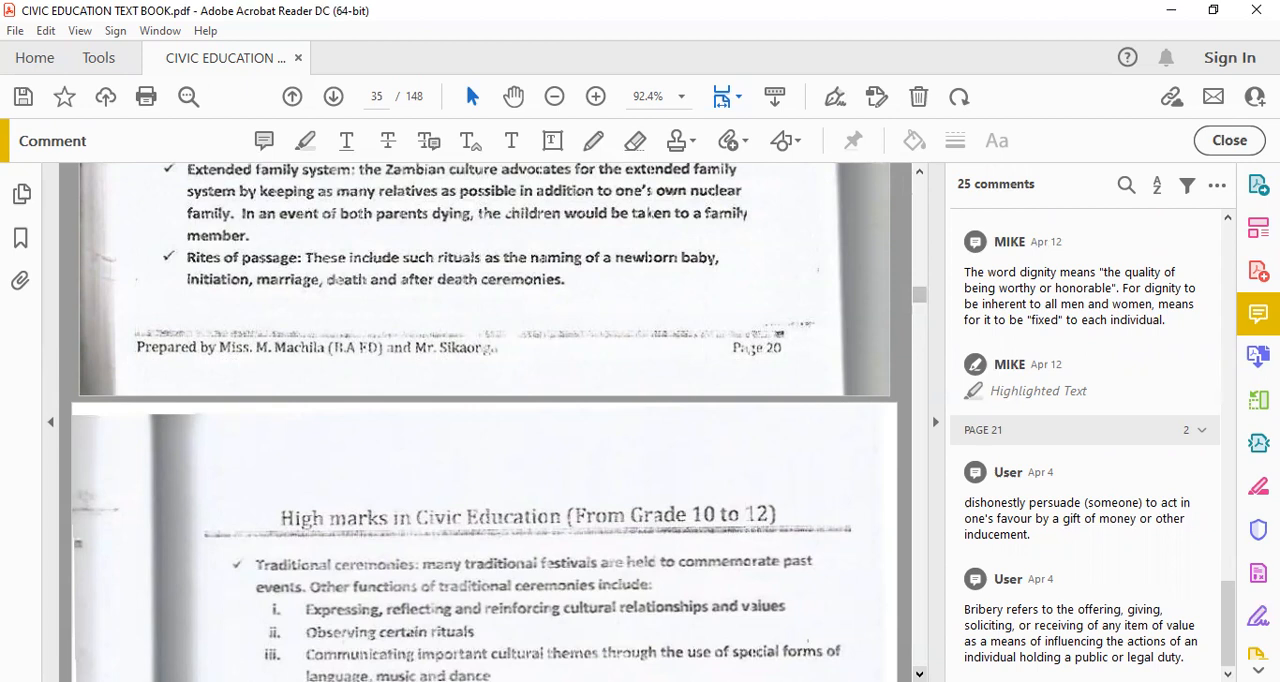
scroll(down, 3)
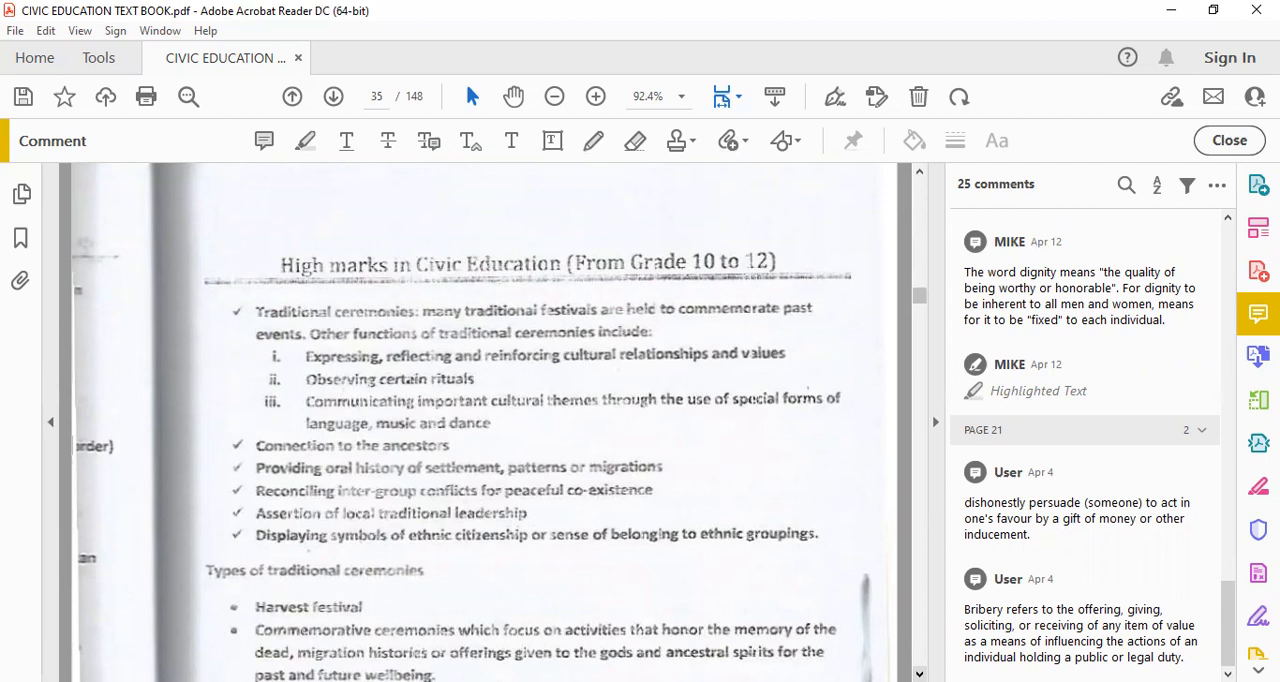
scroll(down, 3)
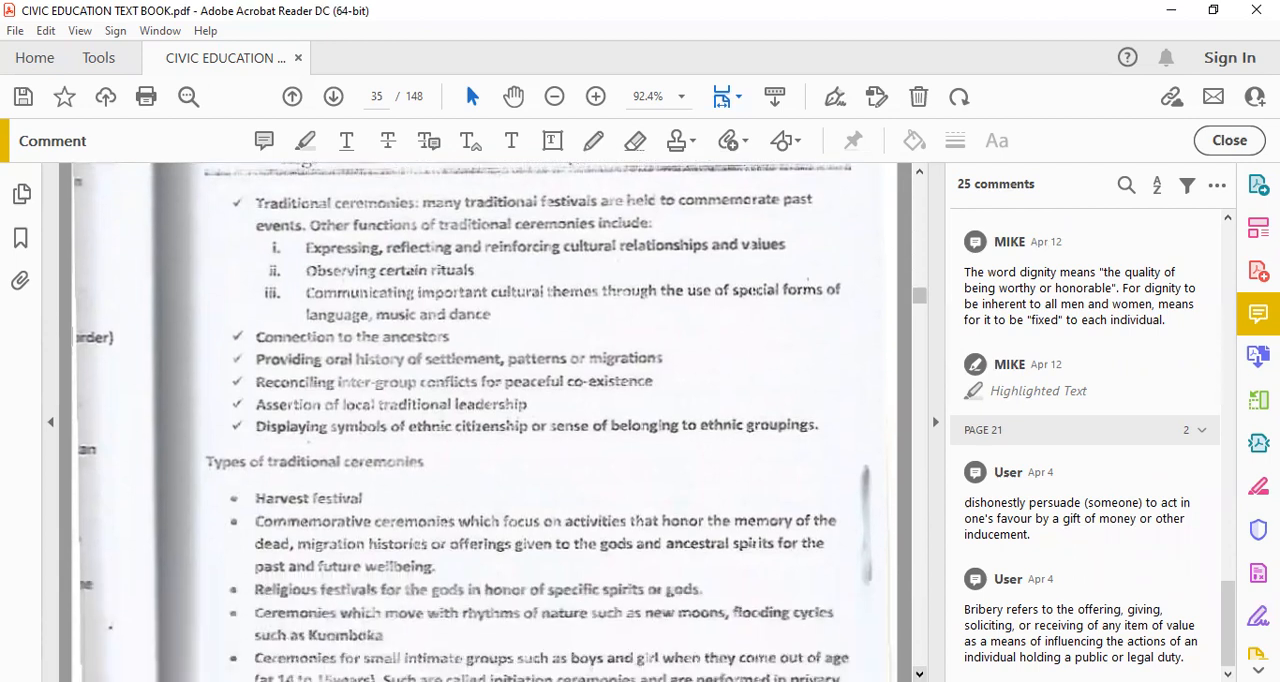
scroll(down, 3)
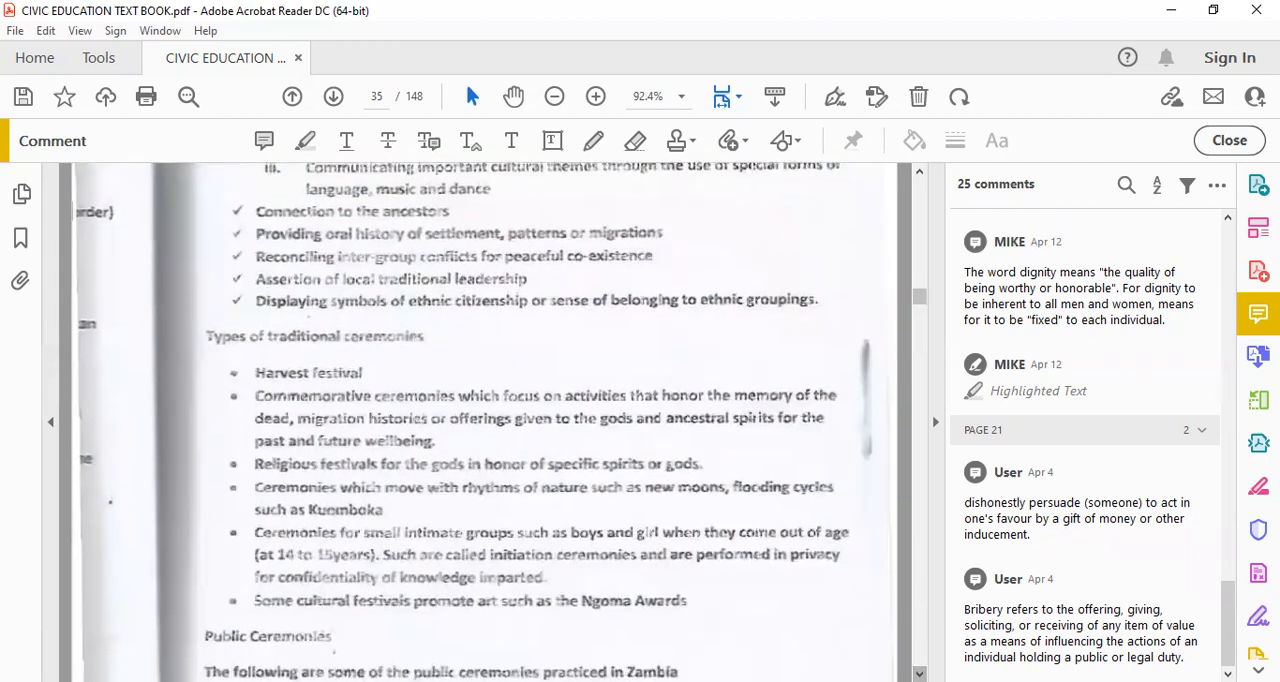
scroll(down, 3)
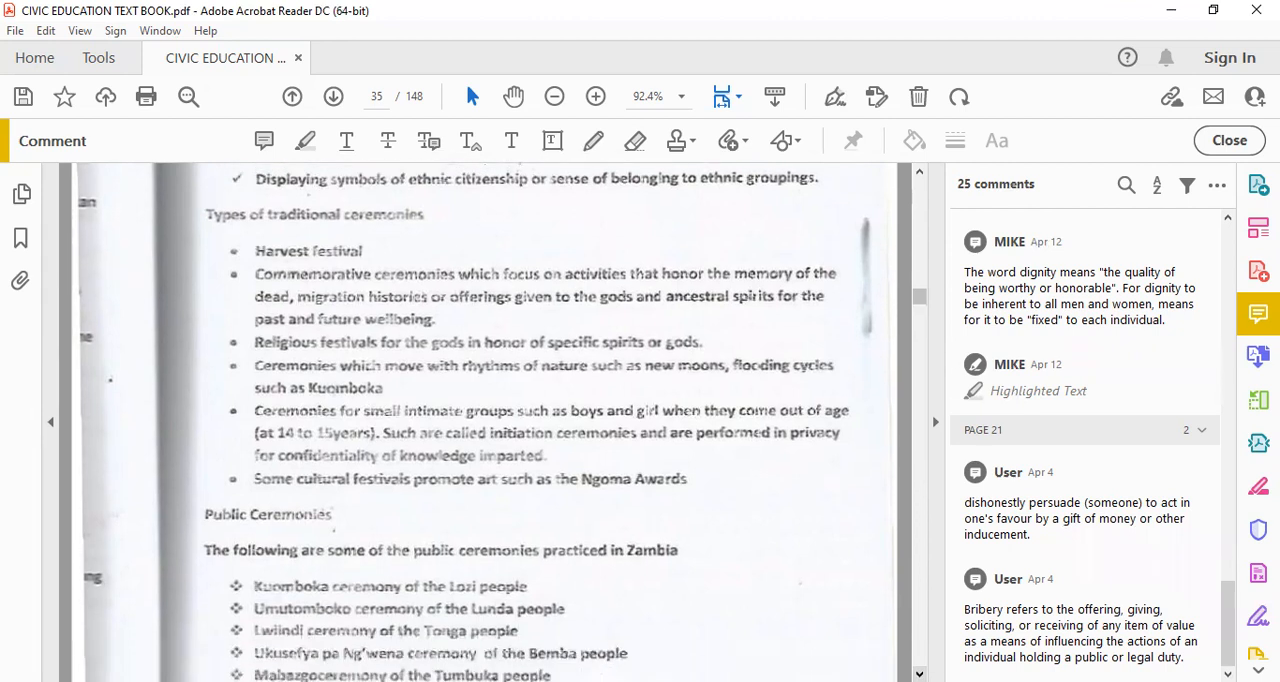
Scroll past the Public Ceremonies list onto page 36 showing traditional attires, art and hospitality
scroll(down, 3)
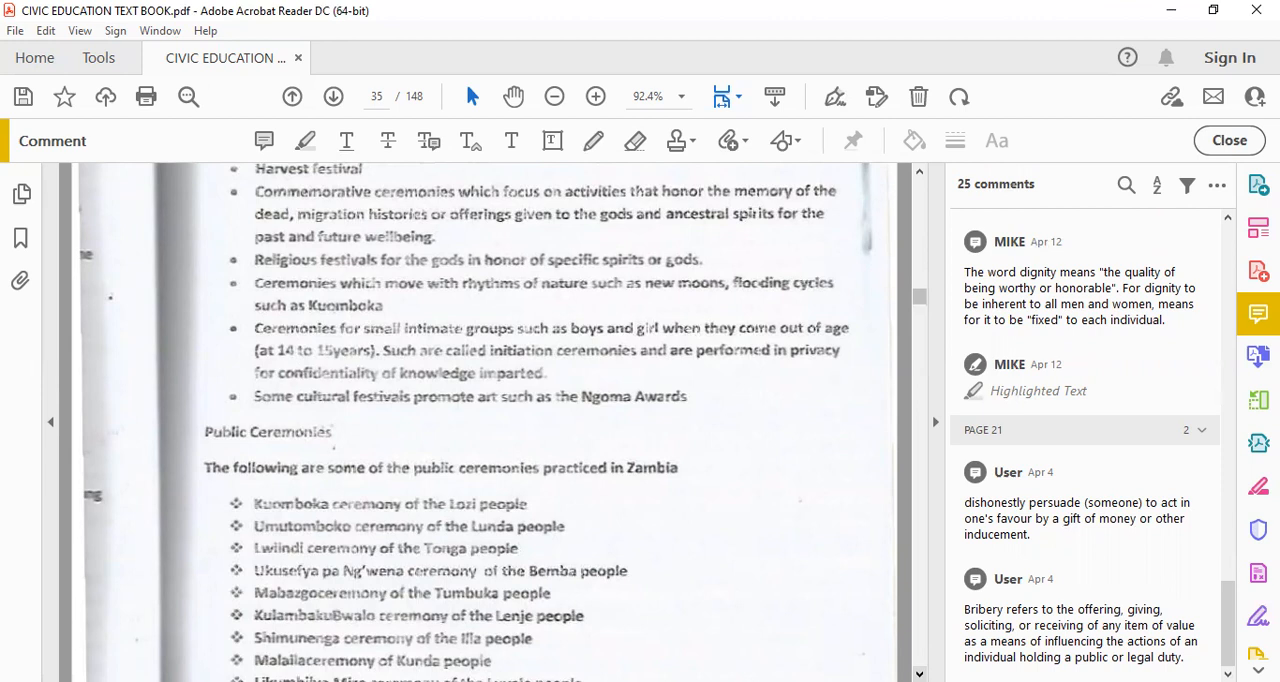
scroll(down, 3)
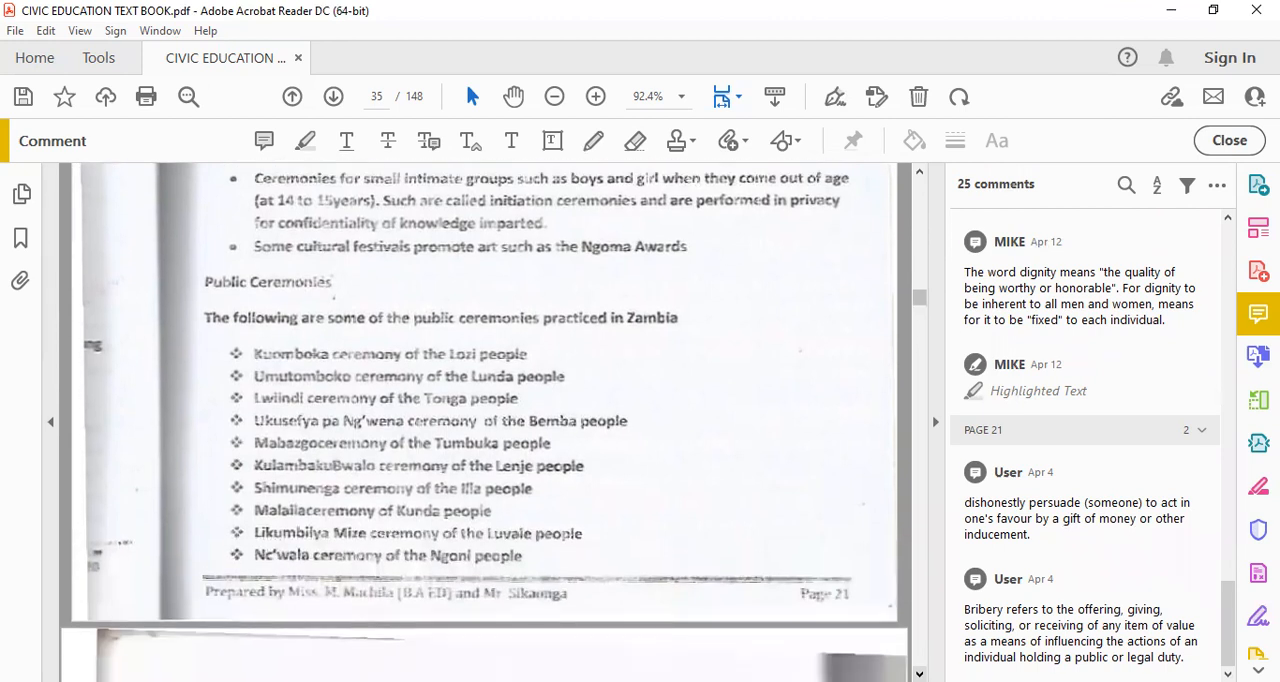
scroll(down, 3)
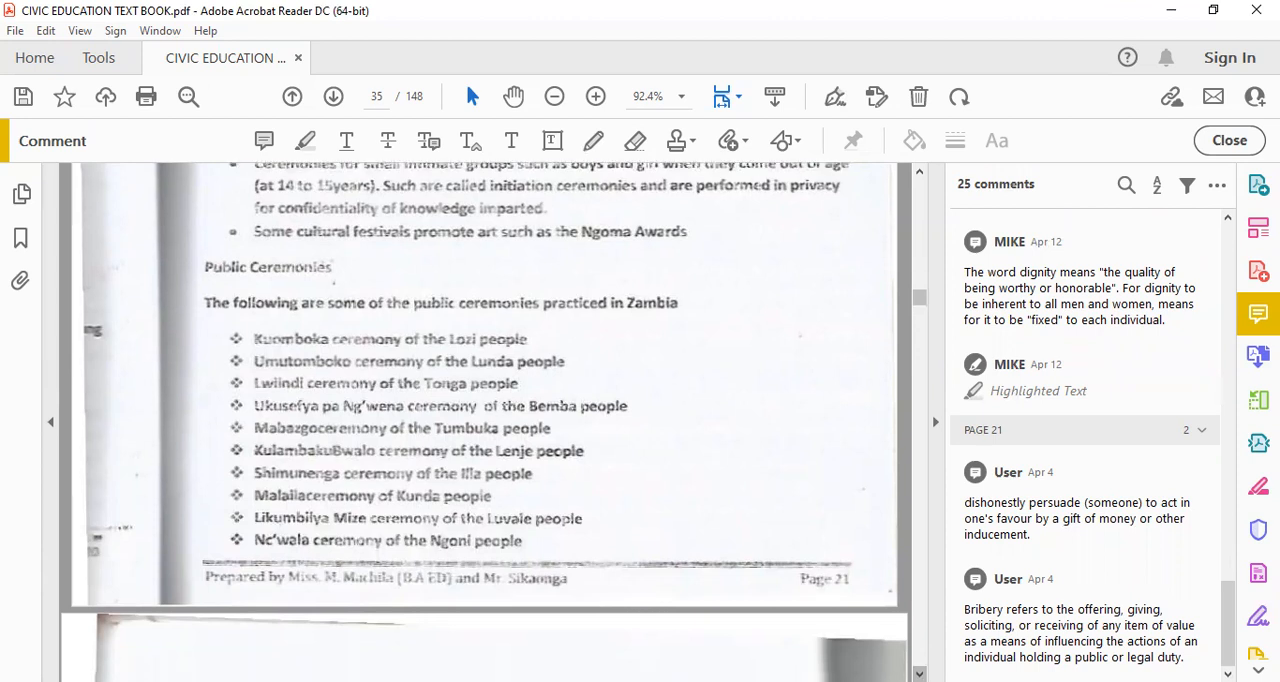
scroll(down, 3)
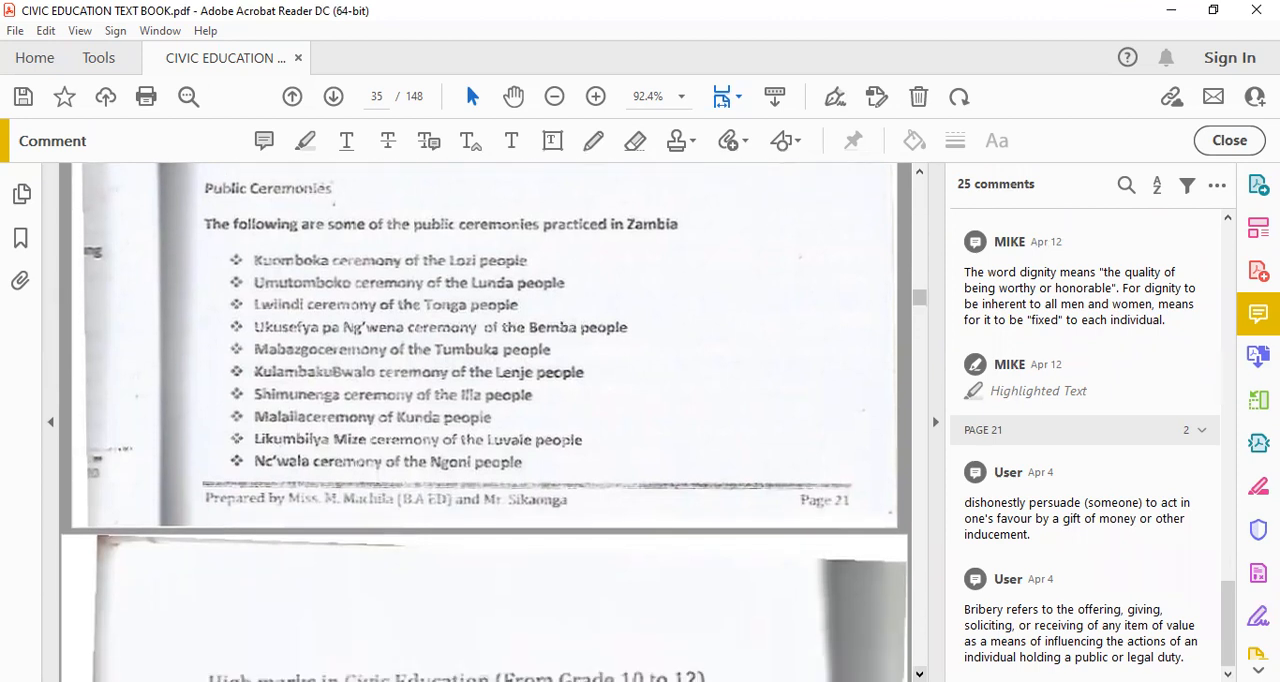
scroll(down, 3)
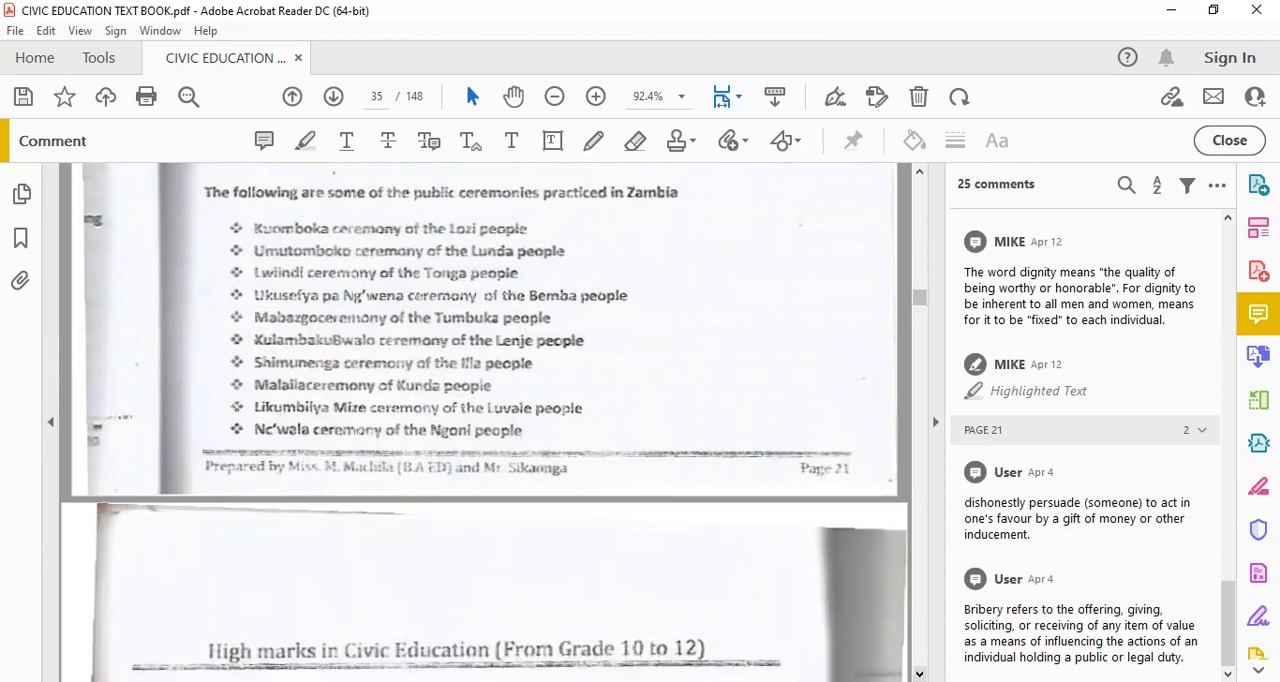
scroll(down, 3)
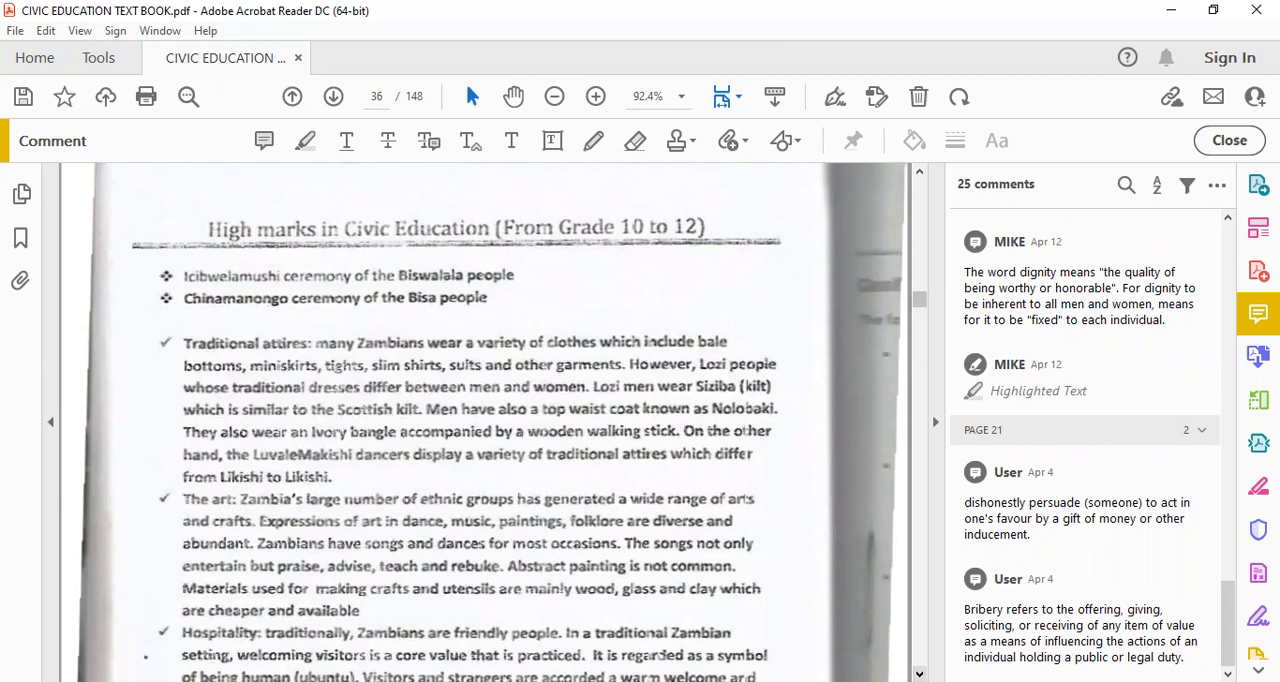
Scroll page 36 so the full Hospitality paragraph and the SUBSTANCE ABUSE heading are in view
scroll(up, 3)
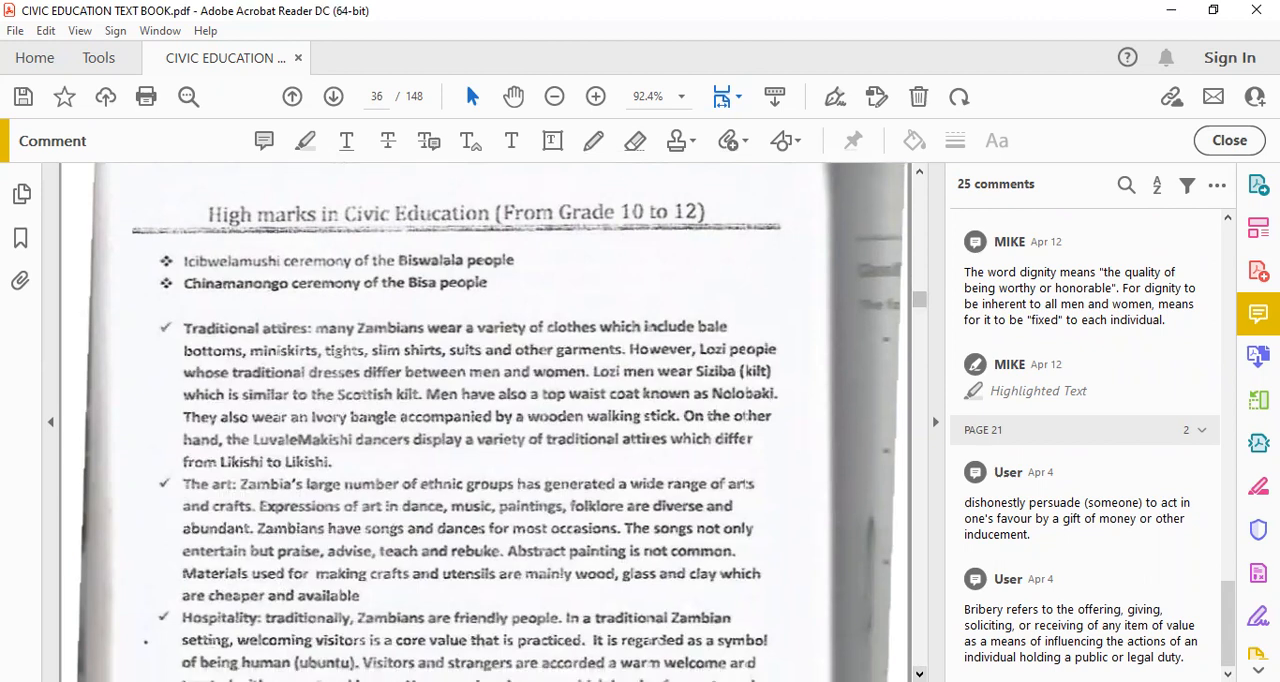
scroll(down, 3)
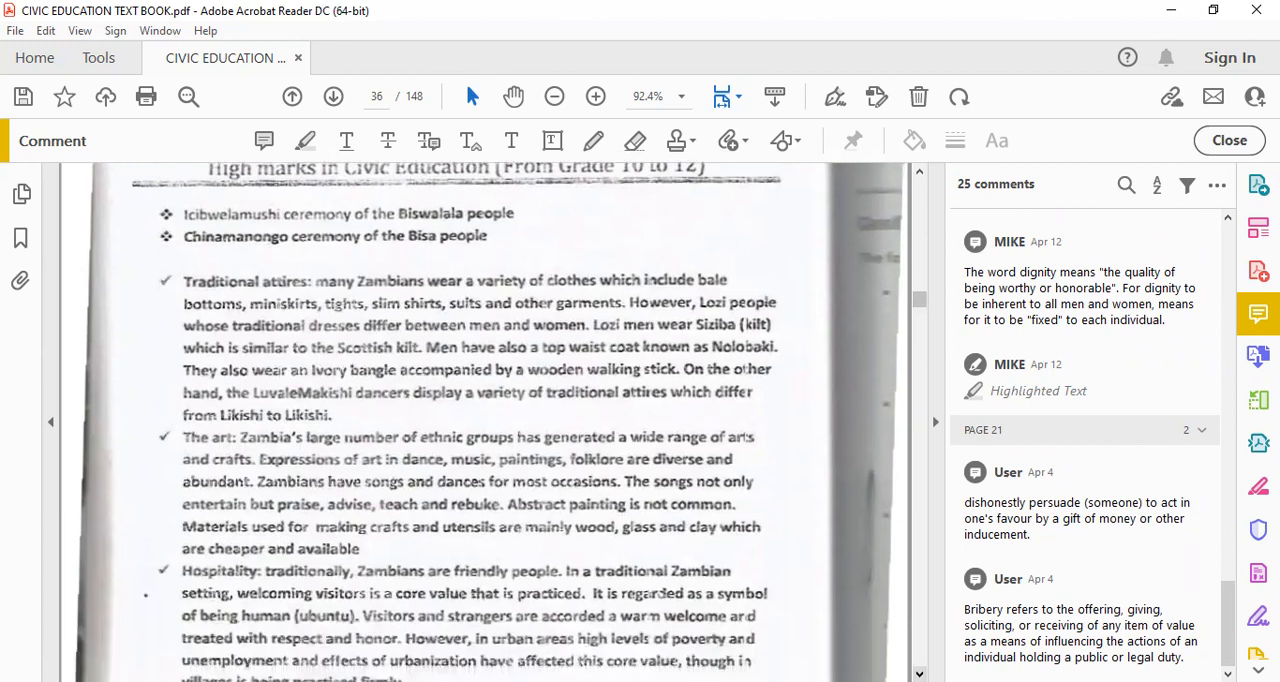
scroll(down, 3)
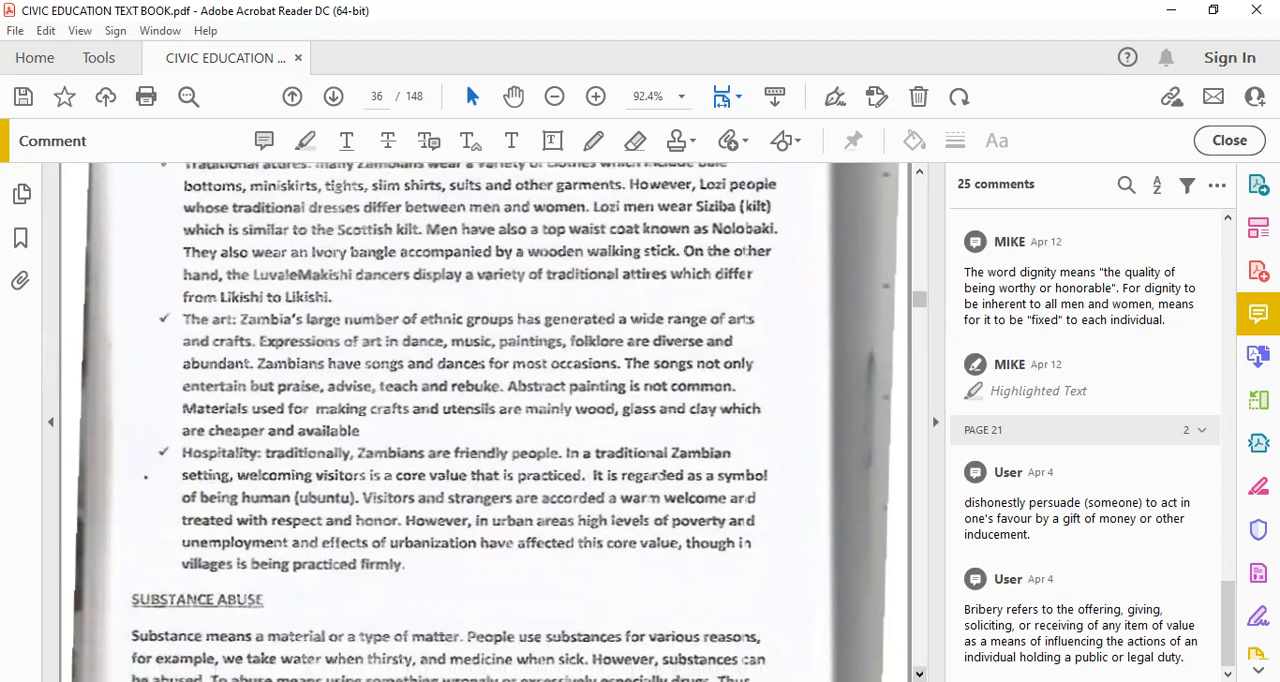
Scroll down to Classification of substances, then back up to the Traditional attires paragraph at the top of page 36
scroll(down, 3)
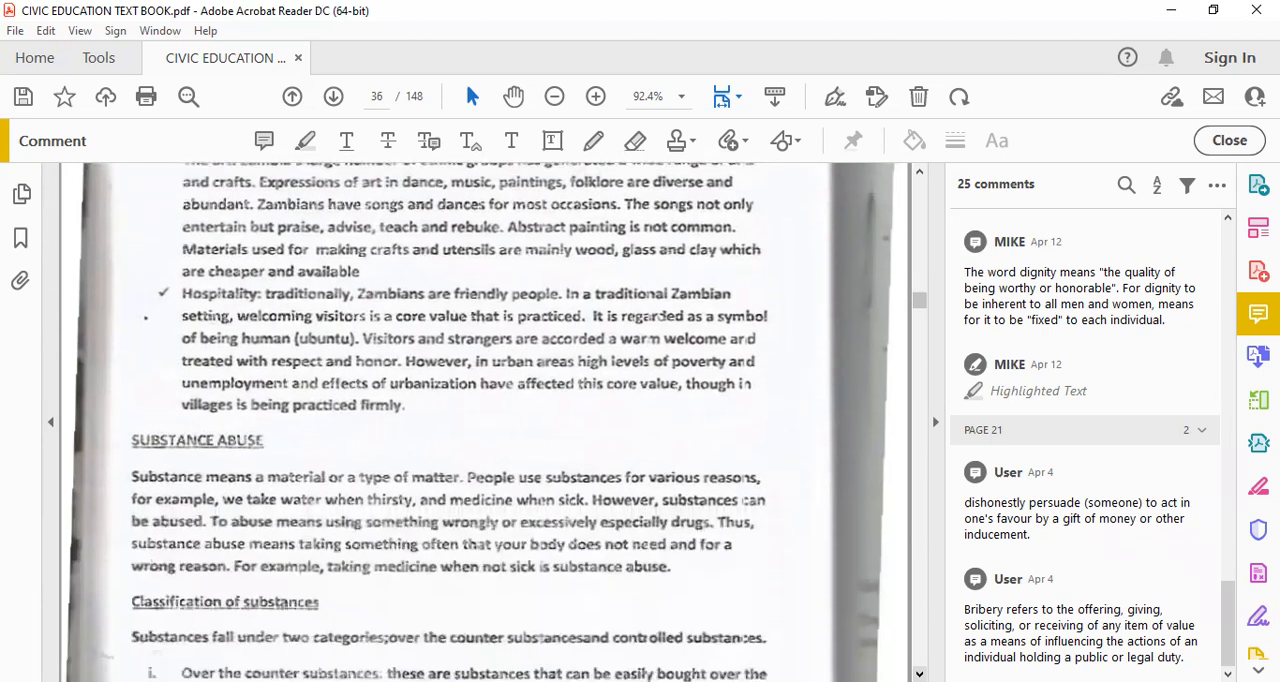
scroll(down, 3)
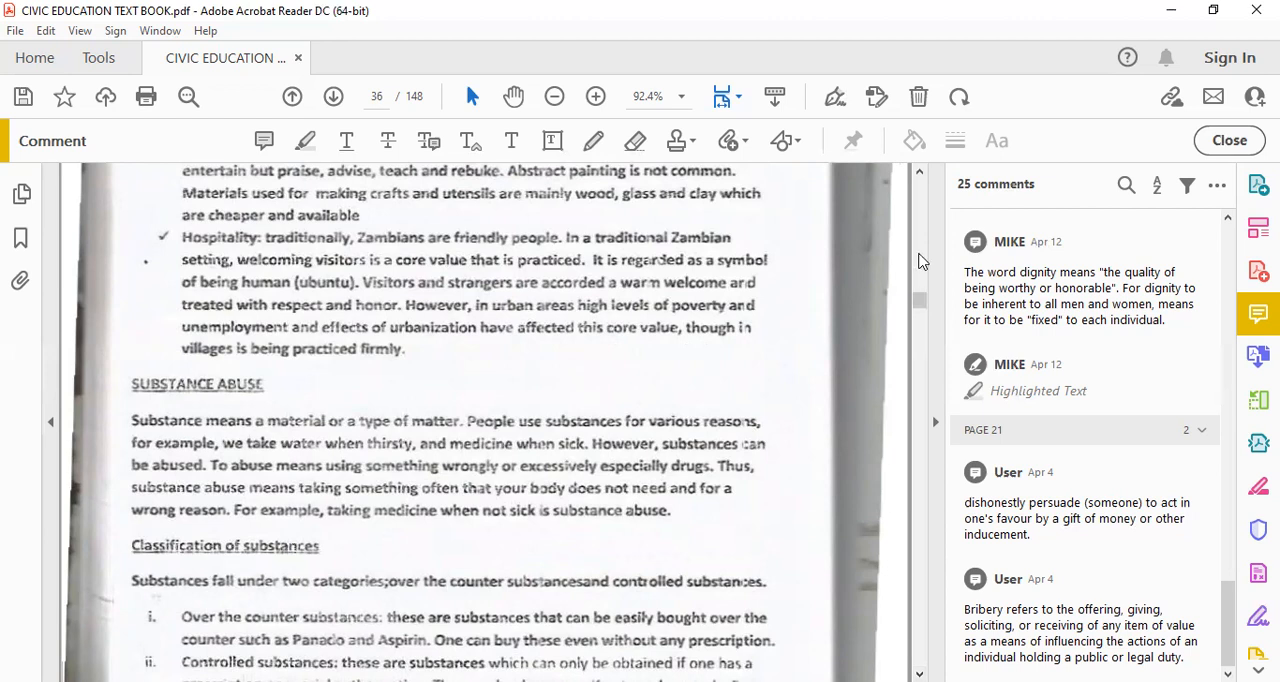
mouse_move(918, 172)
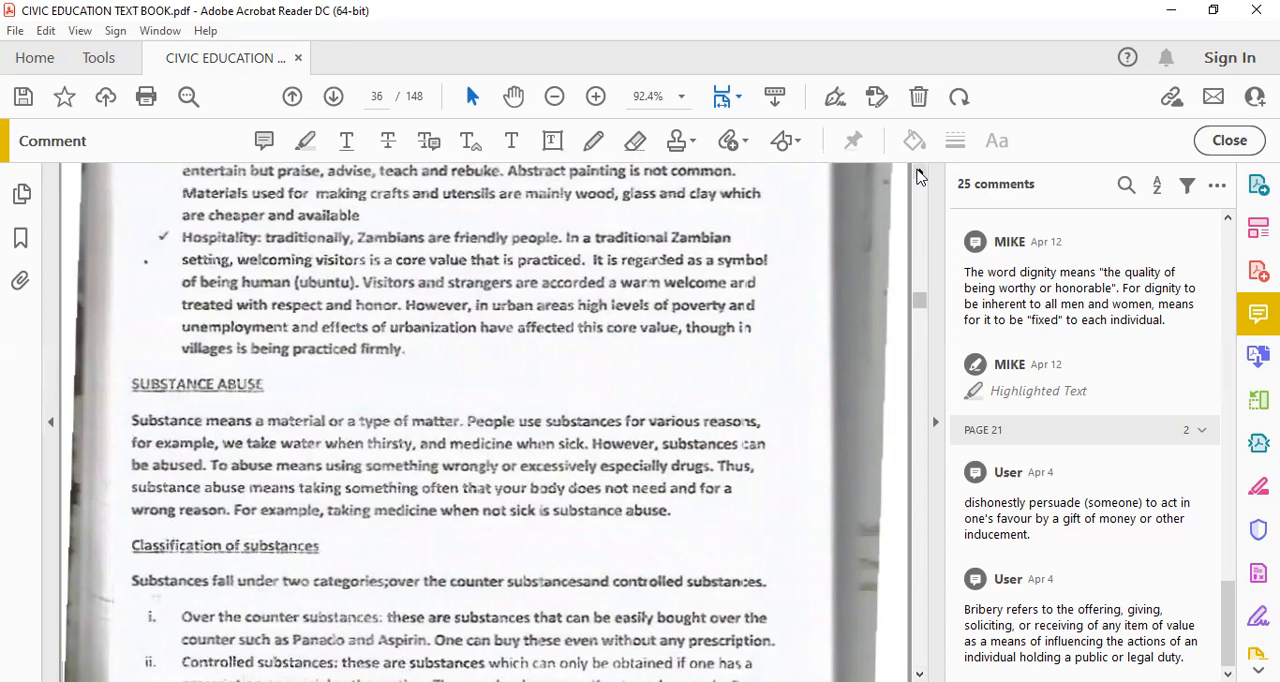
scroll(up, 3)
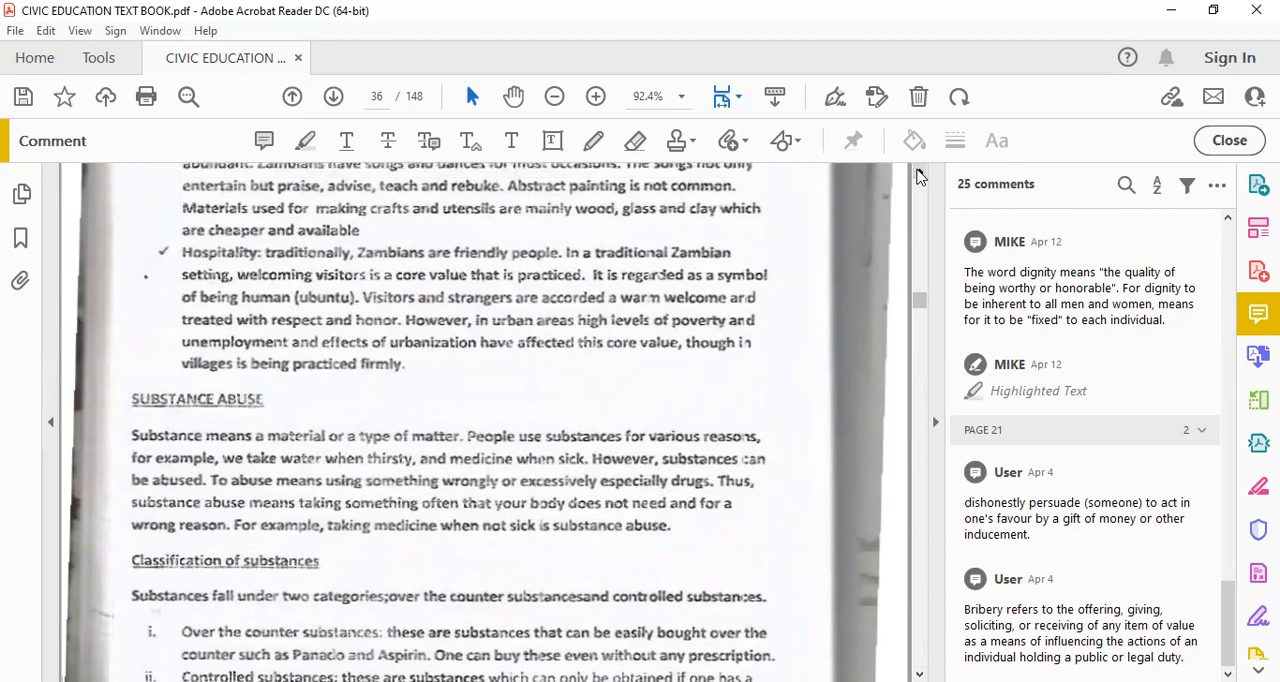
scroll(up, 3)
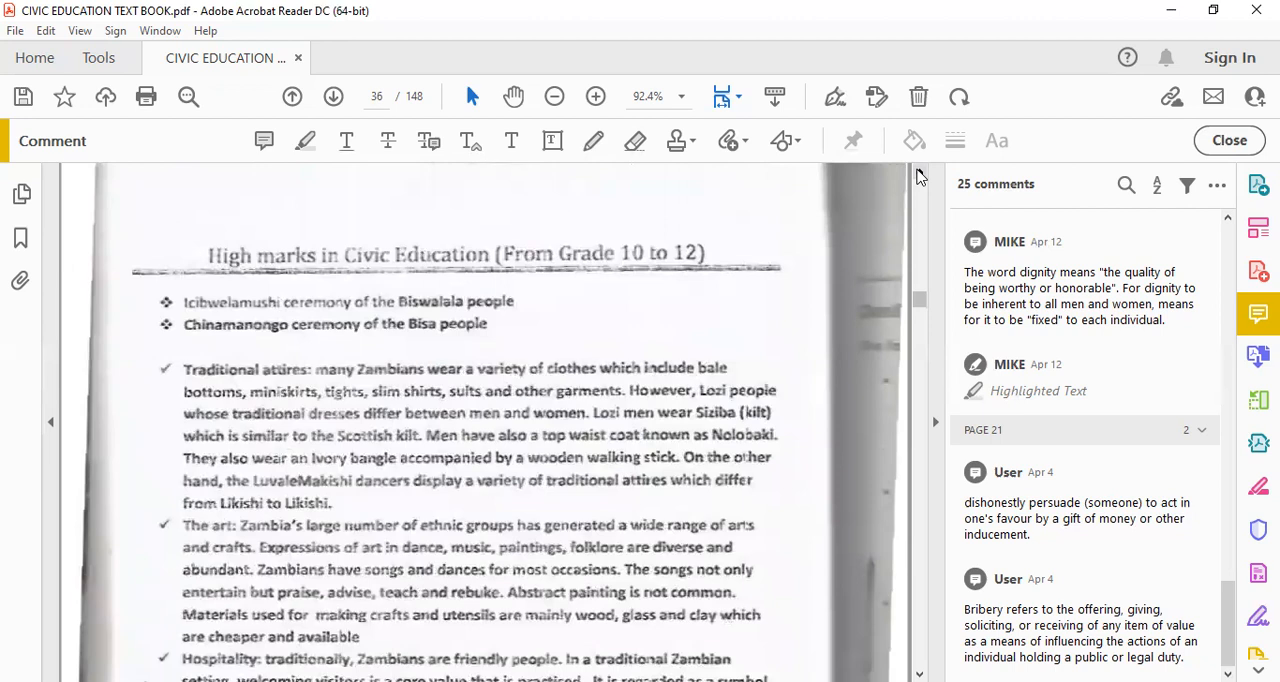
mouse_move(796, 44)
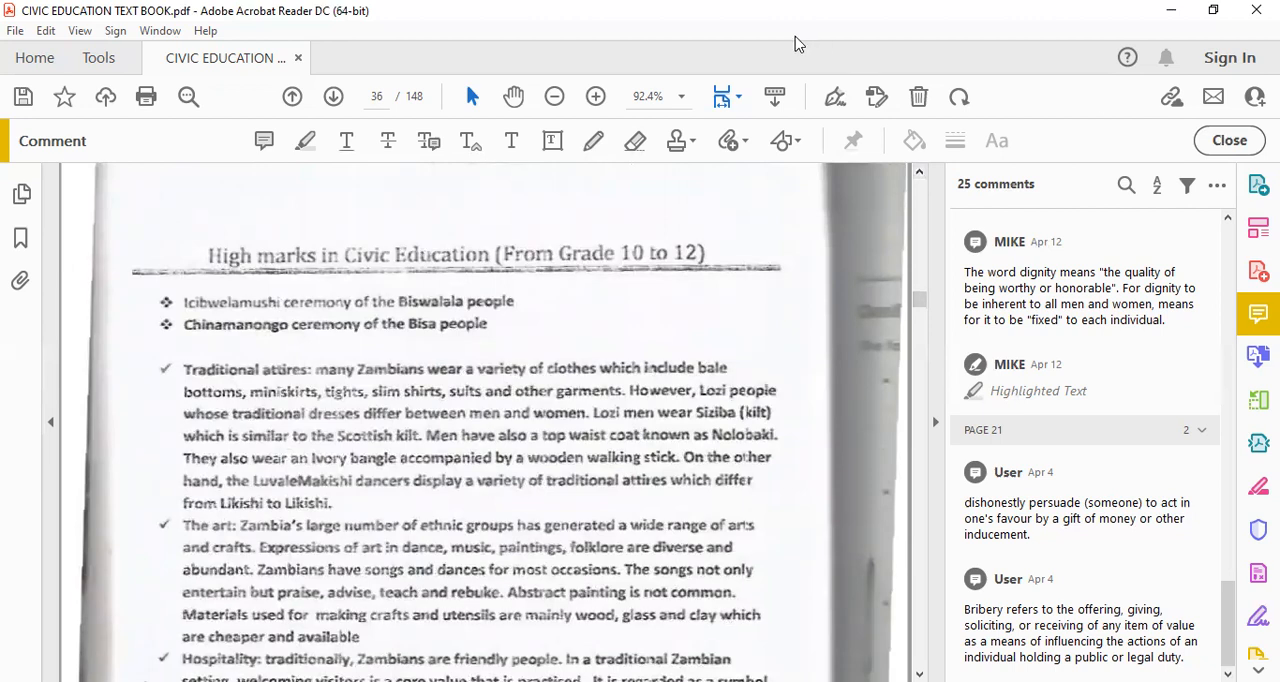